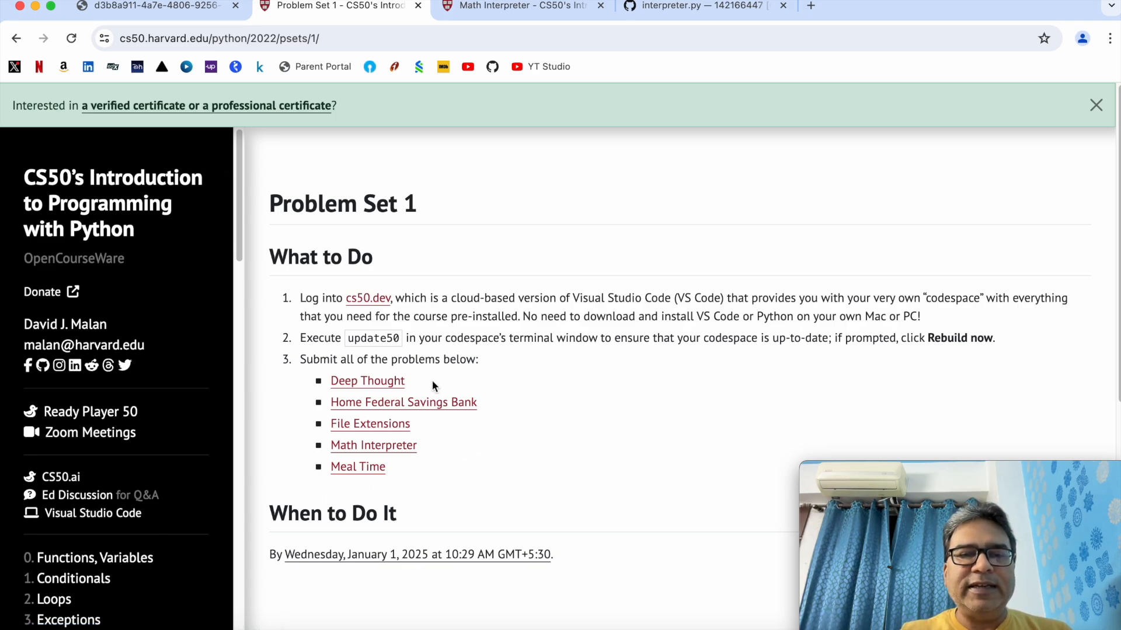
{"action": "mouse_move", "coordinate": [497, 408]}
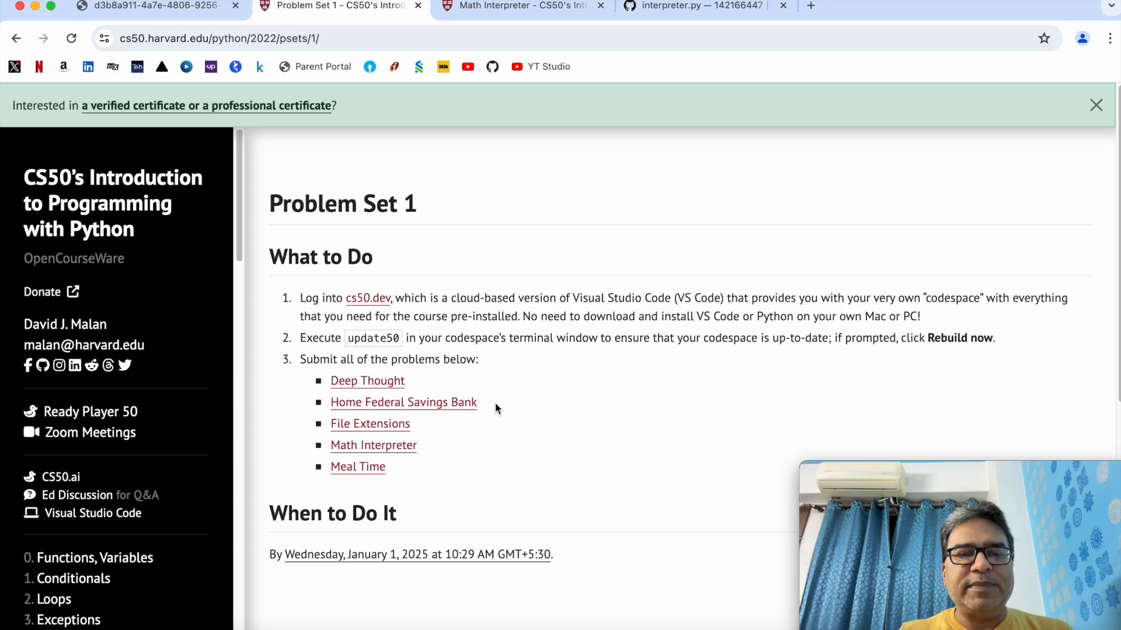
{"action": "mouse_move", "coordinate": [448, 432]}
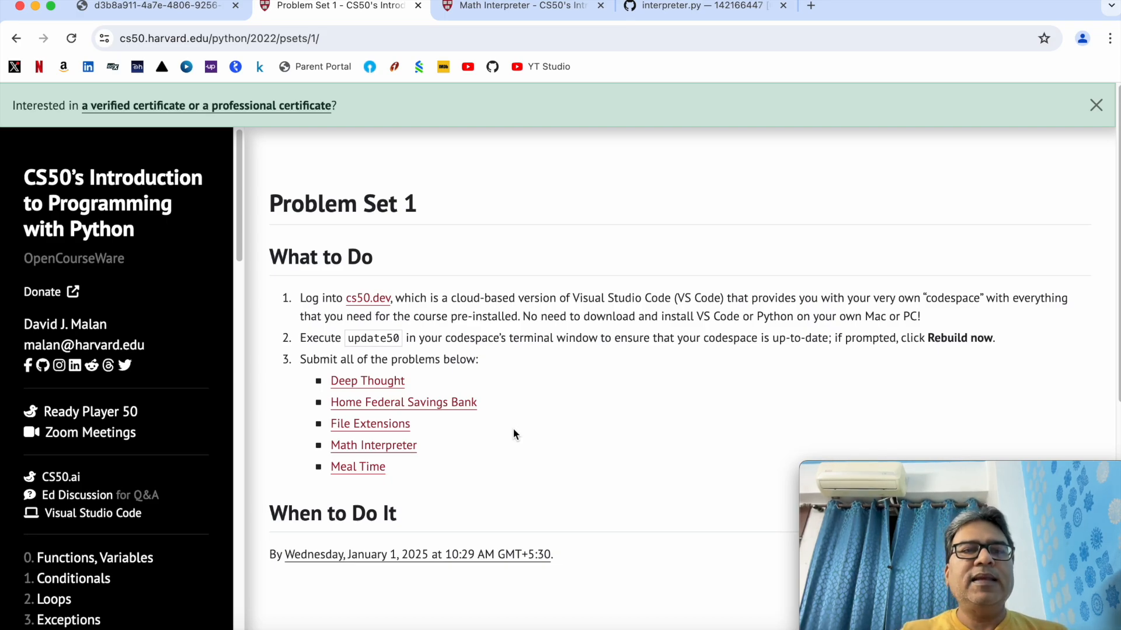
{"action": "mouse_move", "coordinate": [501, 197]}
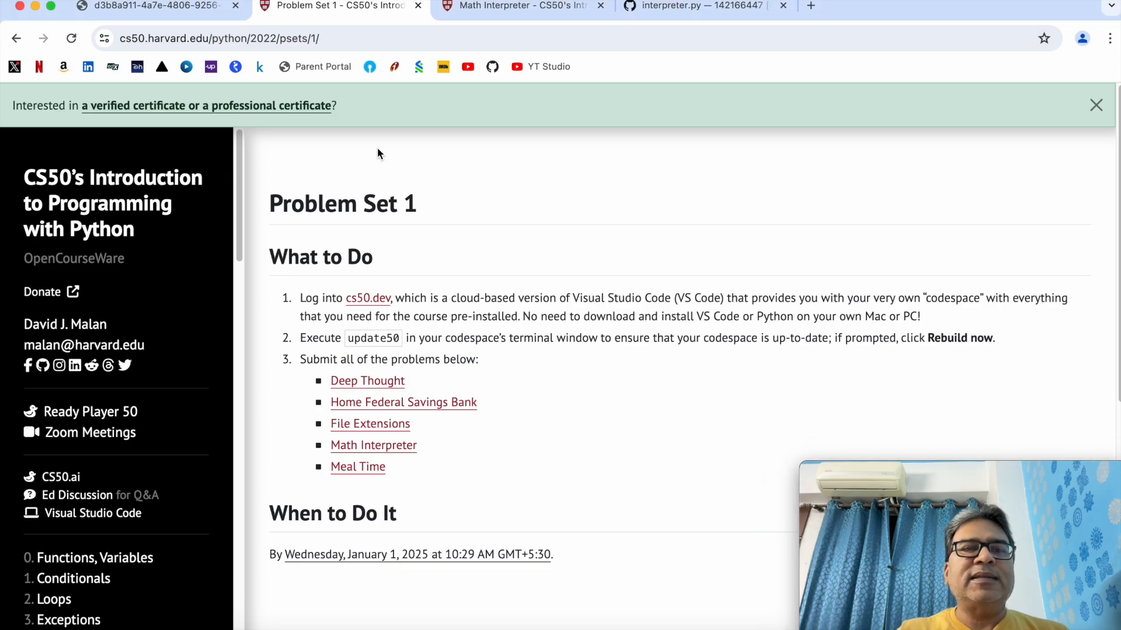
Step: Browse the certificate and Codespace tabs, then settle on the Math Interpreter problem page
{"action": "left_click", "coordinate": [150, 6]}
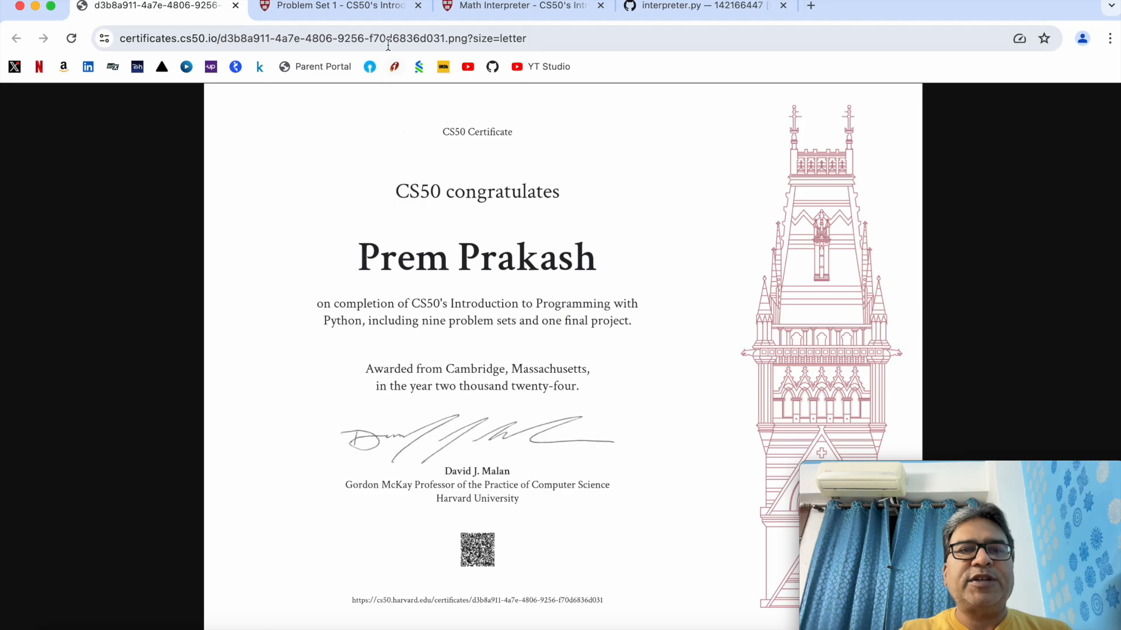
{"action": "left_click", "coordinate": [508, 5]}
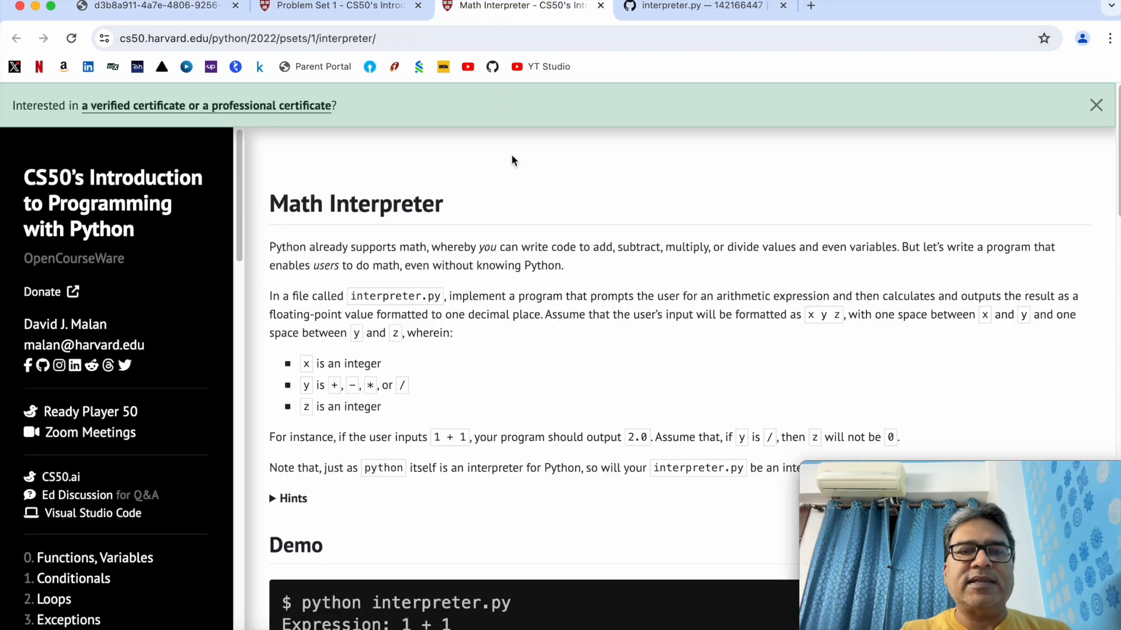
{"action": "mouse_move", "coordinate": [486, 212]}
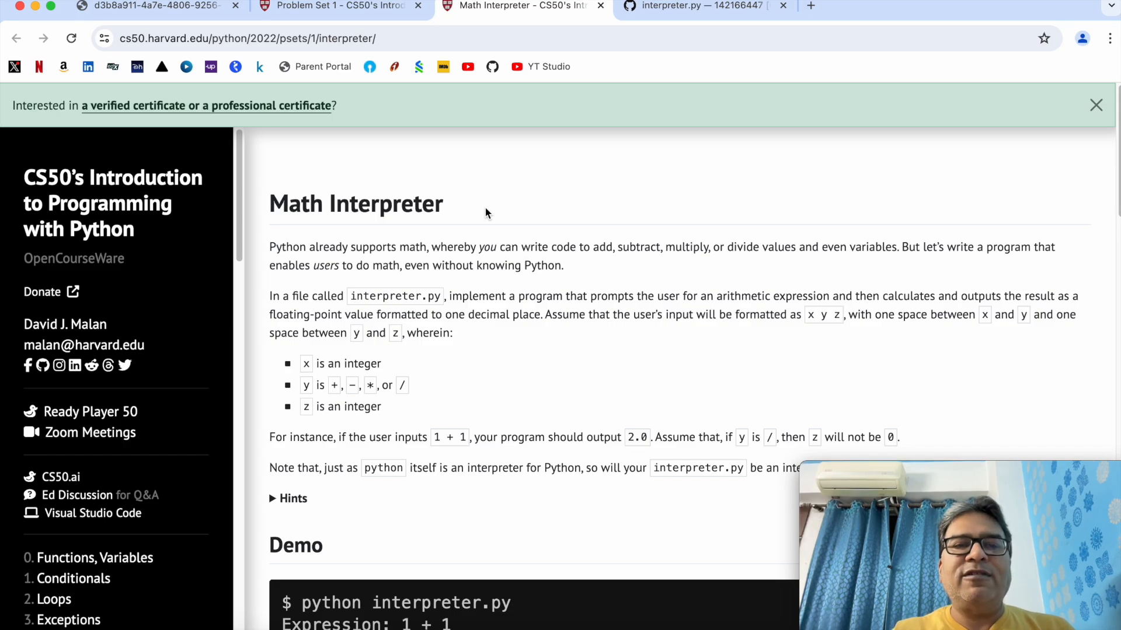
{"action": "left_click", "coordinate": [704, 6]}
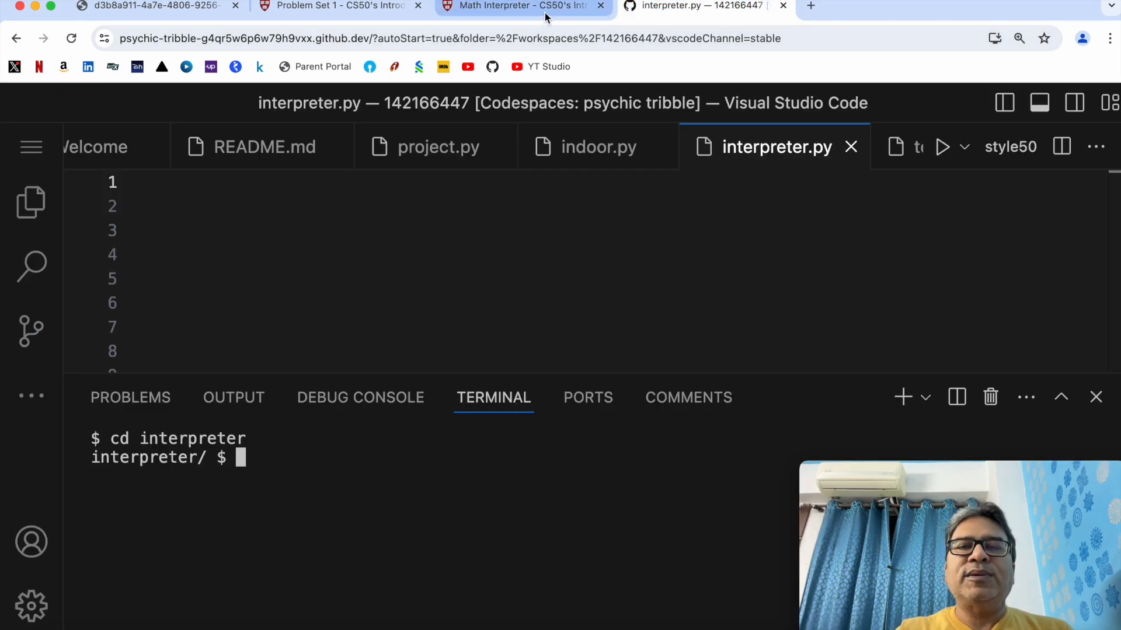
{"action": "left_click", "coordinate": [520, 5]}
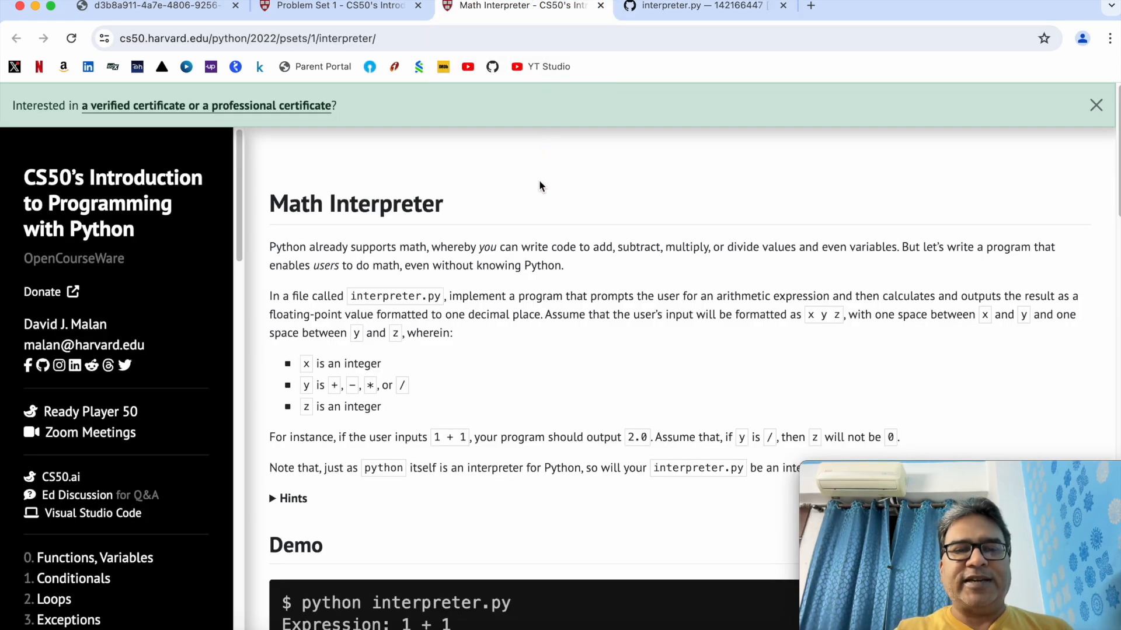
{"action": "scroll", "scroll_direction": "down", "scroll_amount": 3}
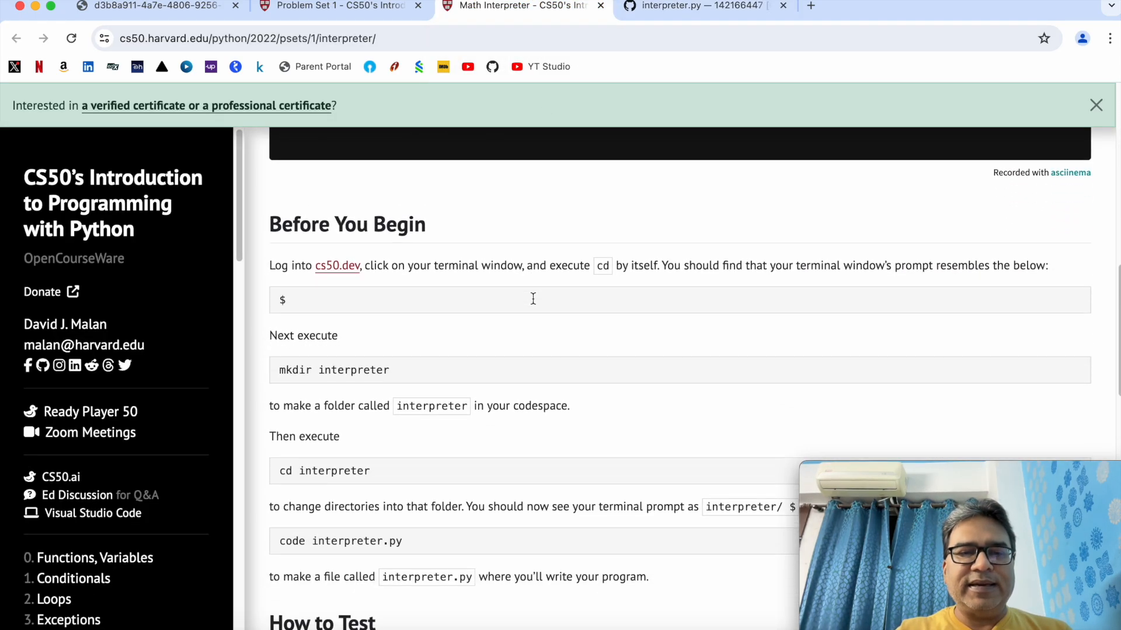
{"action": "scroll", "scroll_direction": "down", "scroll_amount": 3}
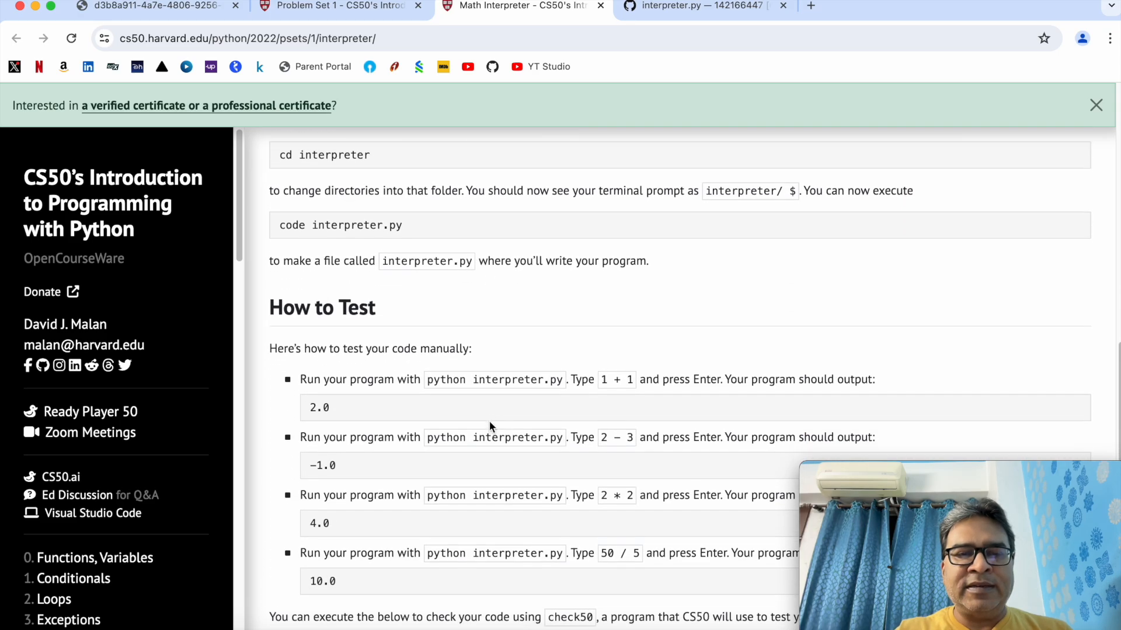
{"action": "scroll", "scroll_direction": "down", "scroll_amount": 3}
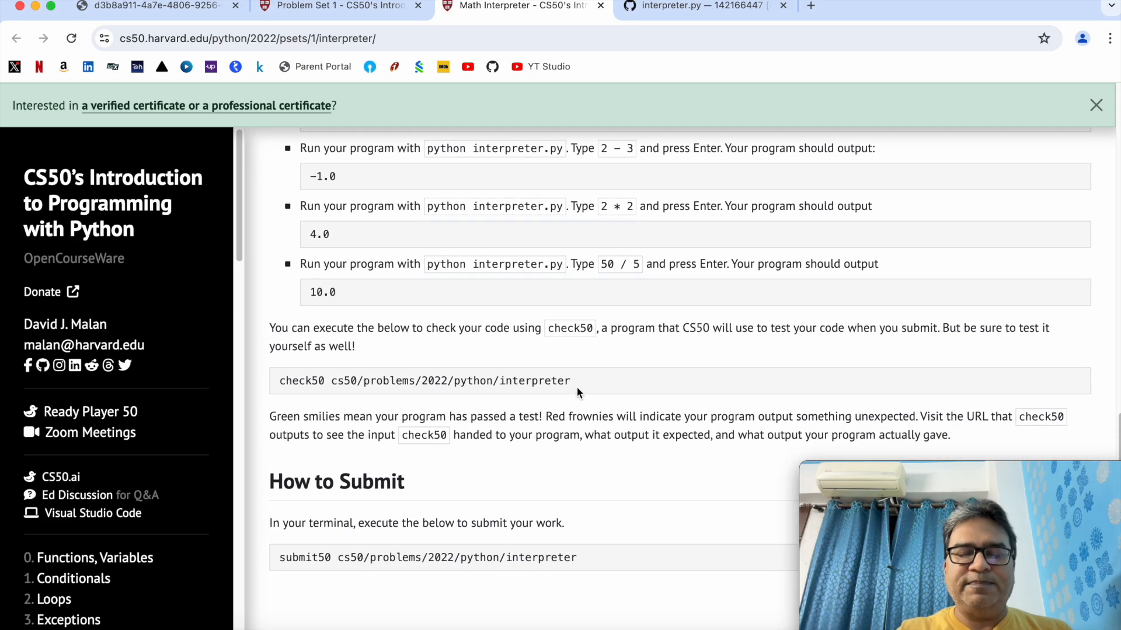
{"action": "scroll", "scroll_direction": "up", "scroll_amount": 3}
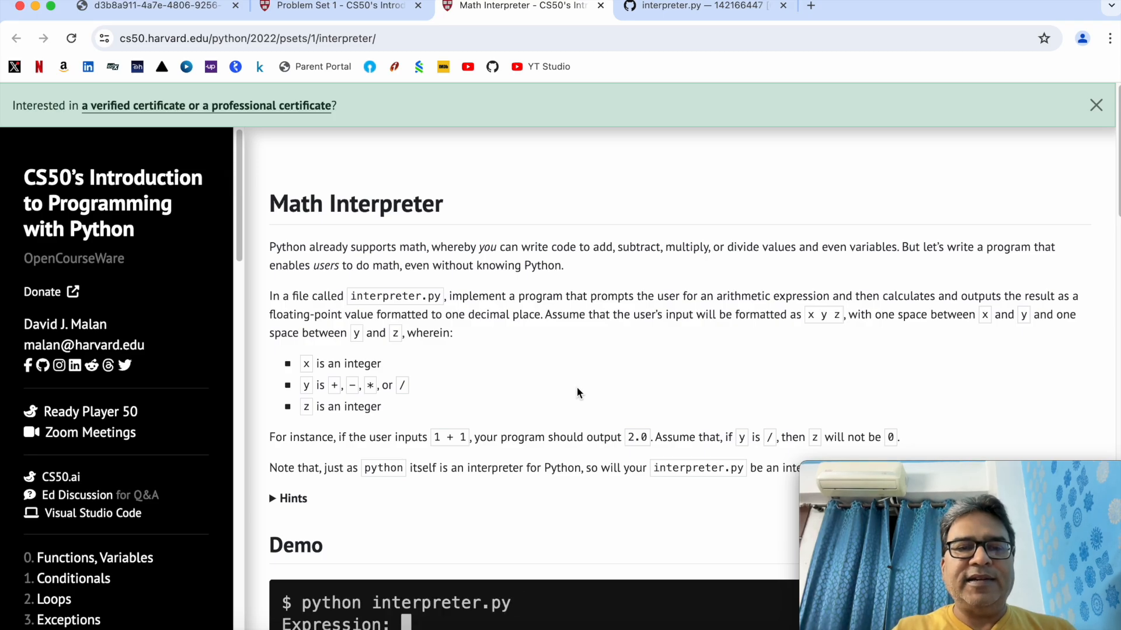
{"action": "type", "text": "1 + 1"}
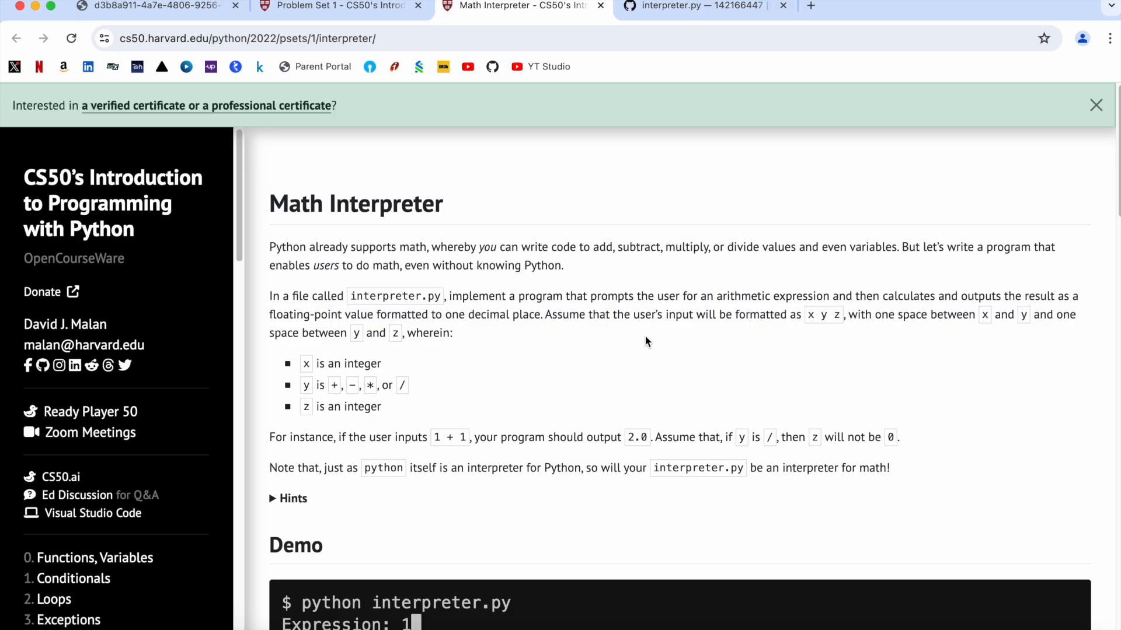
{"action": "type", "text": "+ 1"}
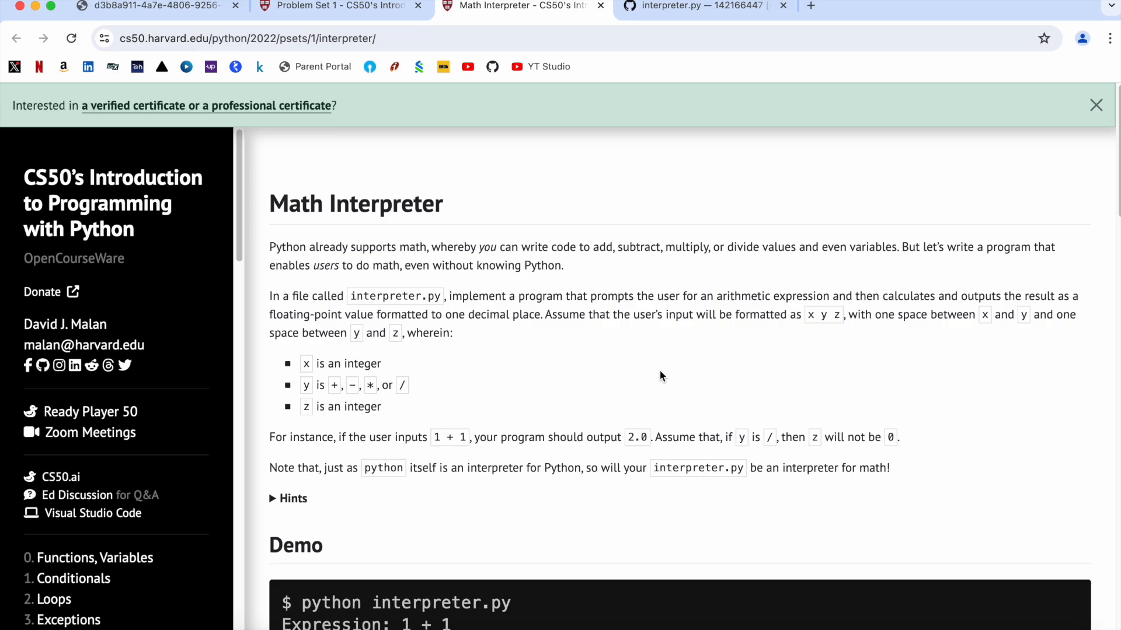
{"action": "scroll", "scroll_direction": "down", "scroll_amount": 3}
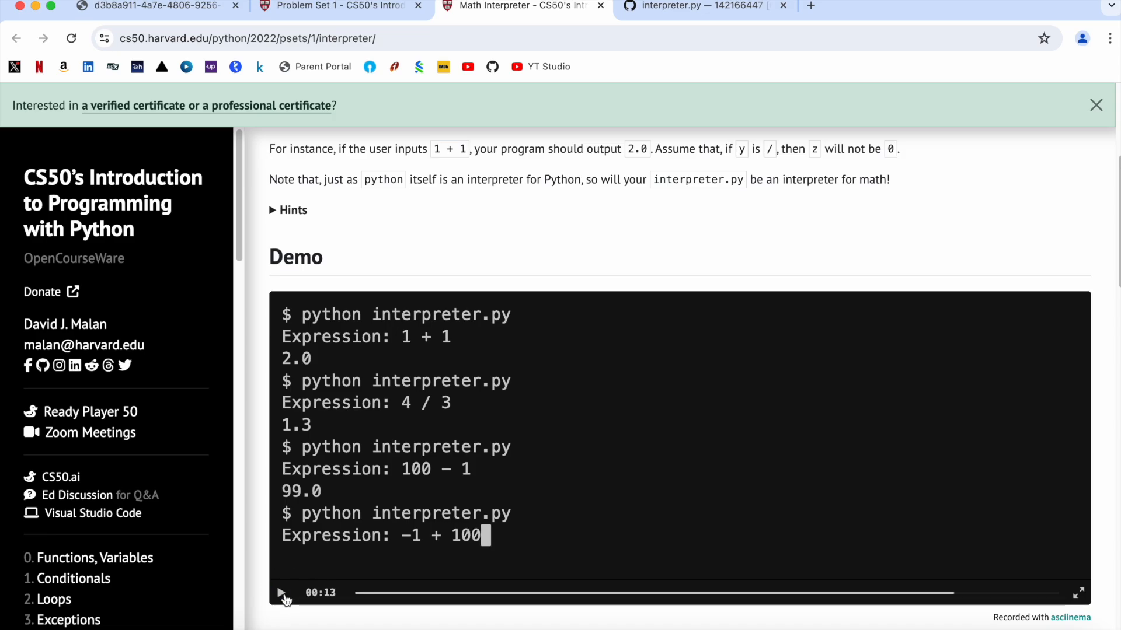
{"action": "scroll", "scroll_direction": "down", "scroll_amount": 3}
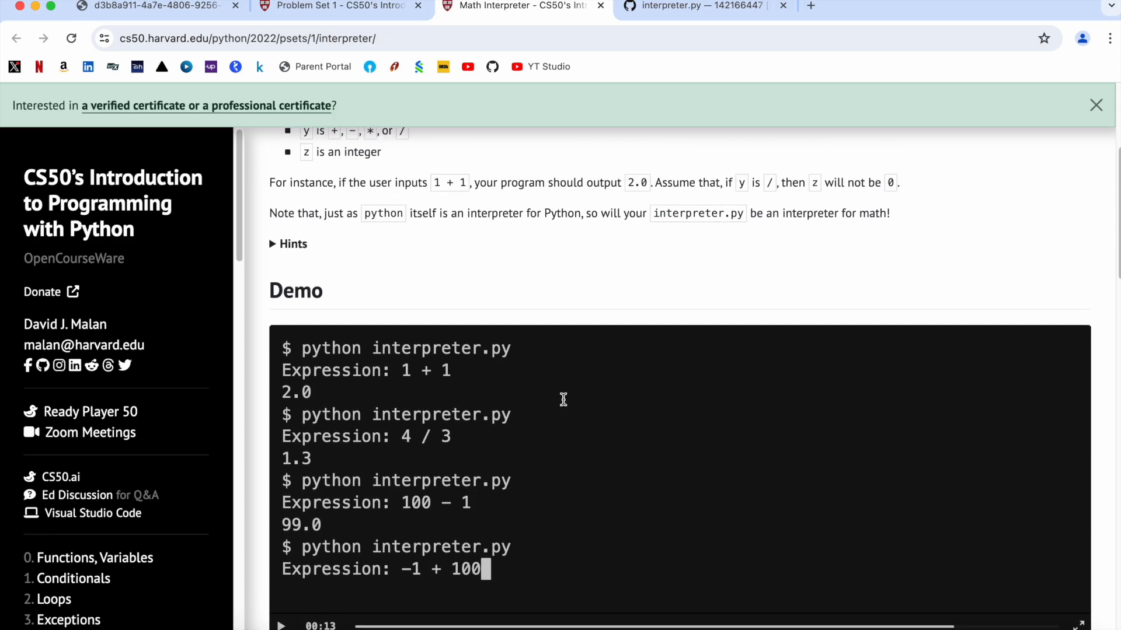
{"action": "scroll", "scroll_direction": "up", "scroll_amount": 3}
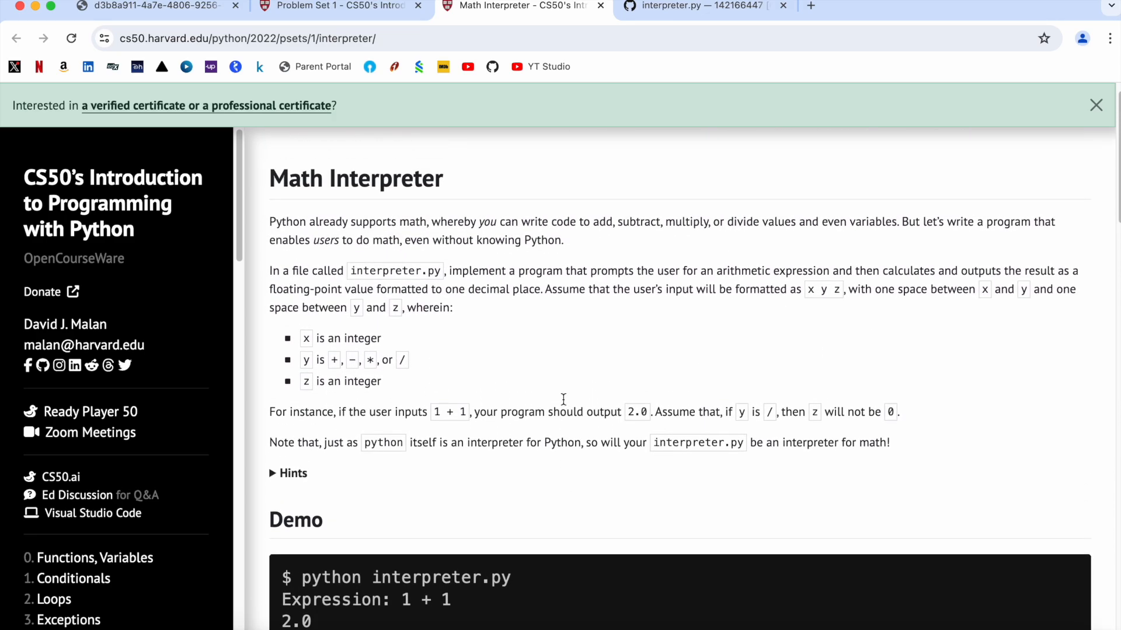
{"action": "scroll", "scroll_direction": "down", "scroll_amount": 3}
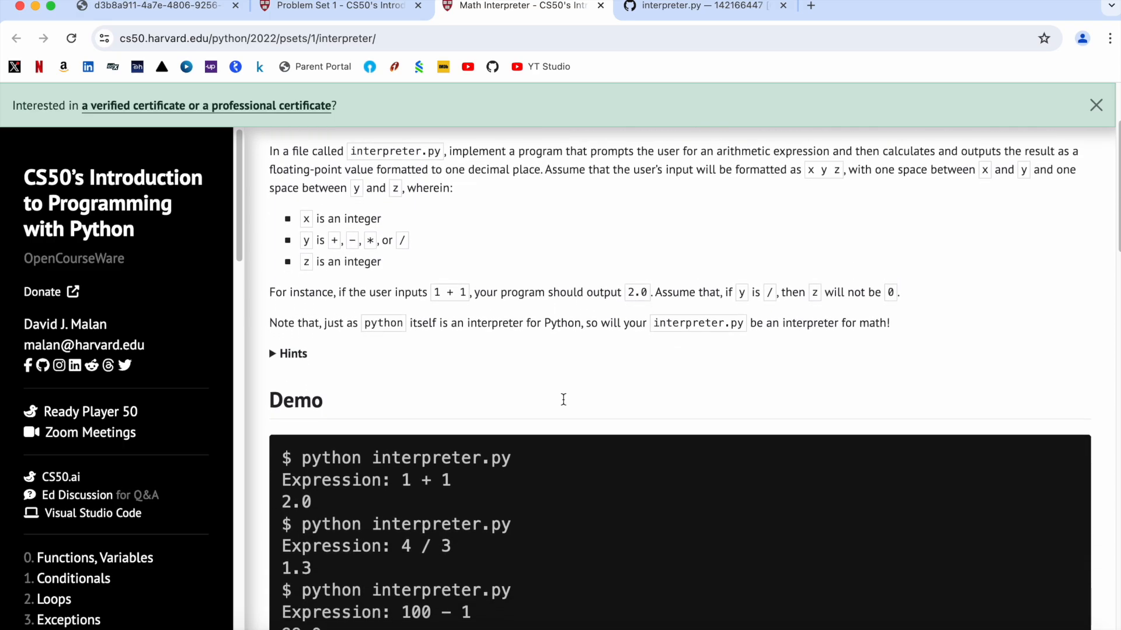
{"action": "scroll", "scroll_direction": "down", "scroll_amount": 3}
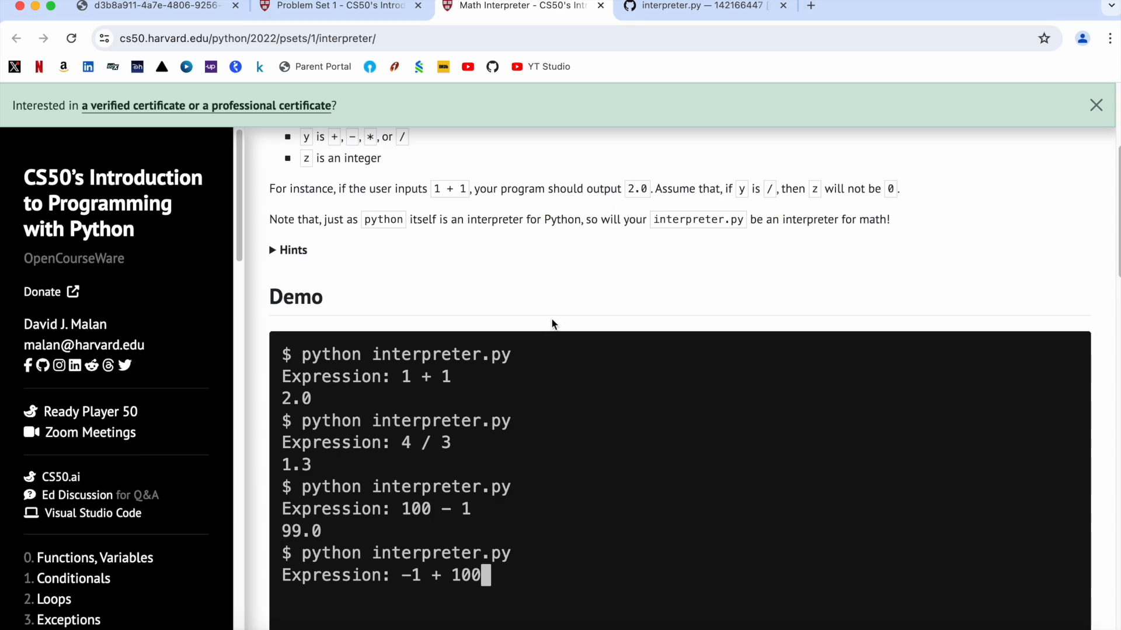
{"action": "scroll", "scroll_direction": "down", "scroll_amount": 3}
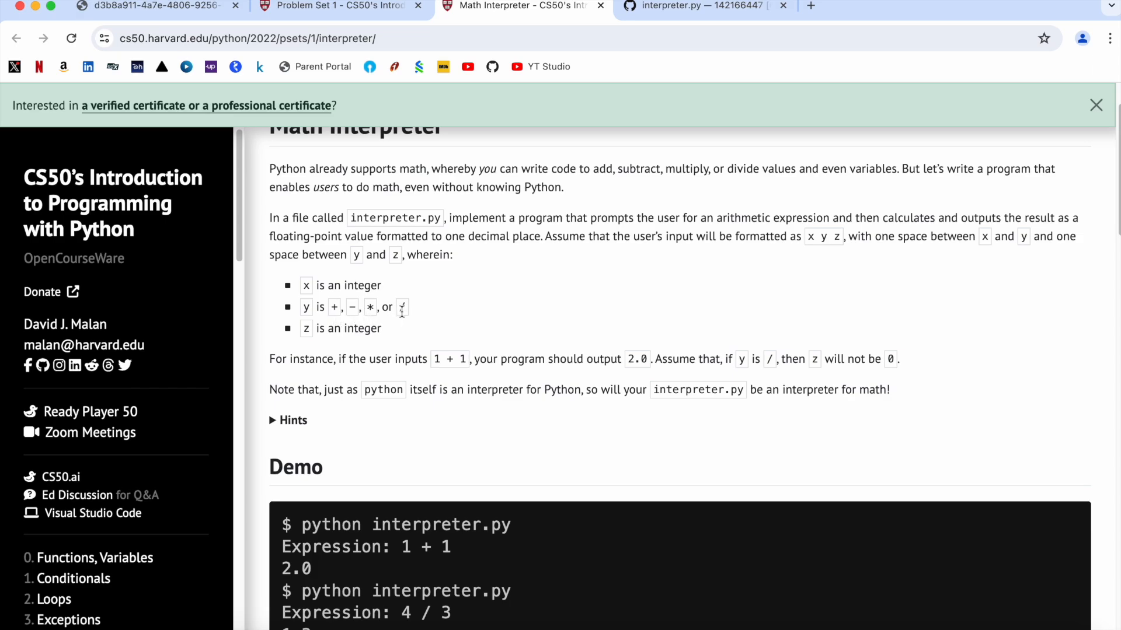
{"action": "mouse_move", "coordinate": [483, 319]}
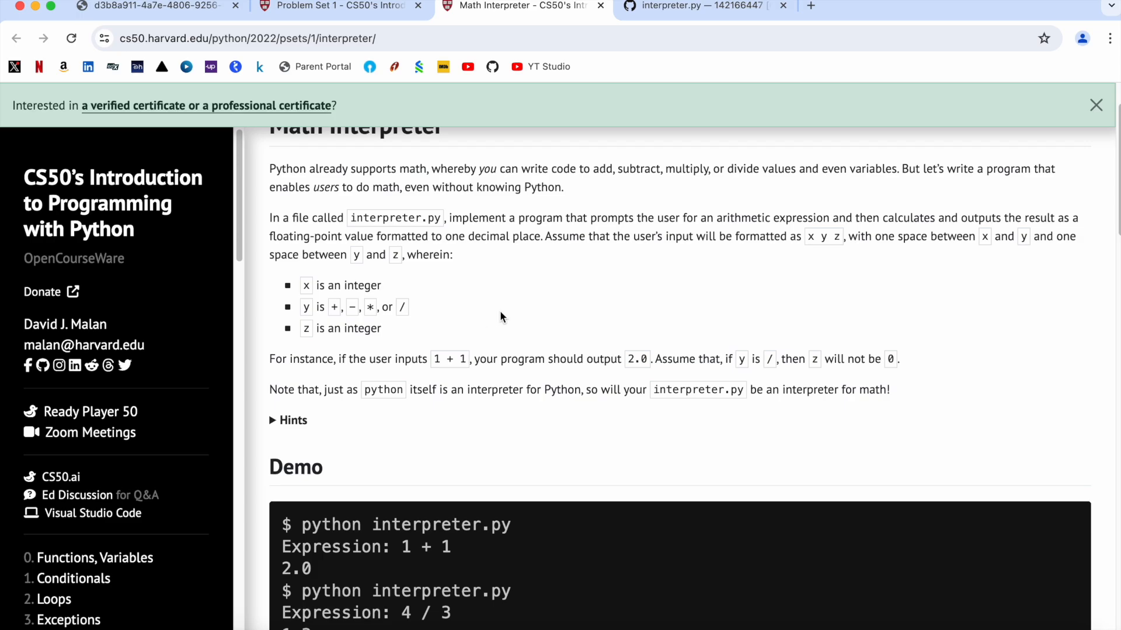
{"action": "mouse_move", "coordinate": [470, 360]}
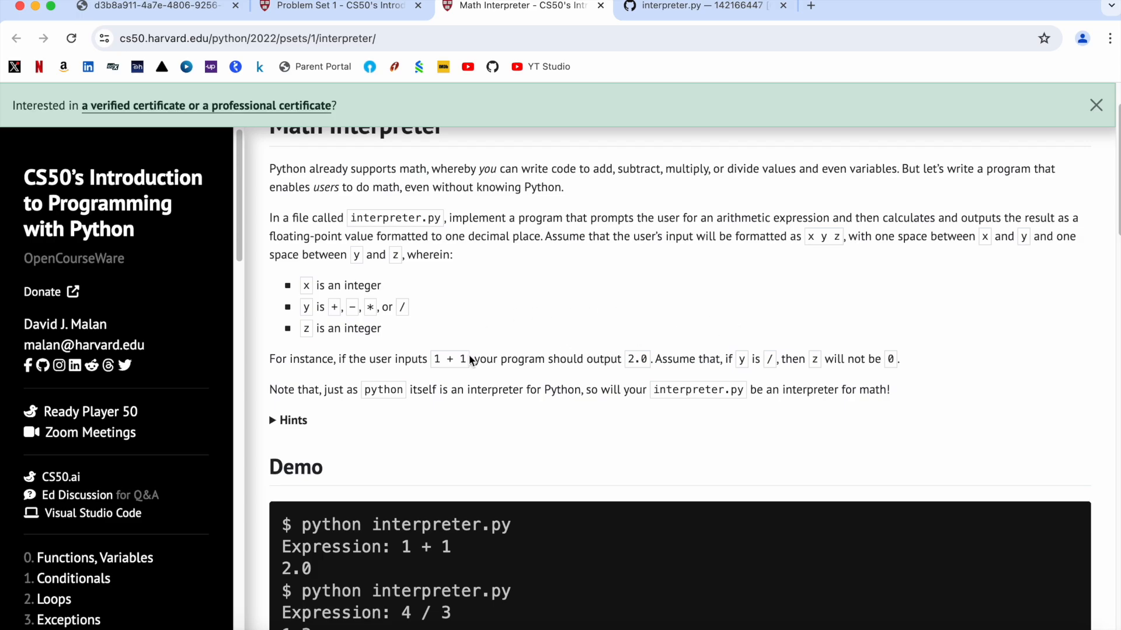
{"action": "mouse_move", "coordinate": [721, 362]}
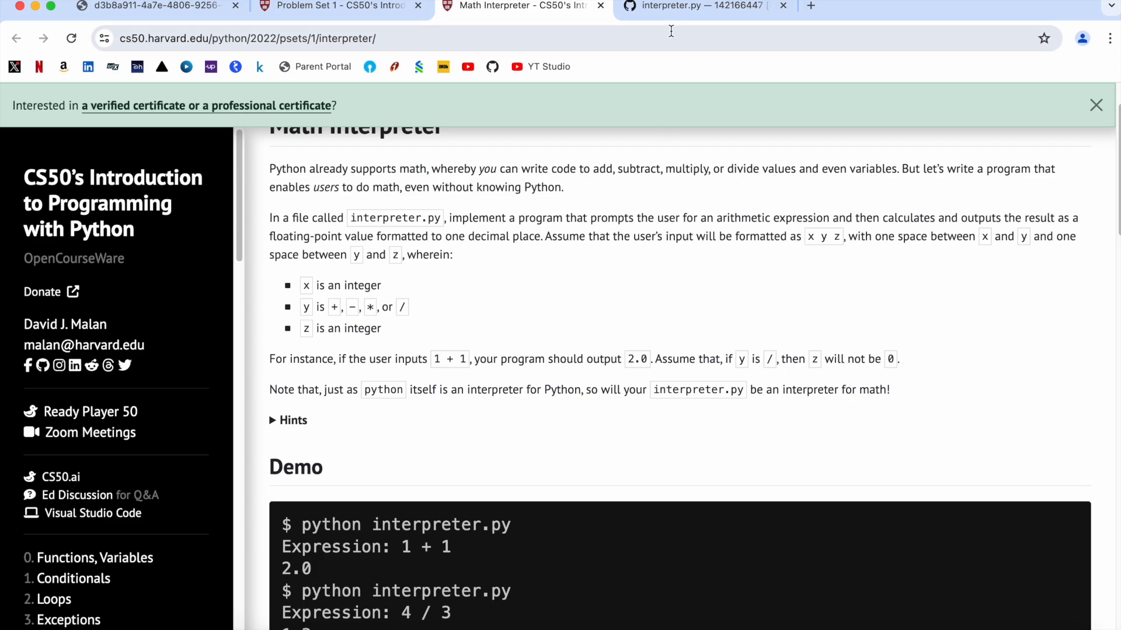
Step: Write user_input = input("Expression: ") on line 1 of interpreter.py
{"action": "left_click", "coordinate": [704, 6]}
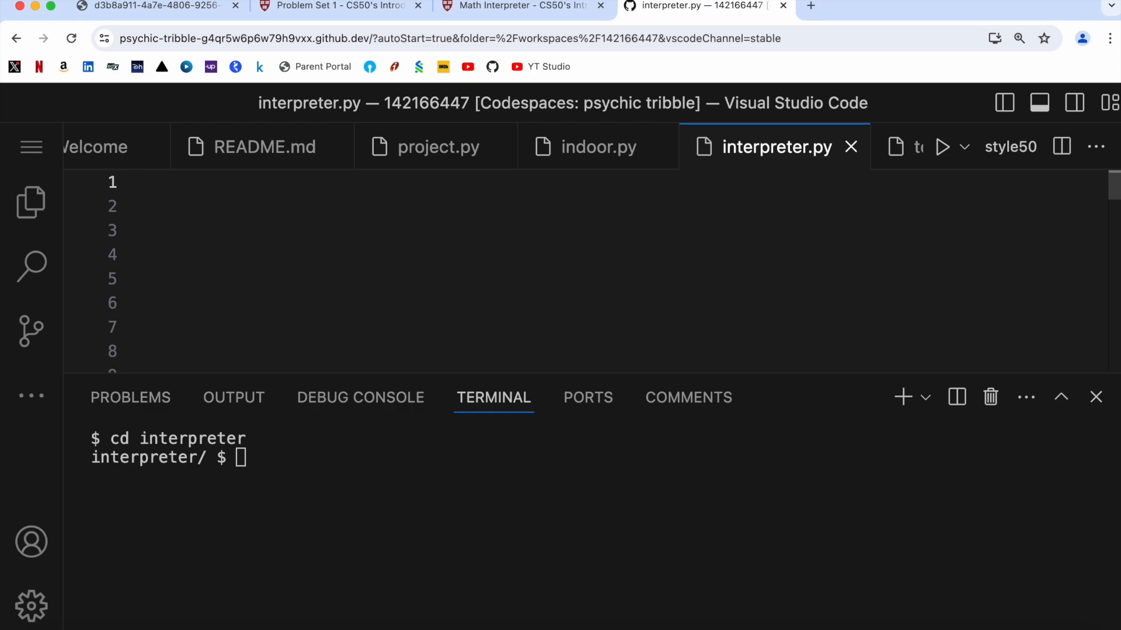
{"action": "type", "text": "user_in"}
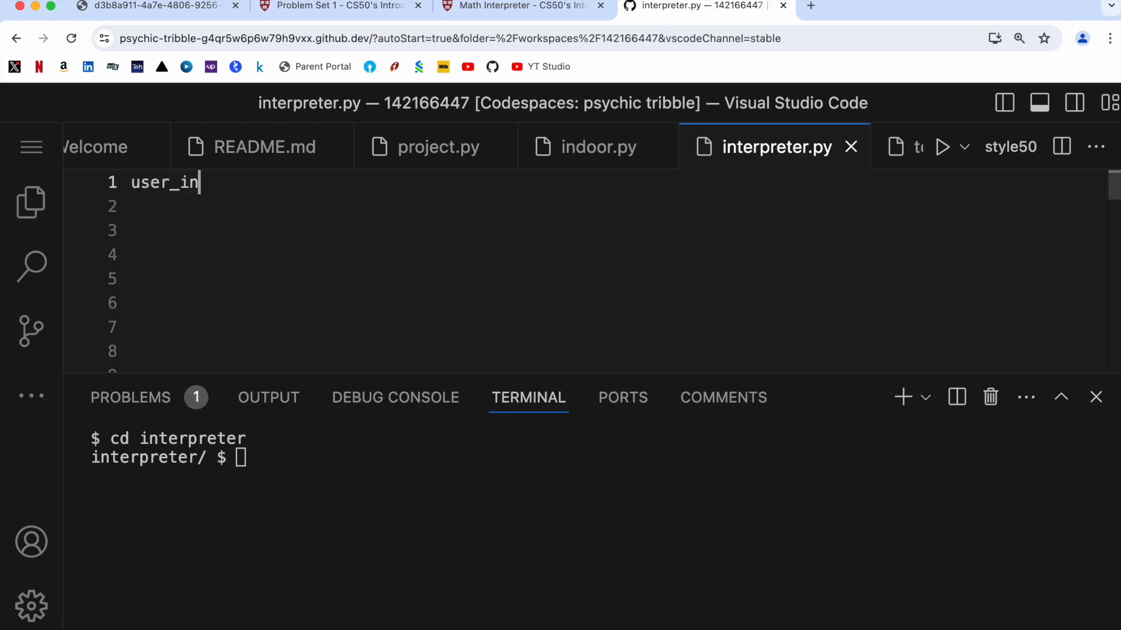
{"action": "type", "text": "put = i"}
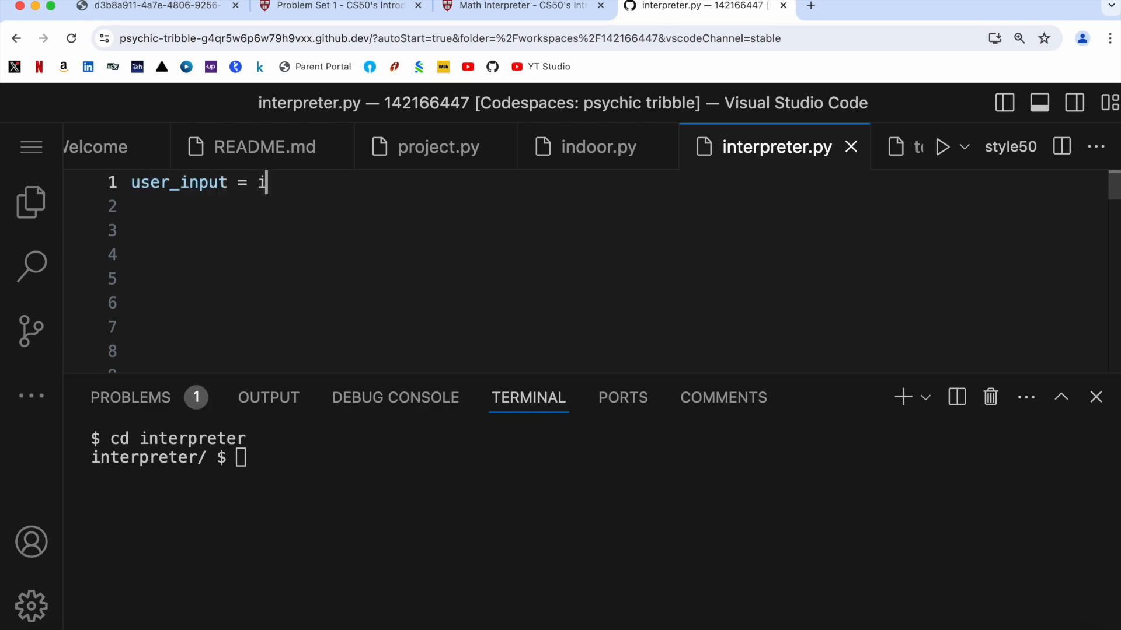
{"action": "type", "text": "nput(\""}
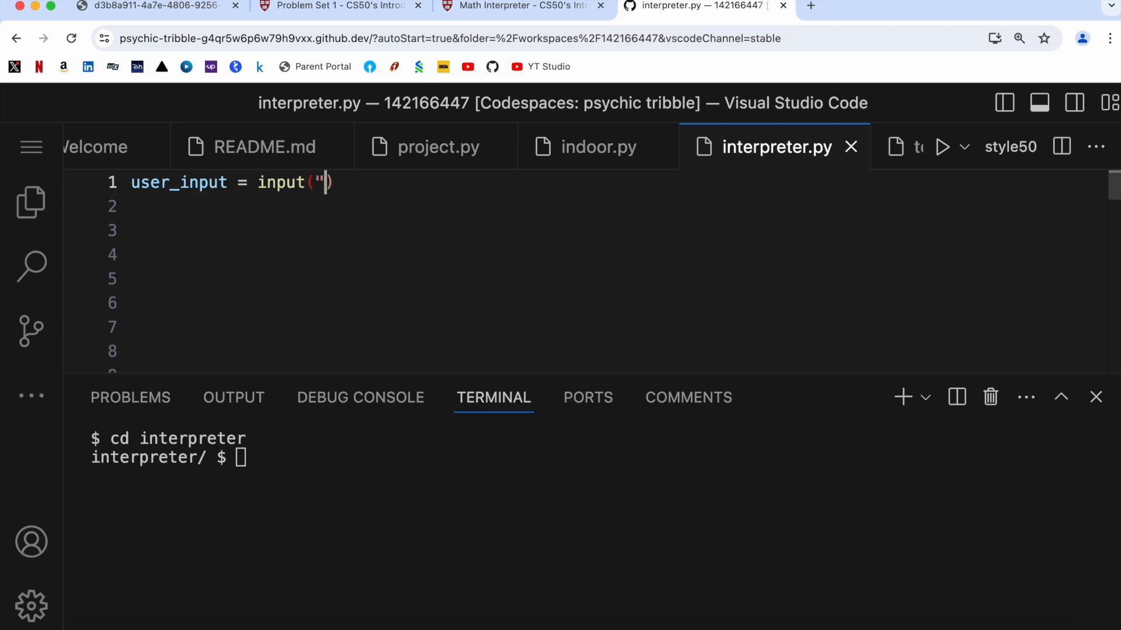
{"action": "type", "text": "Expressio"}
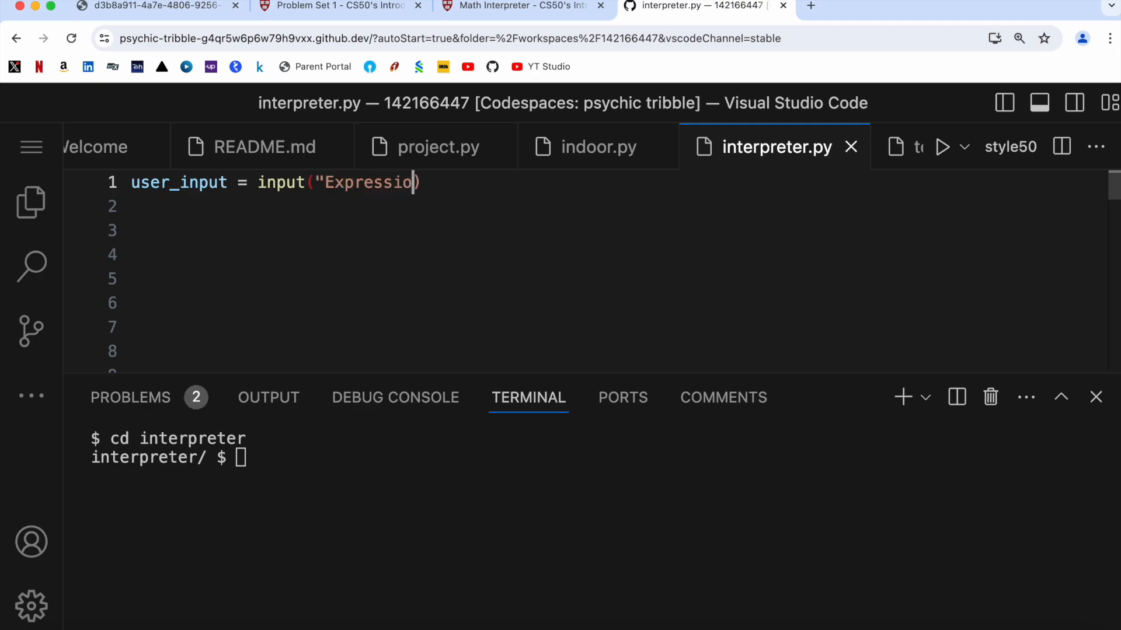
{"action": "type", "text": ":"}
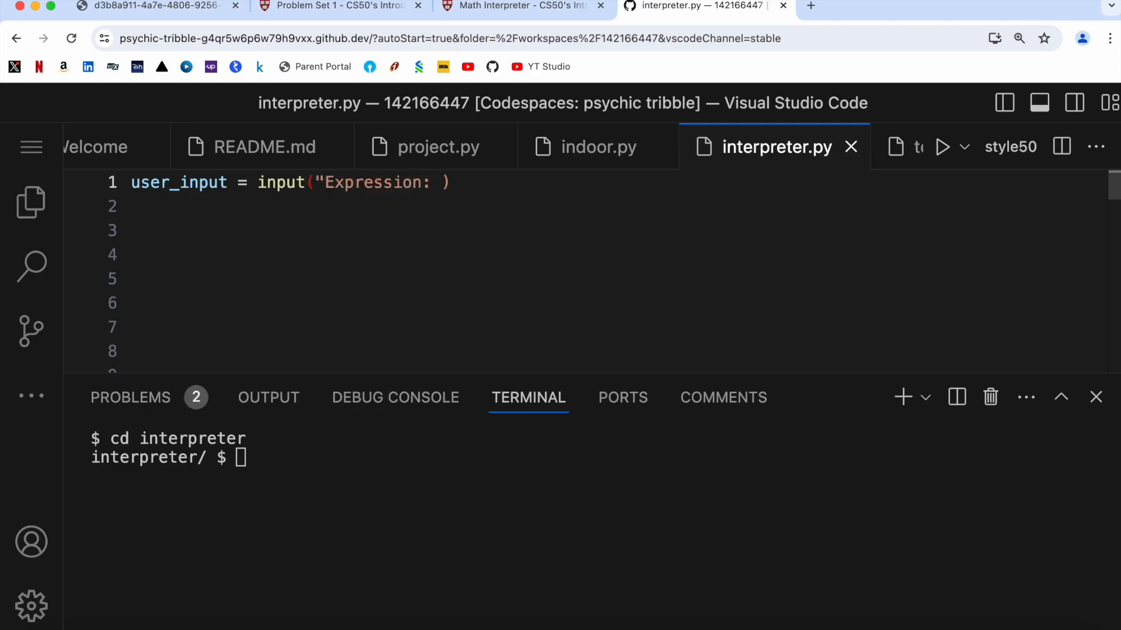
{"action": "type", "text": "\""}
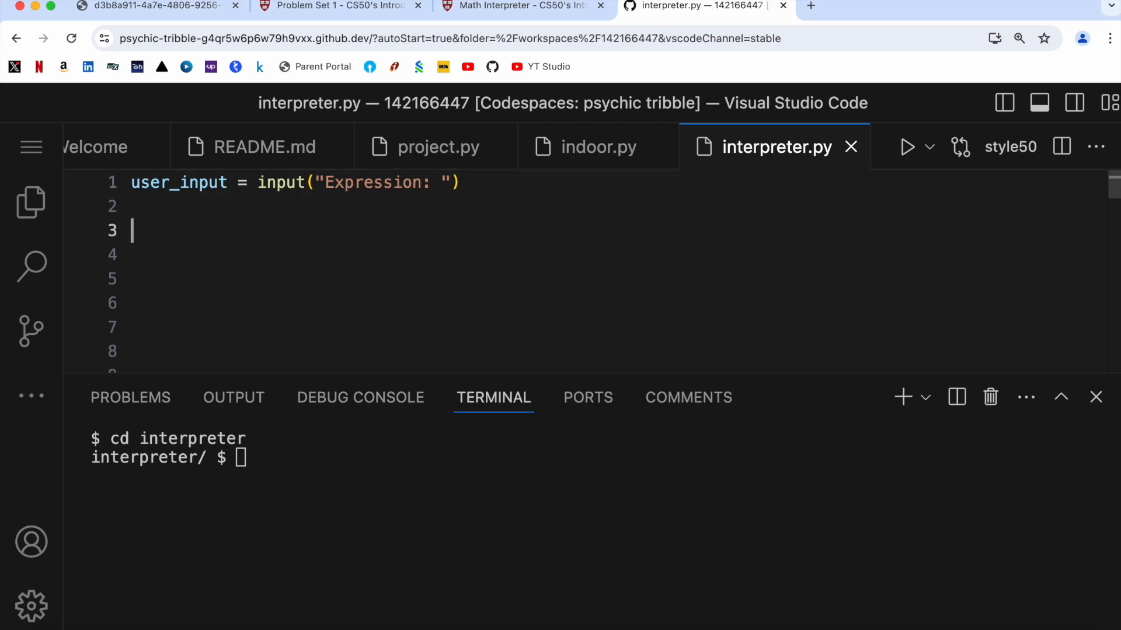
Step: Jot the sample expression 1 + 2 below the input line
{"action": "type", "text": "1"}
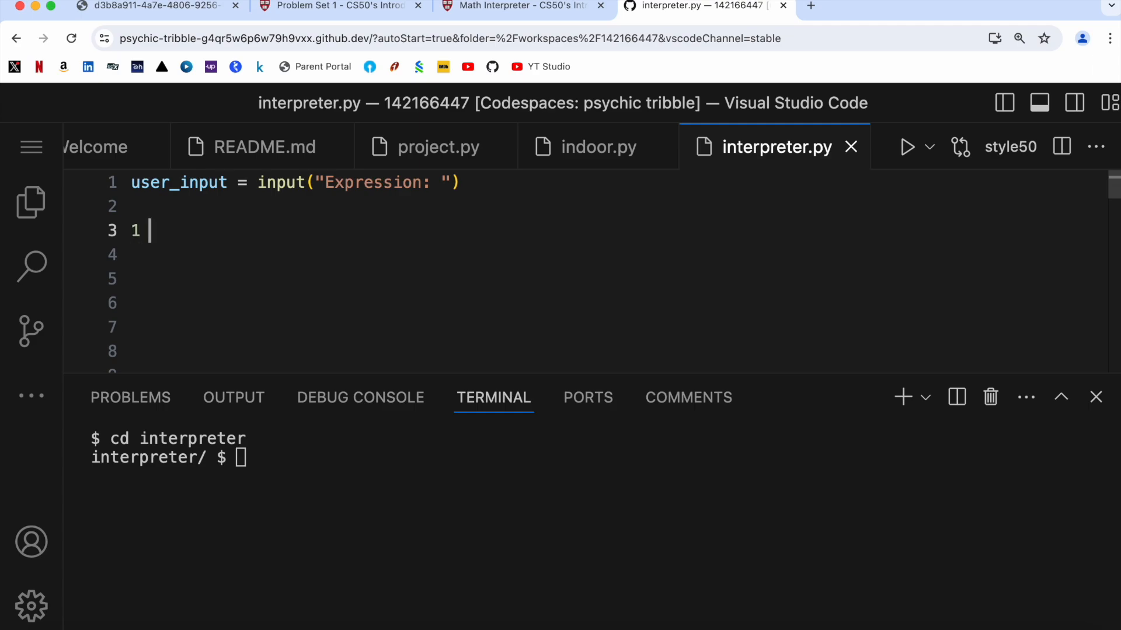
{"action": "type", "text": "+ 2"}
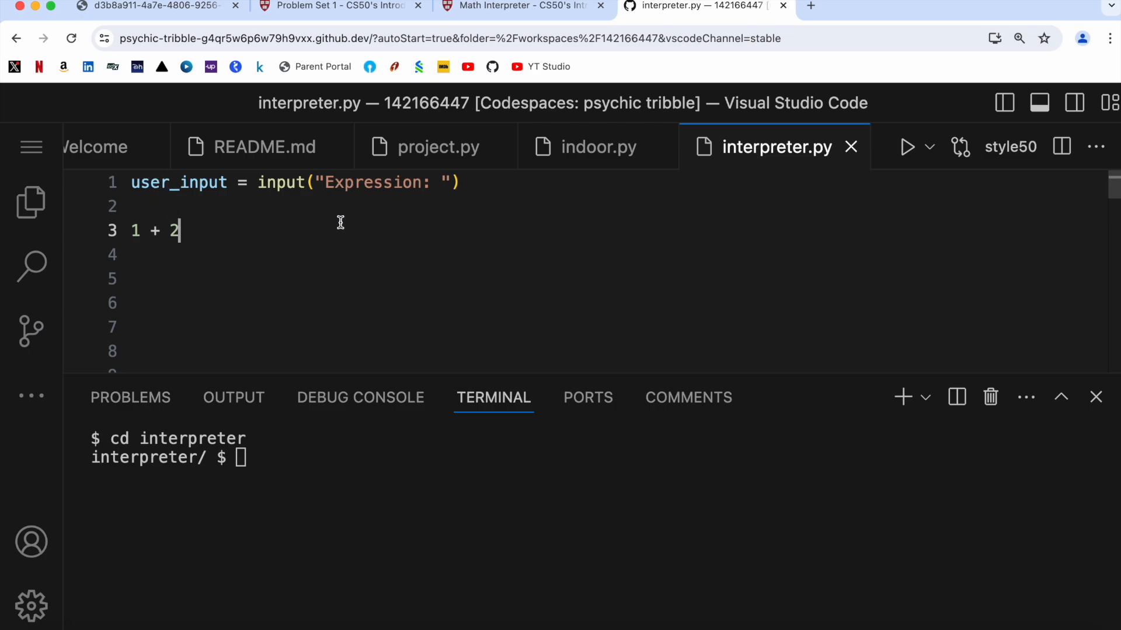
{"action": "mouse_move", "coordinate": [221, 221]}
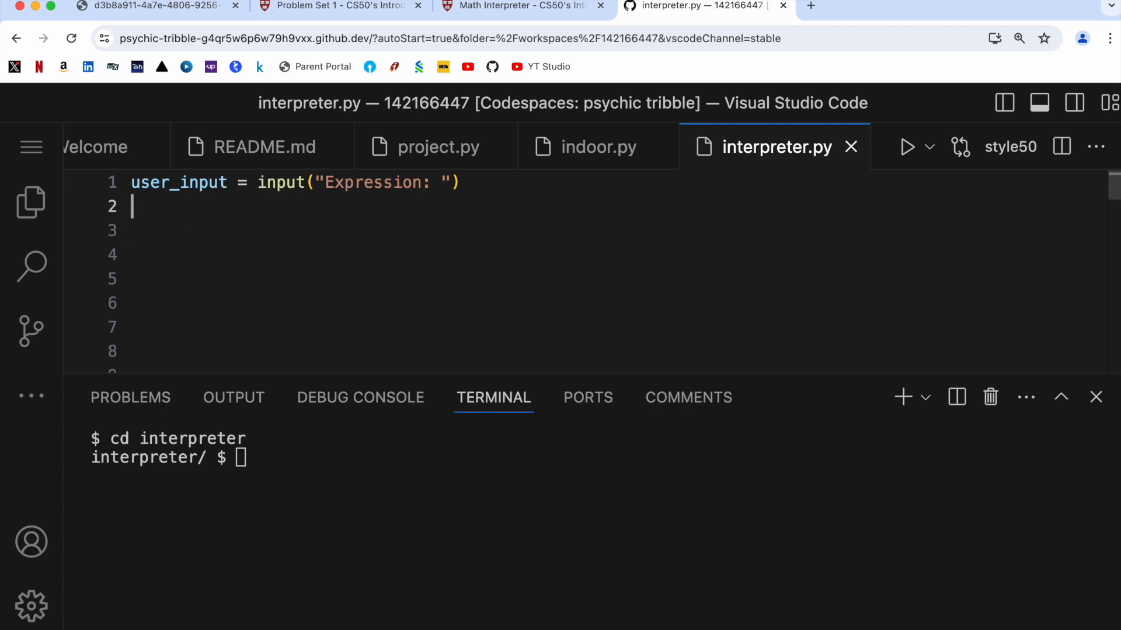
Step: Write a, b, c = user_input.split(" ") to unpack the expression
{"action": "type", "text": "a,"}
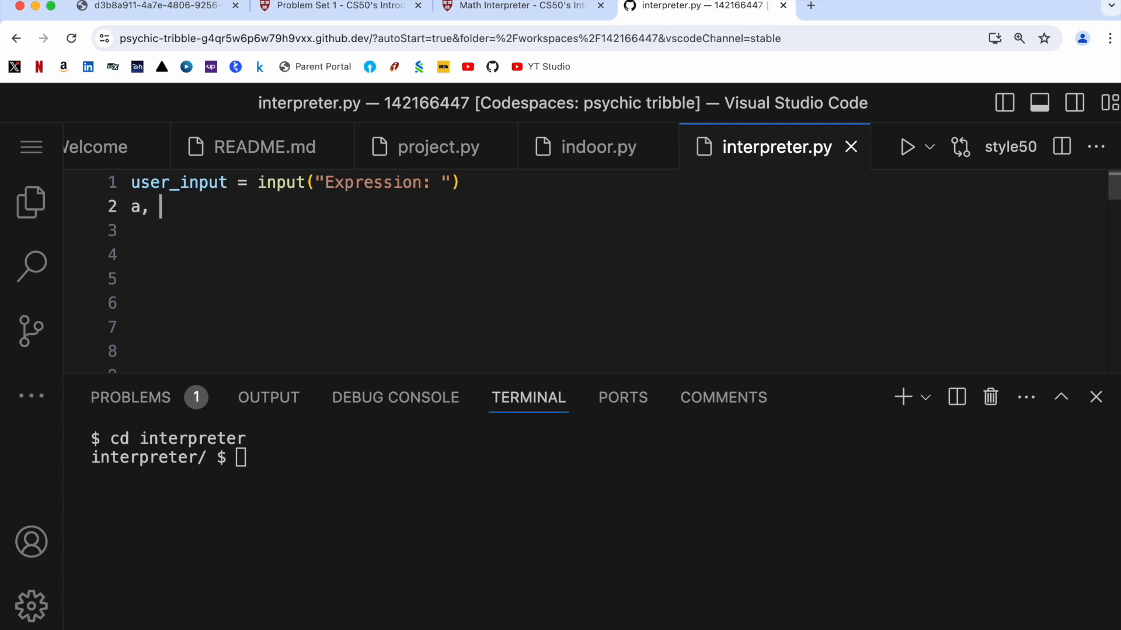
{"action": "type", "text": "b, c ="}
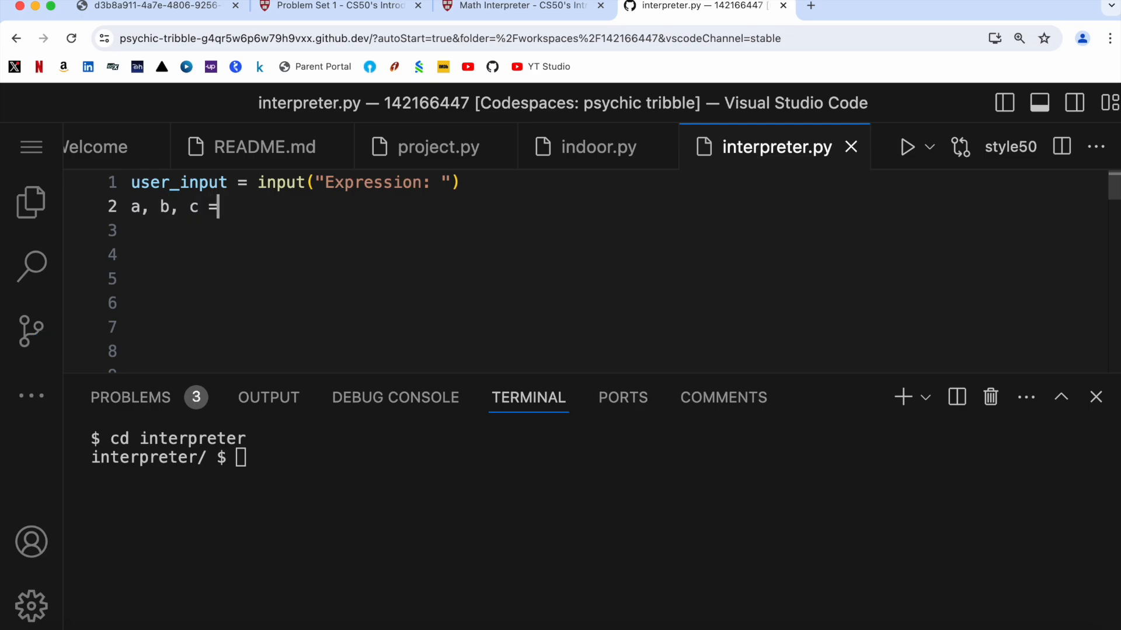
{"action": "type", "text": "user"}
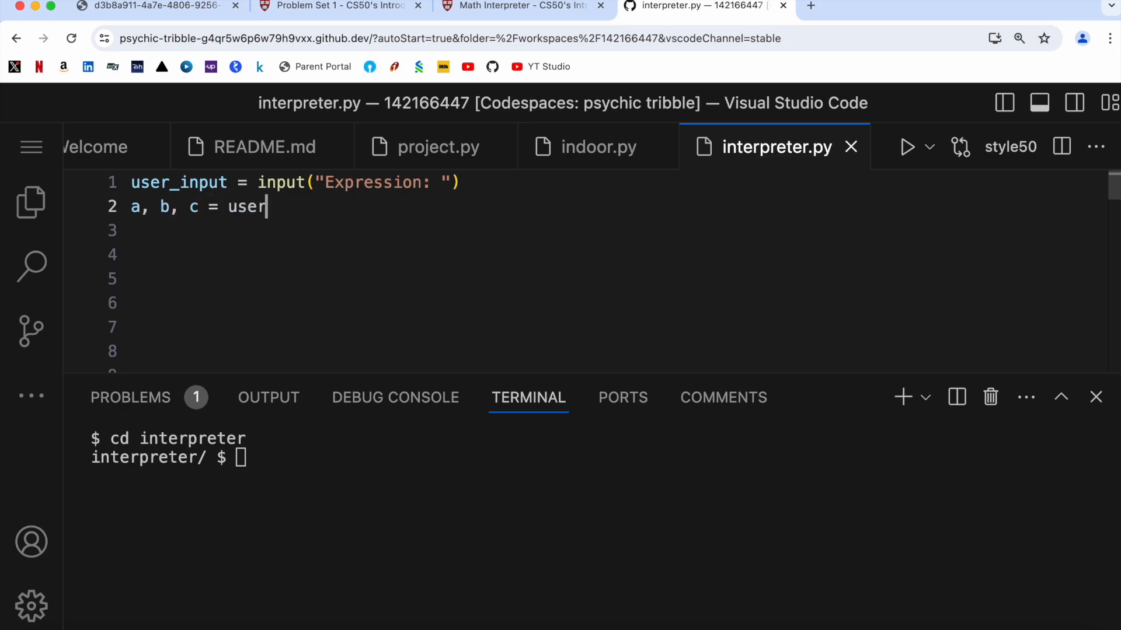
{"action": "type", "text": "_input("}
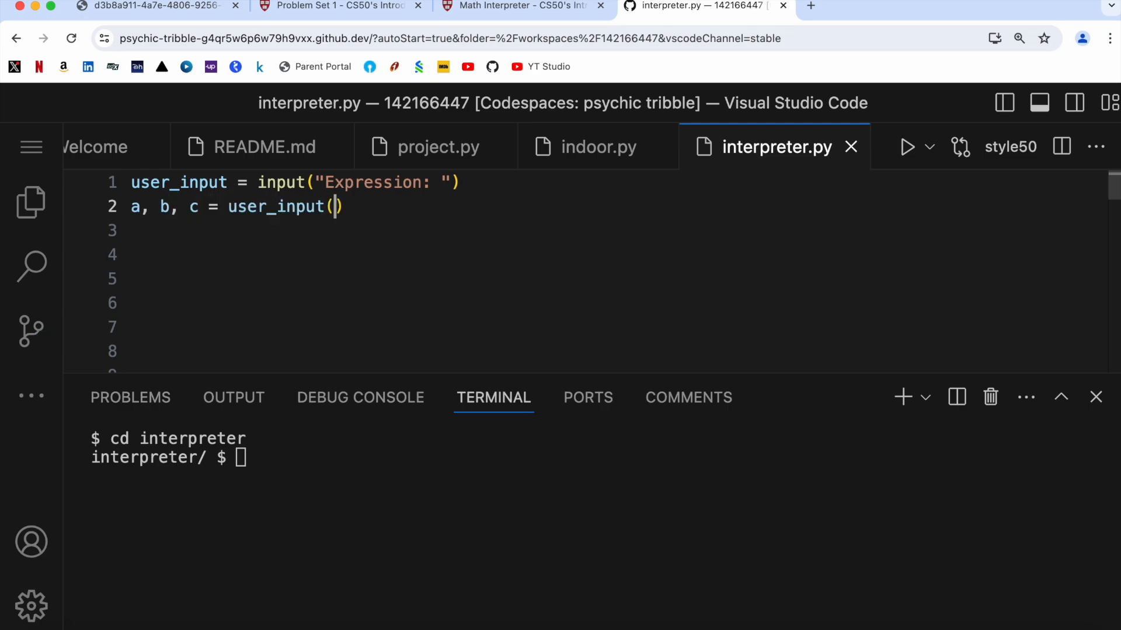
{"action": "type", "text": ".sp"}
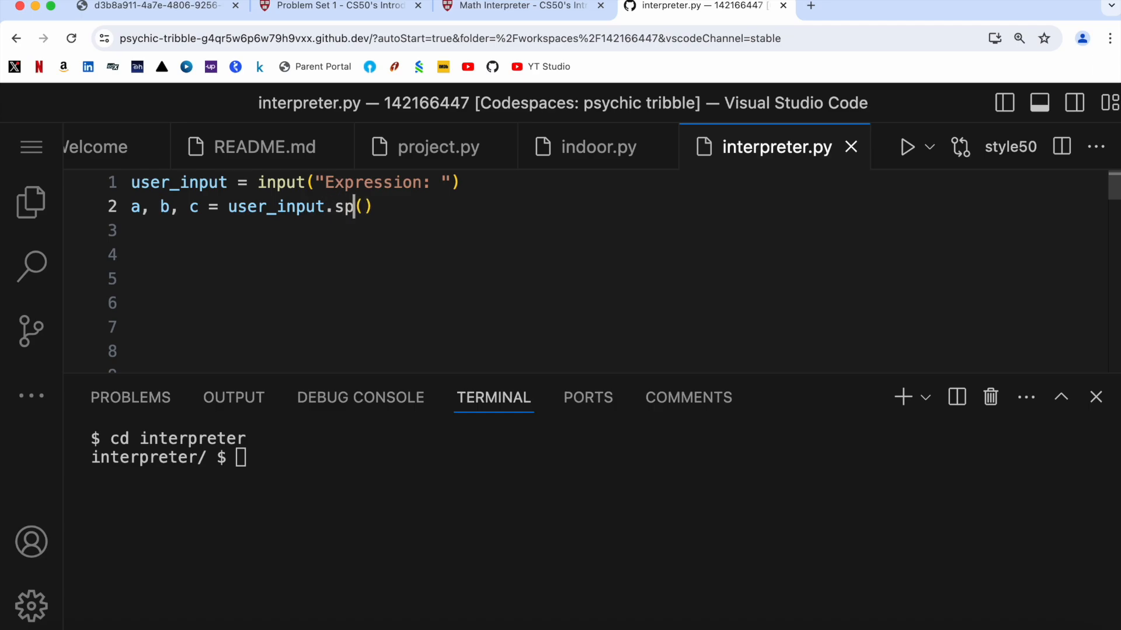
{"action": "type", "text": "lit"}
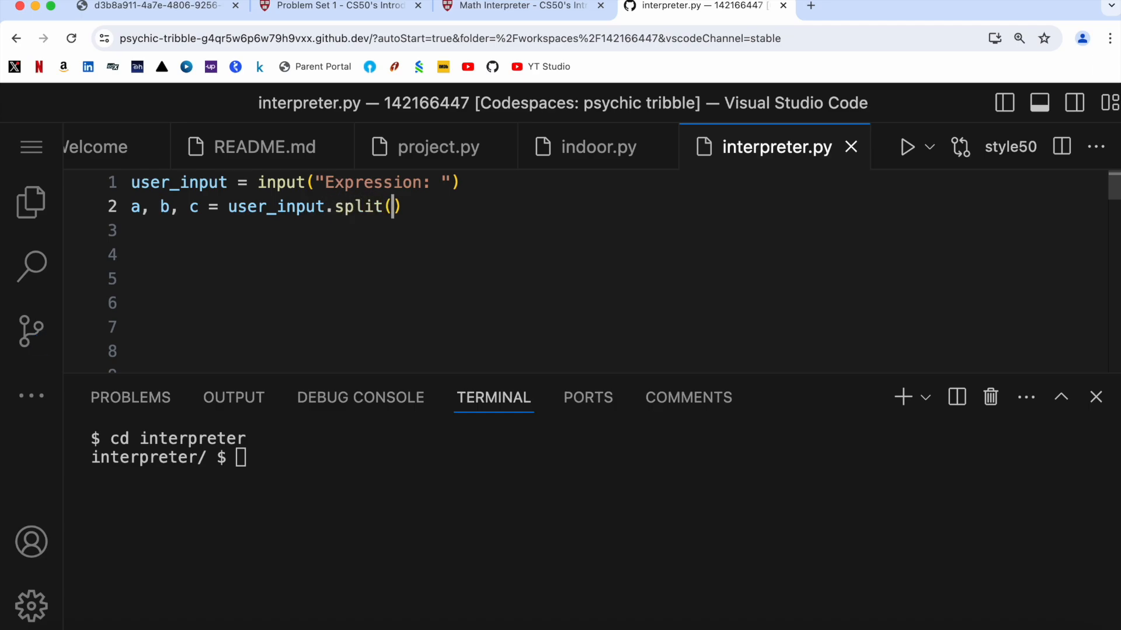
{"action": "type", "text": "\""}
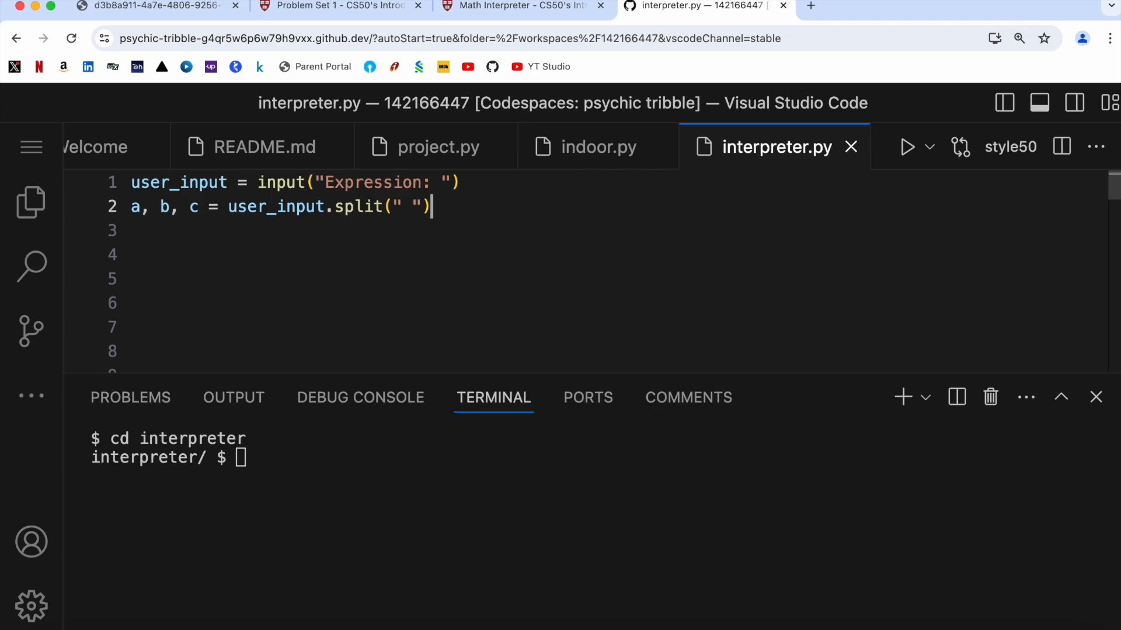
{"action": "mouse_move", "coordinate": [230, 187]}
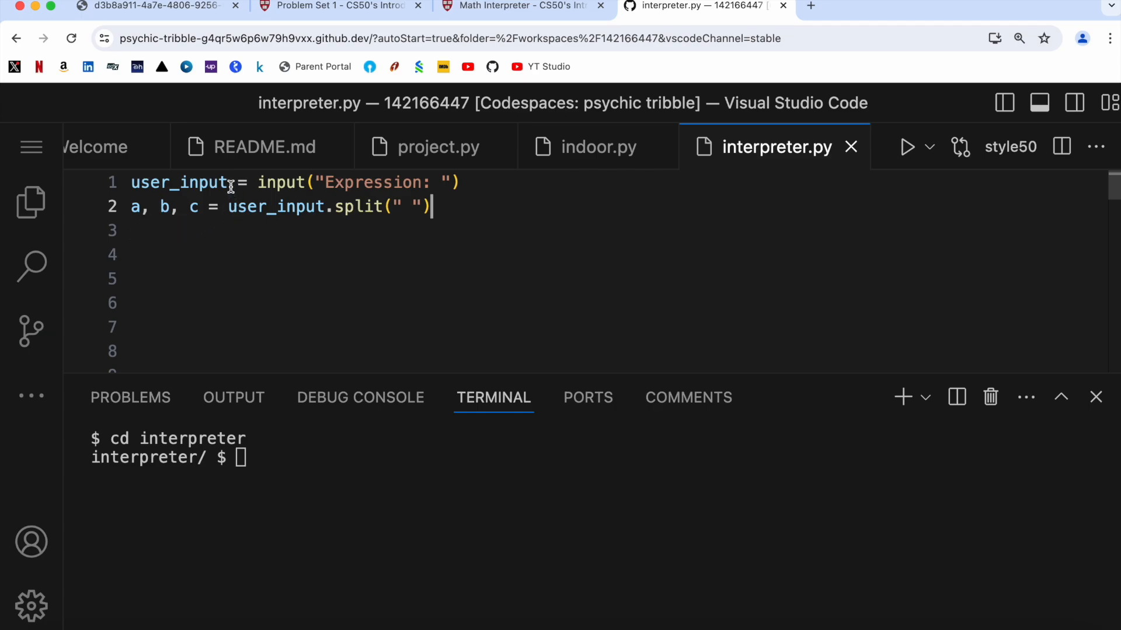
Step: Assign the input directly to a, b, c on line 1 and drop the separate split line
{"action": "double_click", "coordinate": [178, 182]}
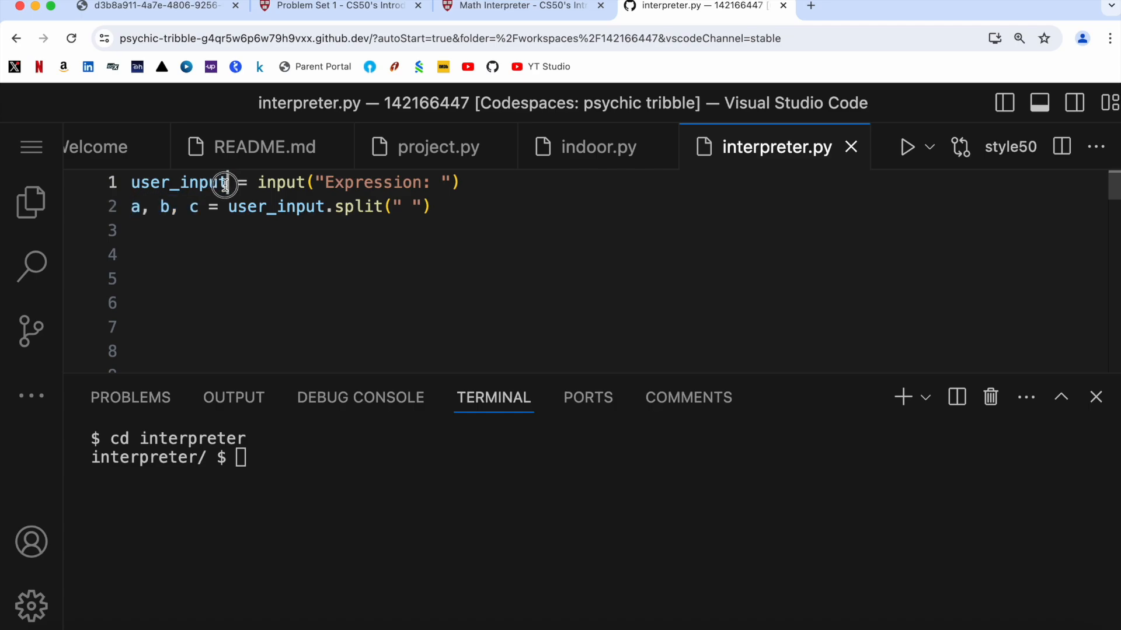
{"action": "double_click", "coordinate": [178, 182]}
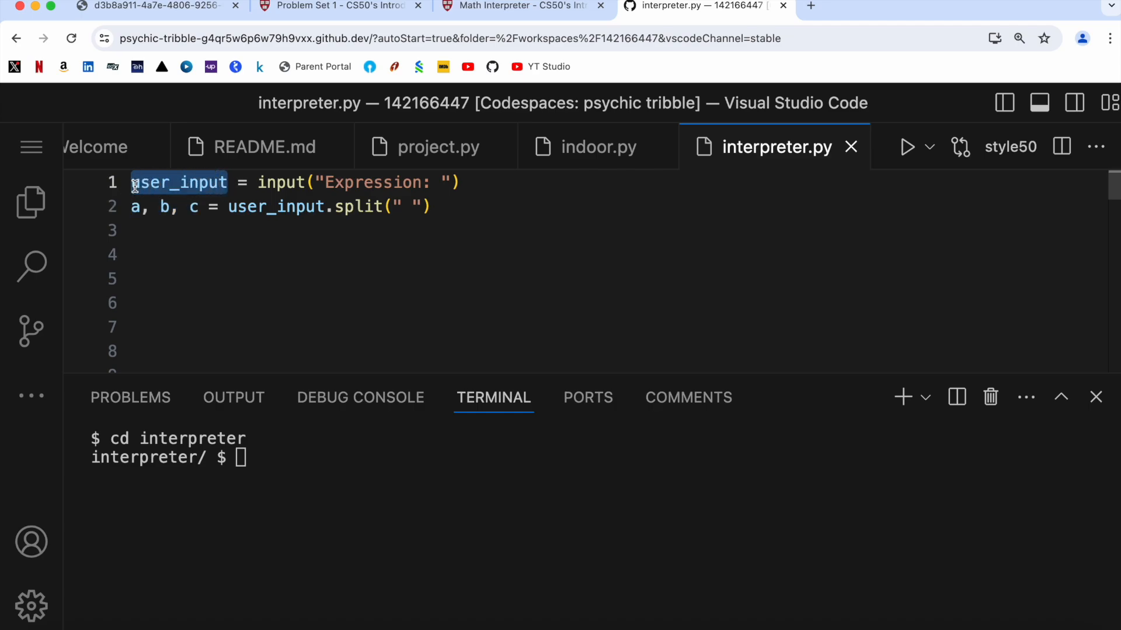
{"action": "type", "text": "a, b, c"}
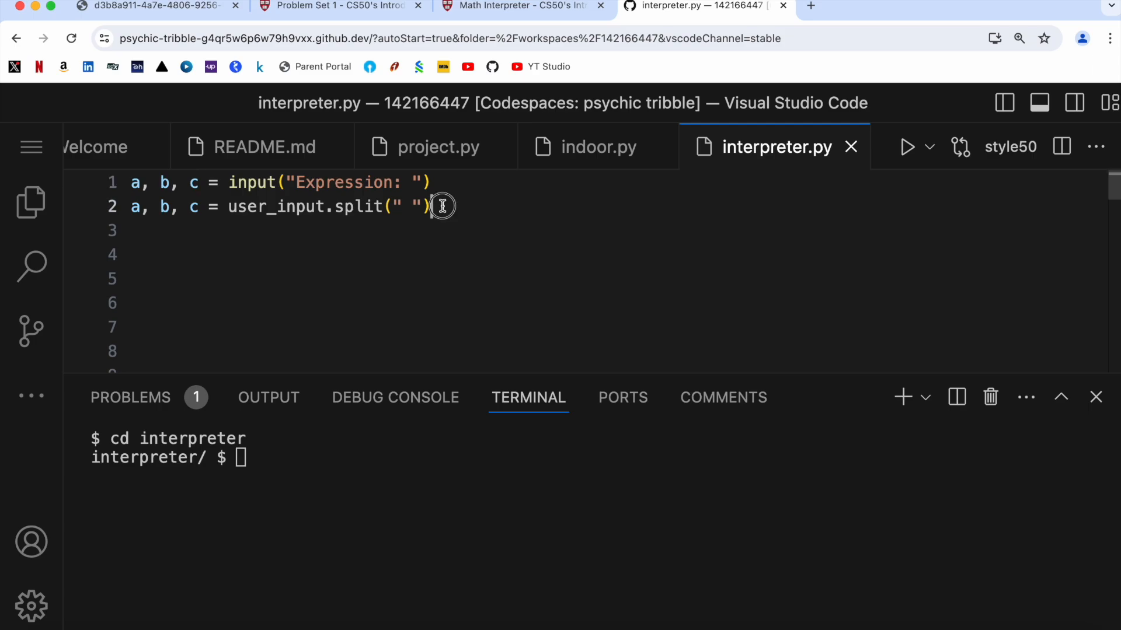
{"action": "triple_click", "coordinate": [286, 207]}
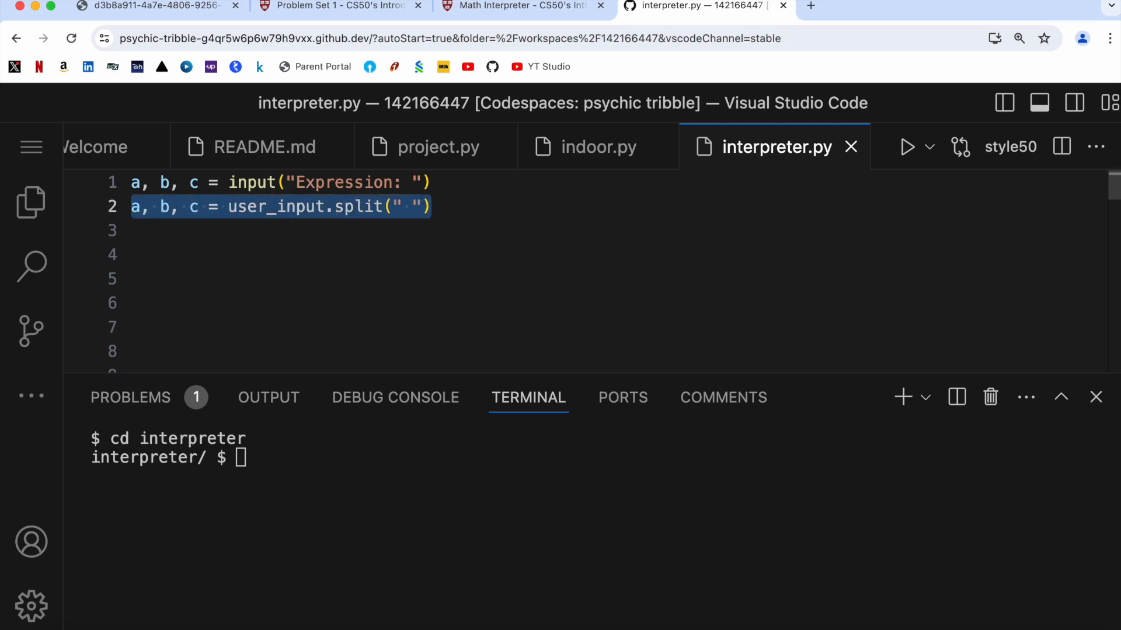
Step: Add print(a), print(b) and print(c) lines to show each part
{"action": "type", "text": "print(a"}
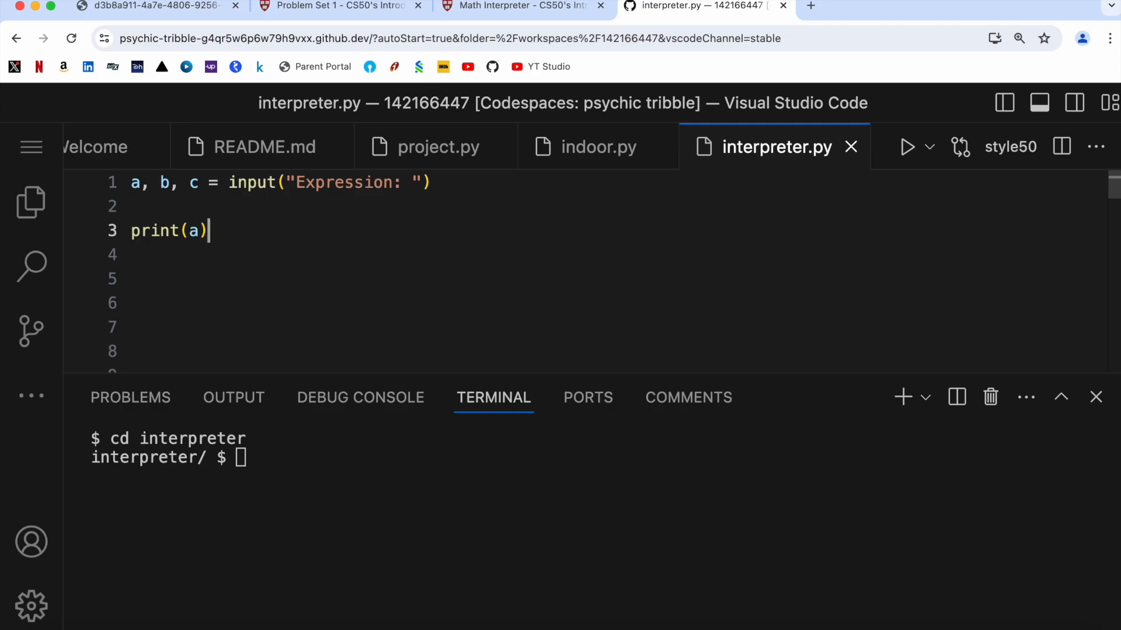
{"action": "type", "text": "print(b)"}
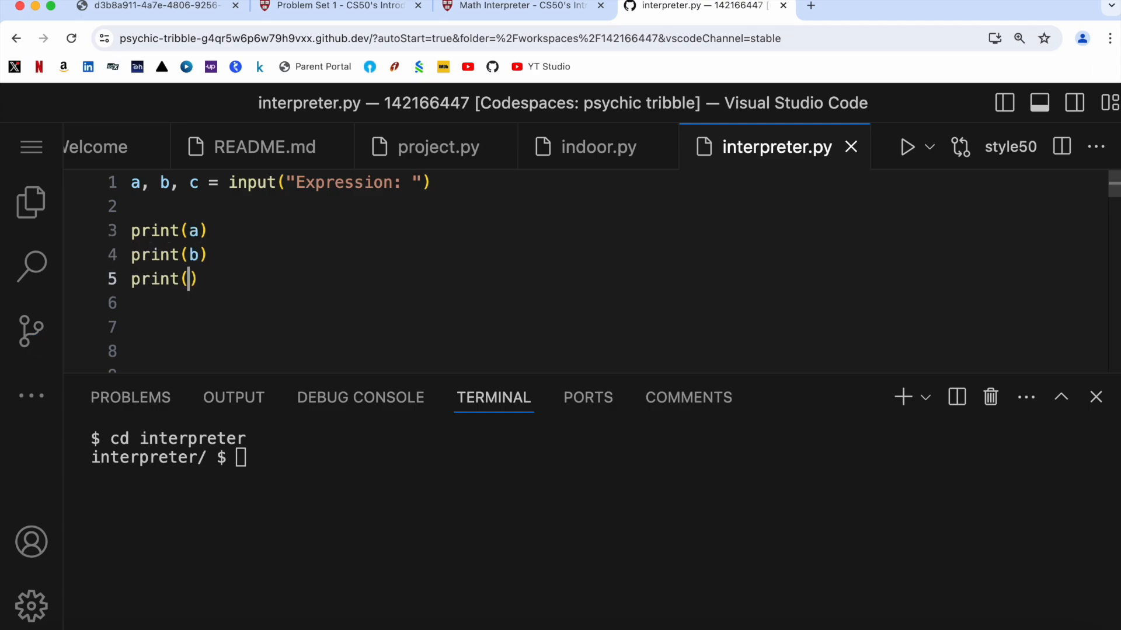
{"action": "type", "text": "c"}
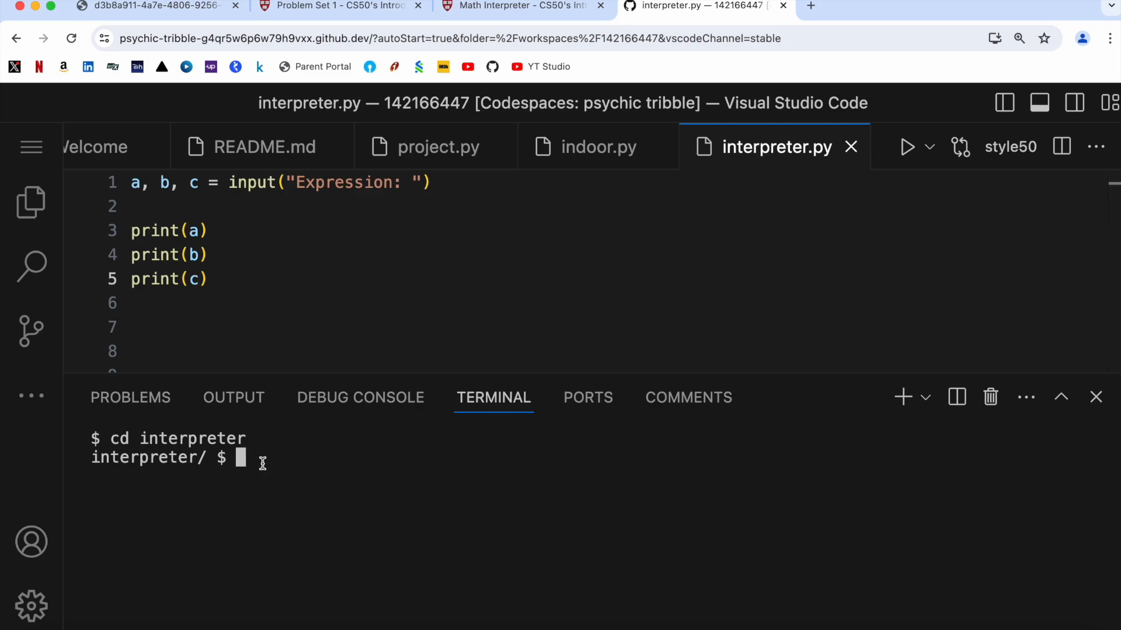
Step: Run interpreter.py with 1 + 2, hit the too-many-values error, and append .split(" ") to the input
{"action": "type", "text": "python inte"}
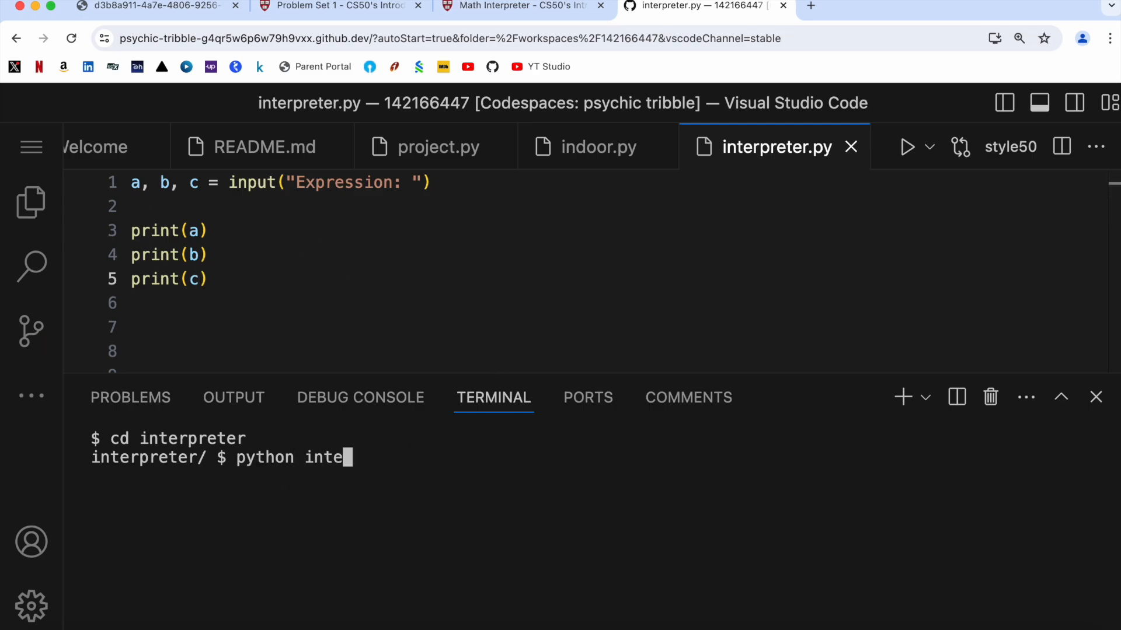
{"action": "type", "text": "rpreter.py"}
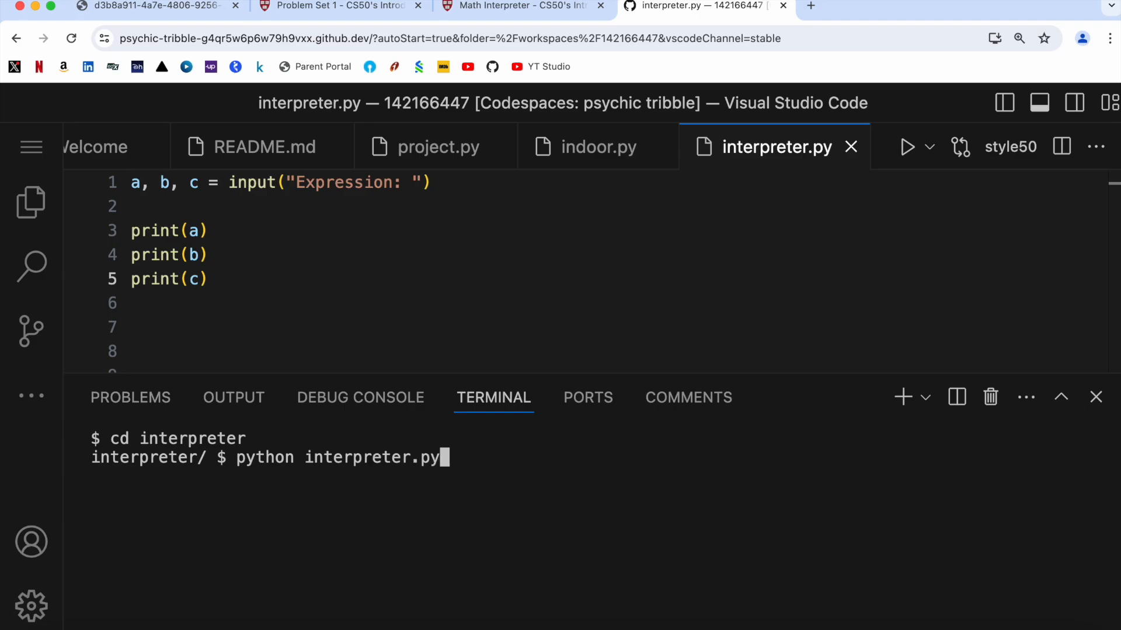
{"action": "type", "text": "1 +"}
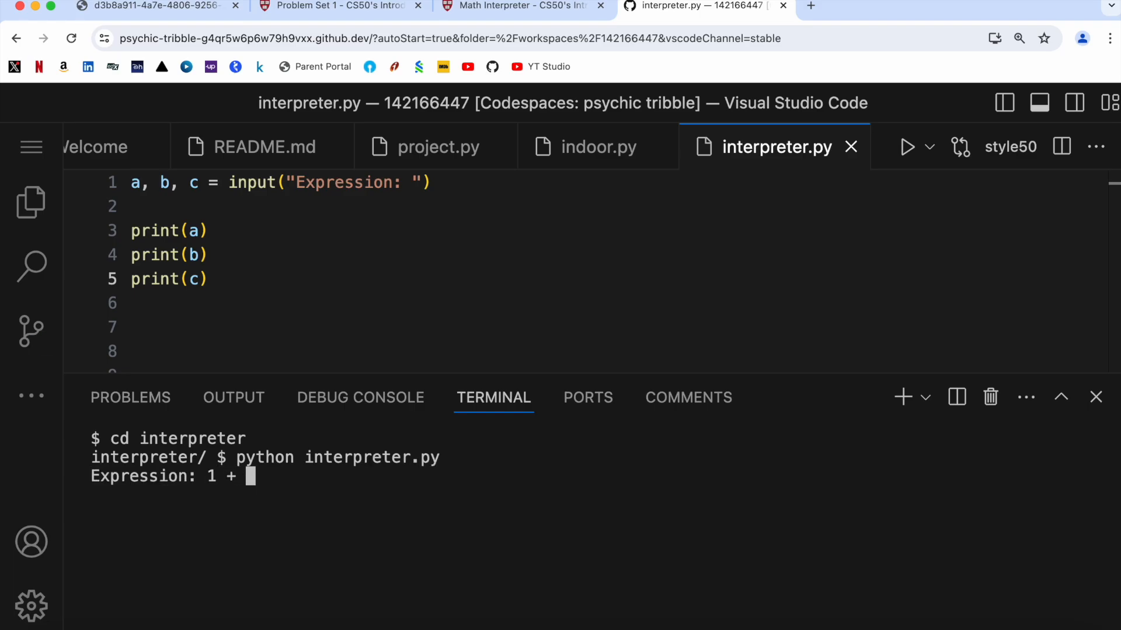
{"action": "key", "text": "enter"}
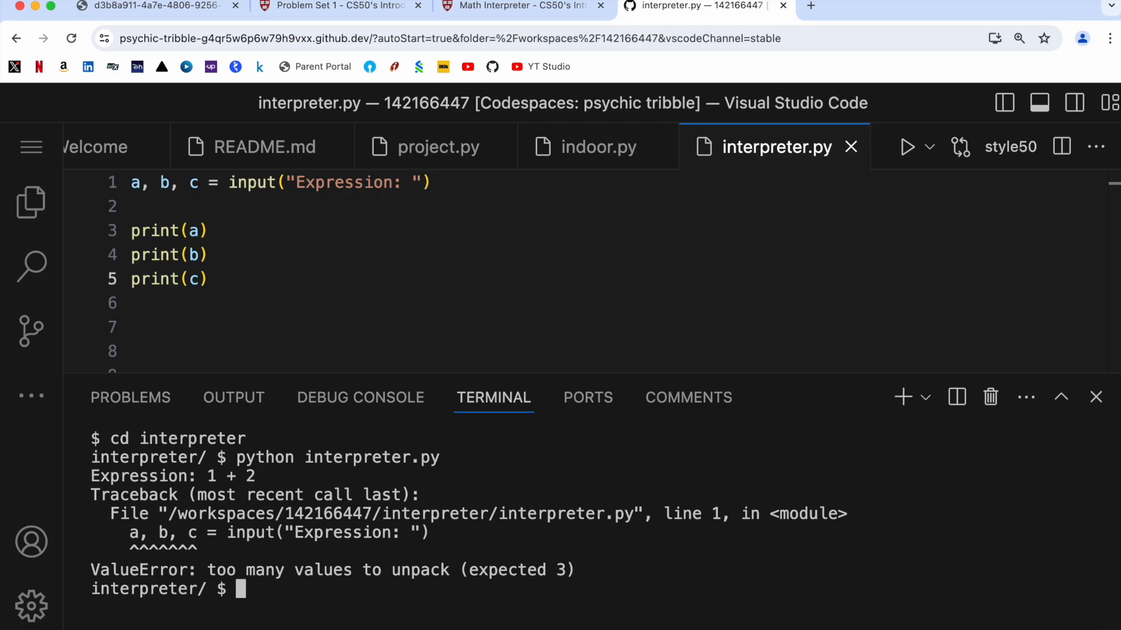
{"action": "mouse_move", "coordinate": [320, 318]}
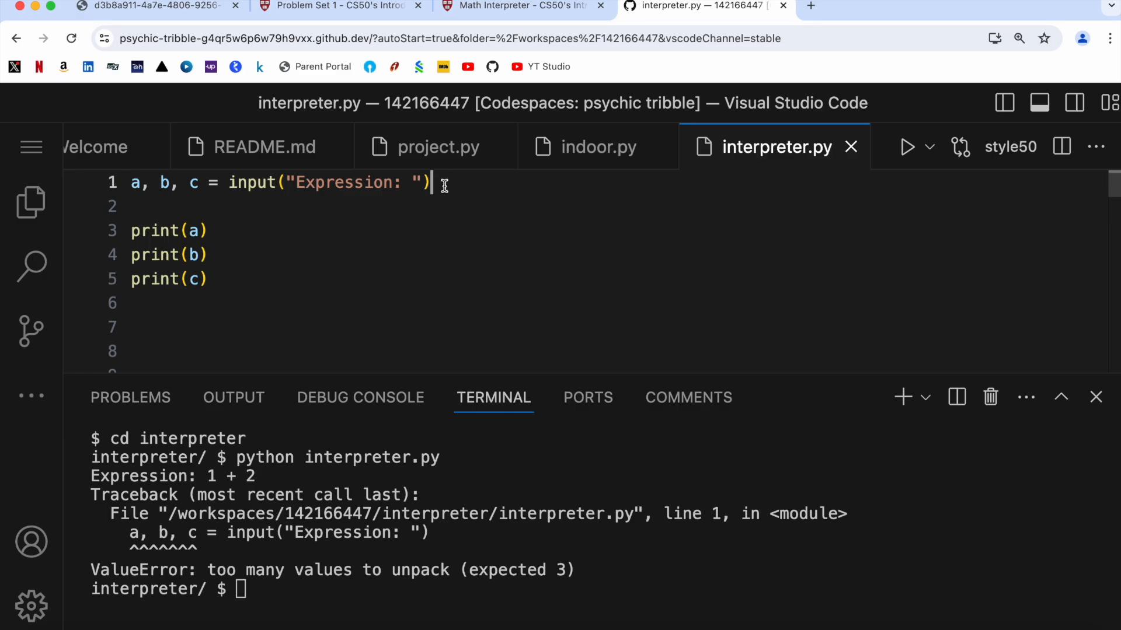
{"action": "type", "text": ".split()"}
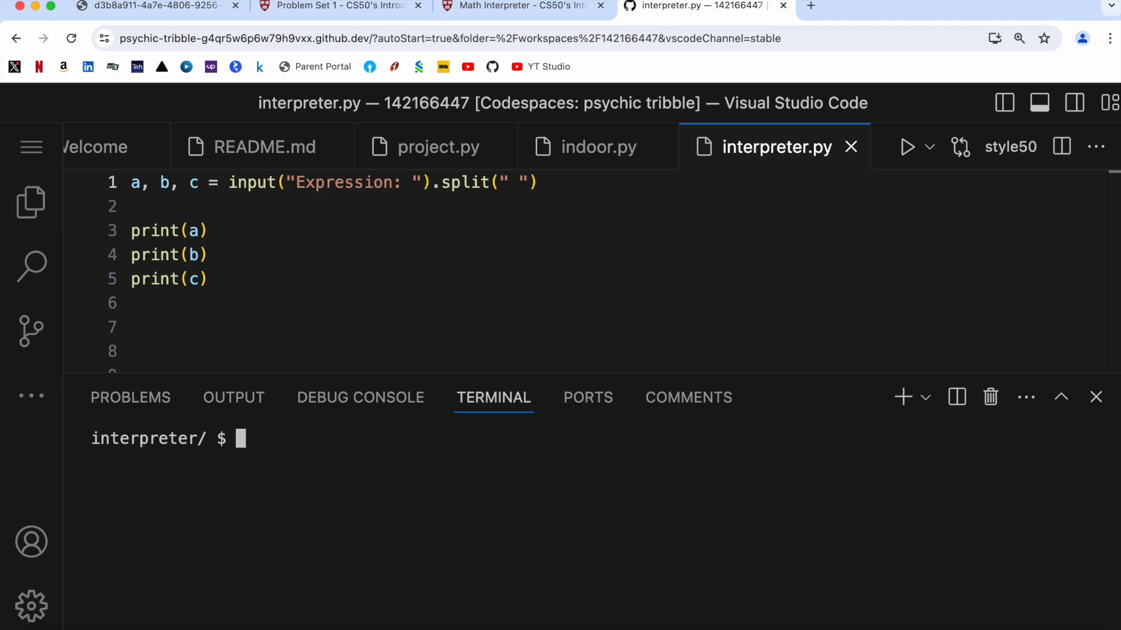
Step: Rerun python interpreter.py to confirm 1 + 2 splits into 1, + and 2
{"action": "type", "text": "python interpreter.py"}
{"action": "type", "text": "1 + 2"}
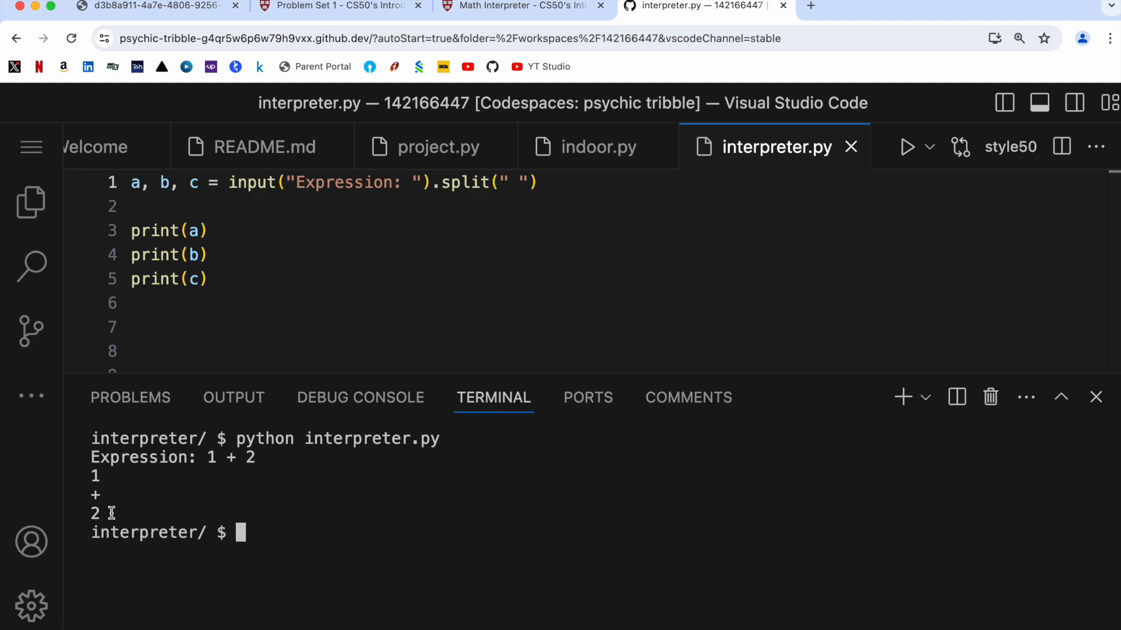
{"action": "mouse_move", "coordinate": [211, 279]}
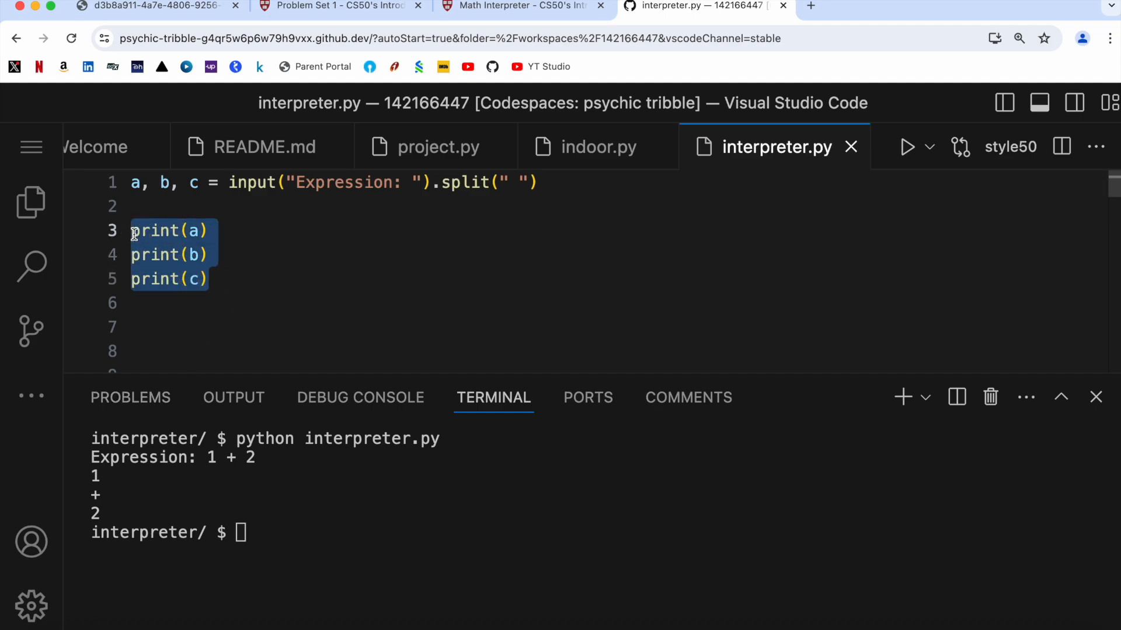
{"action": "mouse_move", "coordinate": [228, 257]}
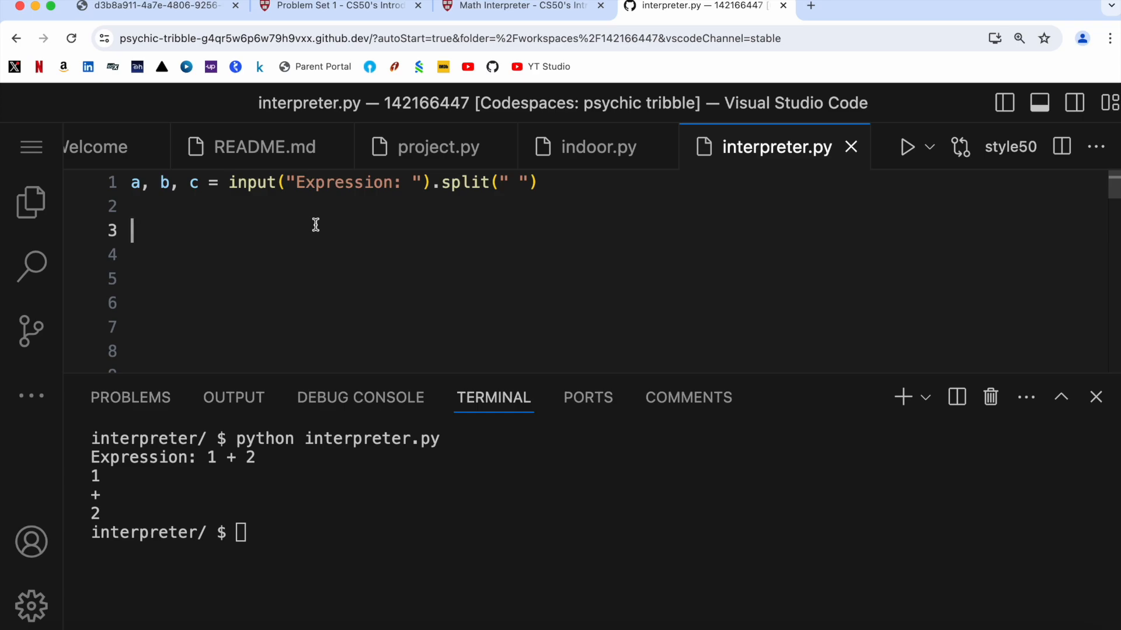
Step: Add print(type(...)) lines for a, b and c to check their types
{"action": "type", "text": "print"}
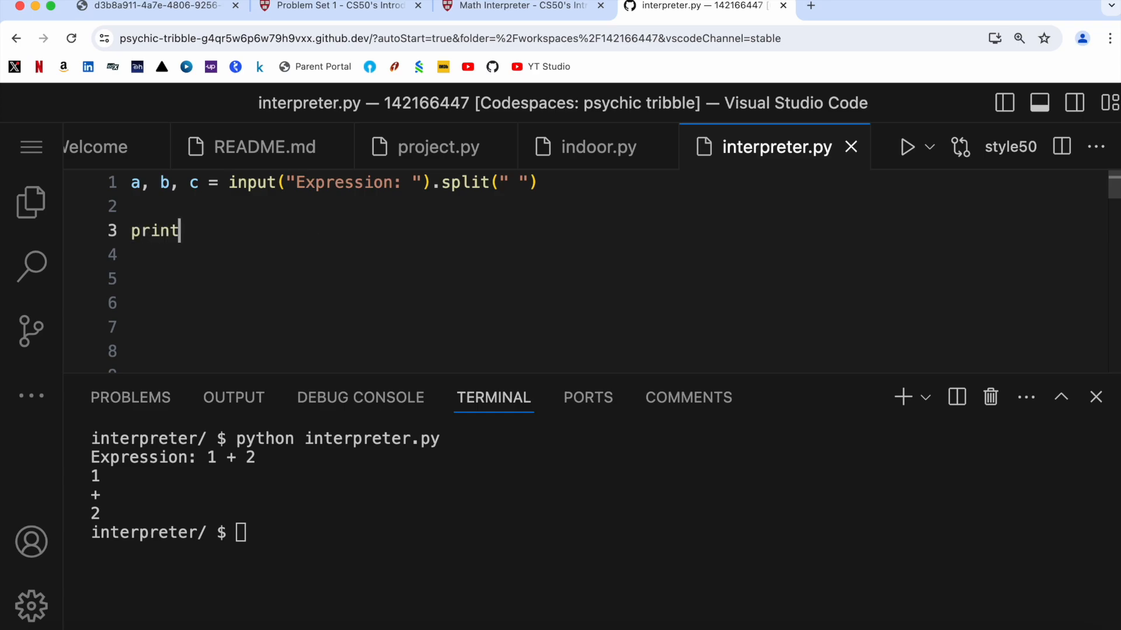
{"action": "type", "text": "(type(a))"}
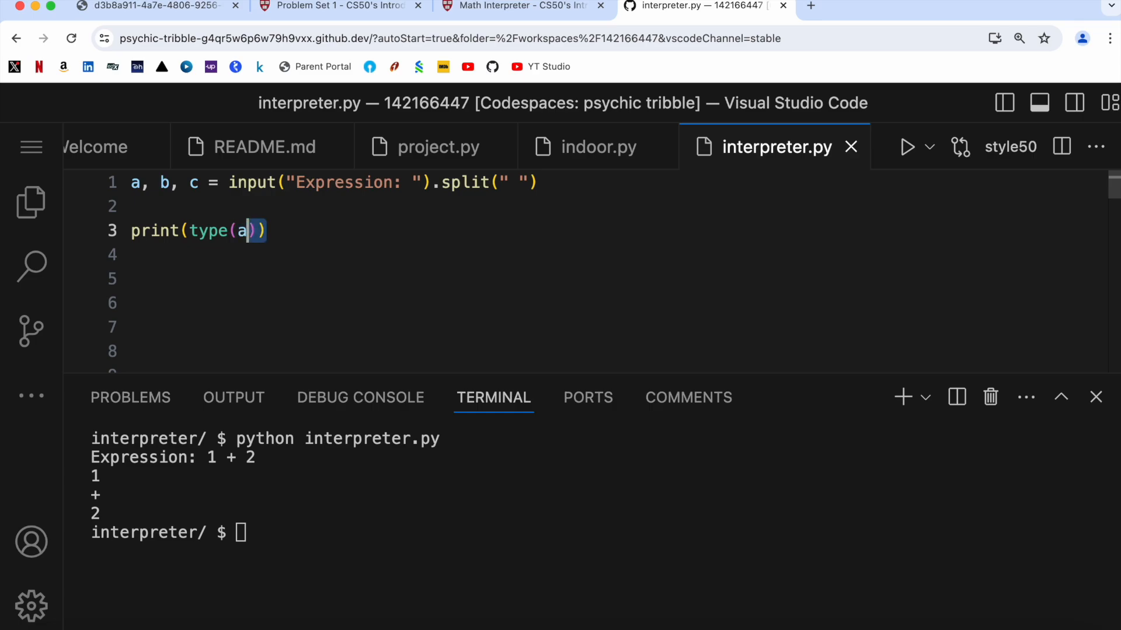
{"action": "triple_click", "coordinate": [196, 230]}
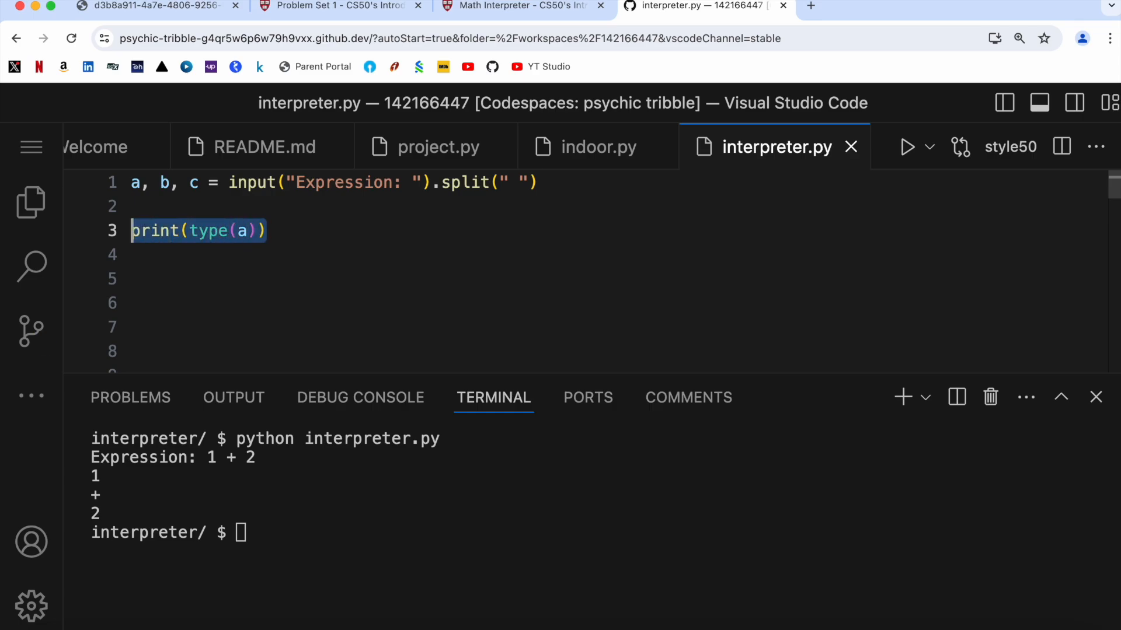
{"action": "type", "text": "a, b, c"}
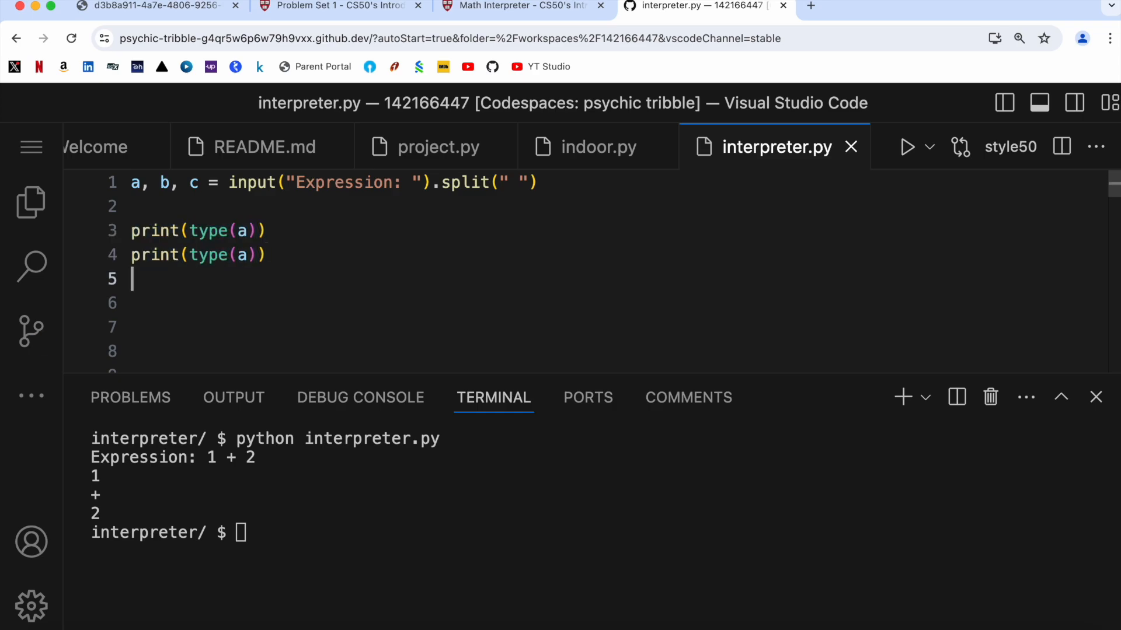
{"action": "type", "text": "print(type(a))"}
{"action": "left_click", "coordinate": [196, 254]}
{"action": "type", "text": "b"}
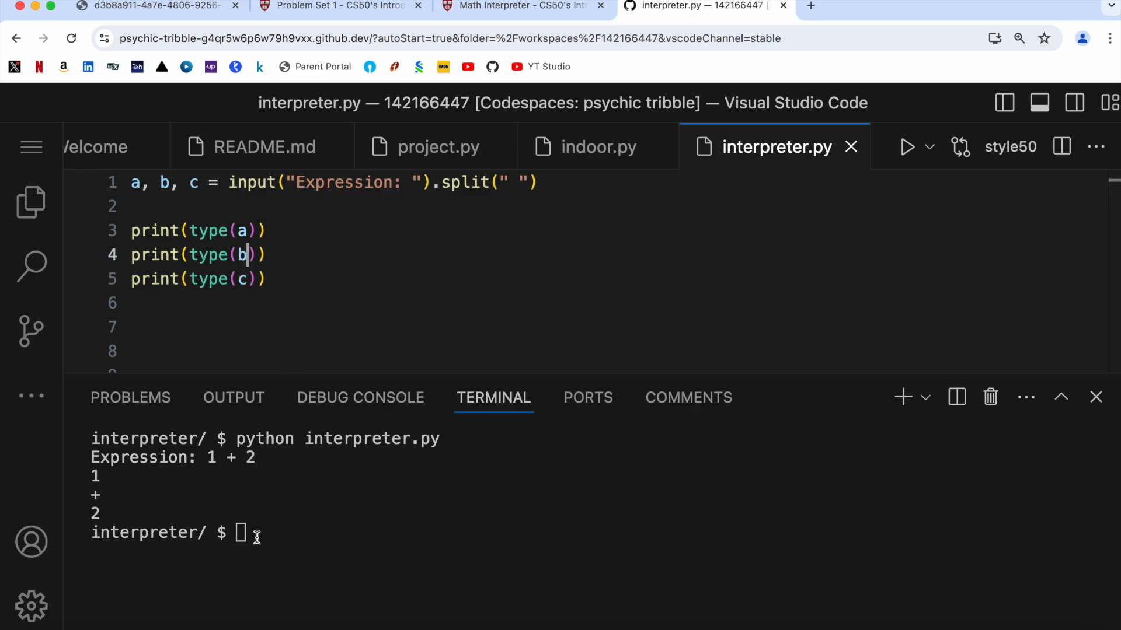
Step: Run interpreter.py with 1 + 2, see <class 'str'> three times, and select the type-check lines for removal
{"action": "type", "text": "python interpreter.py"}
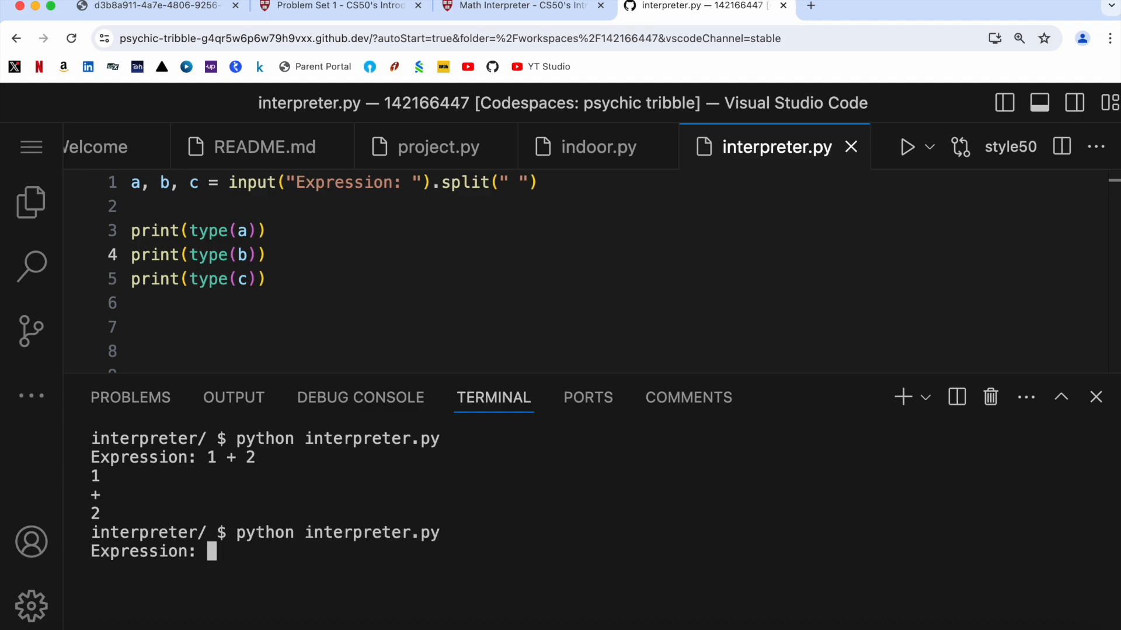
{"action": "type", "text": "1 +"}
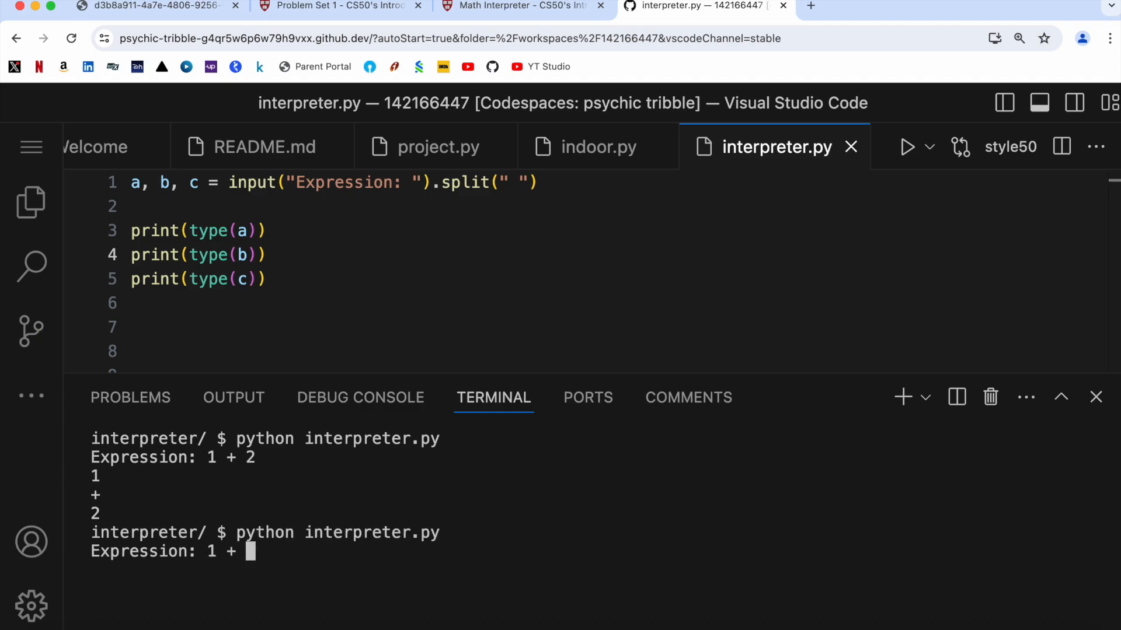
{"action": "type", "text": "2"}
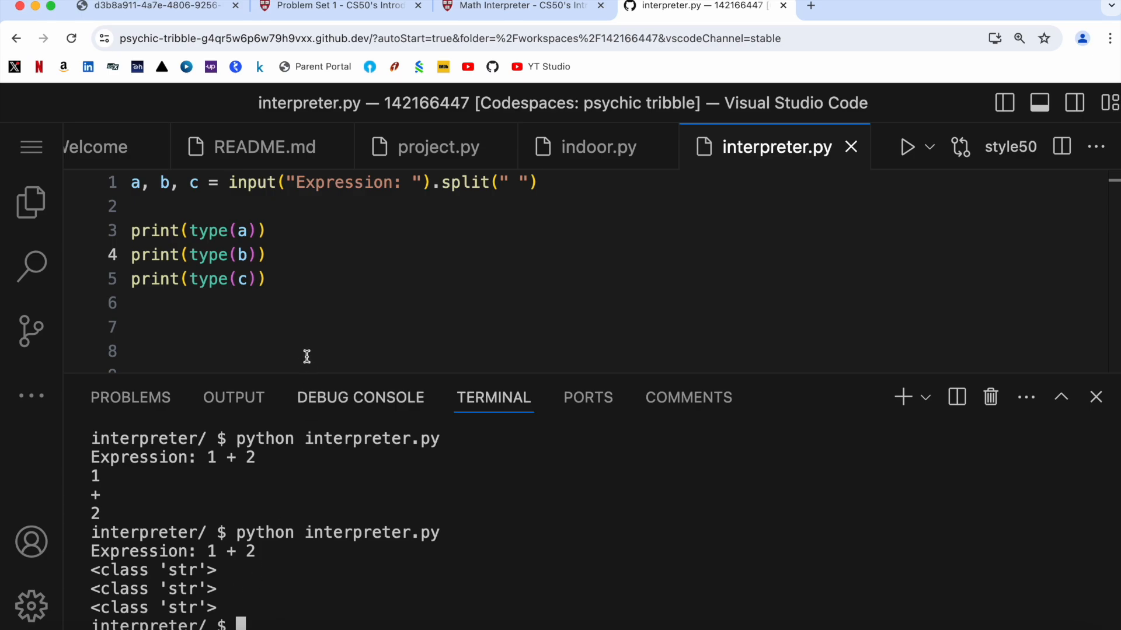
{"action": "left_click_drag", "start_coordinate": [131, 230], "coordinate": [265, 279]}
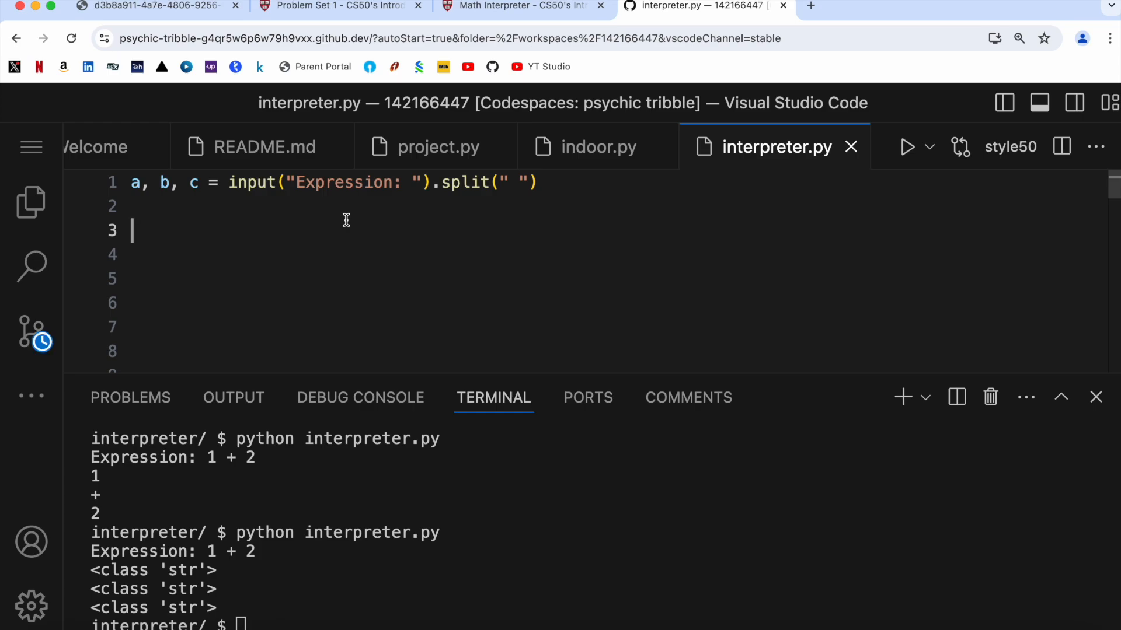
Step: Convert the operands with a = float(a) and c = float(c)
{"action": "type", "text": "a = floa"}
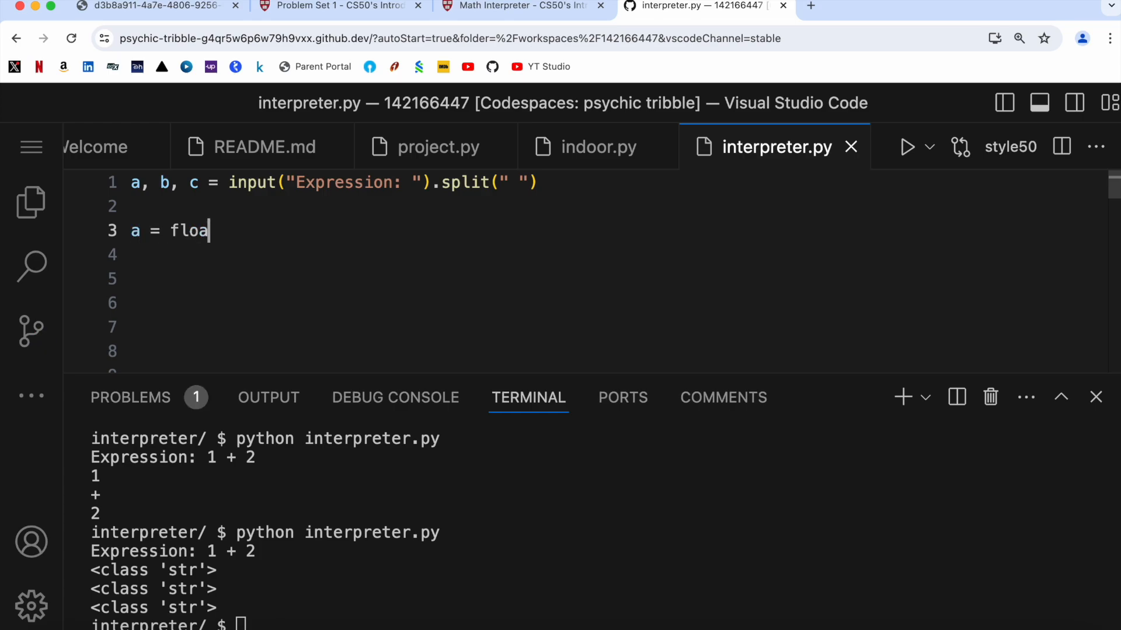
{"action": "type", "text": "t(a"}
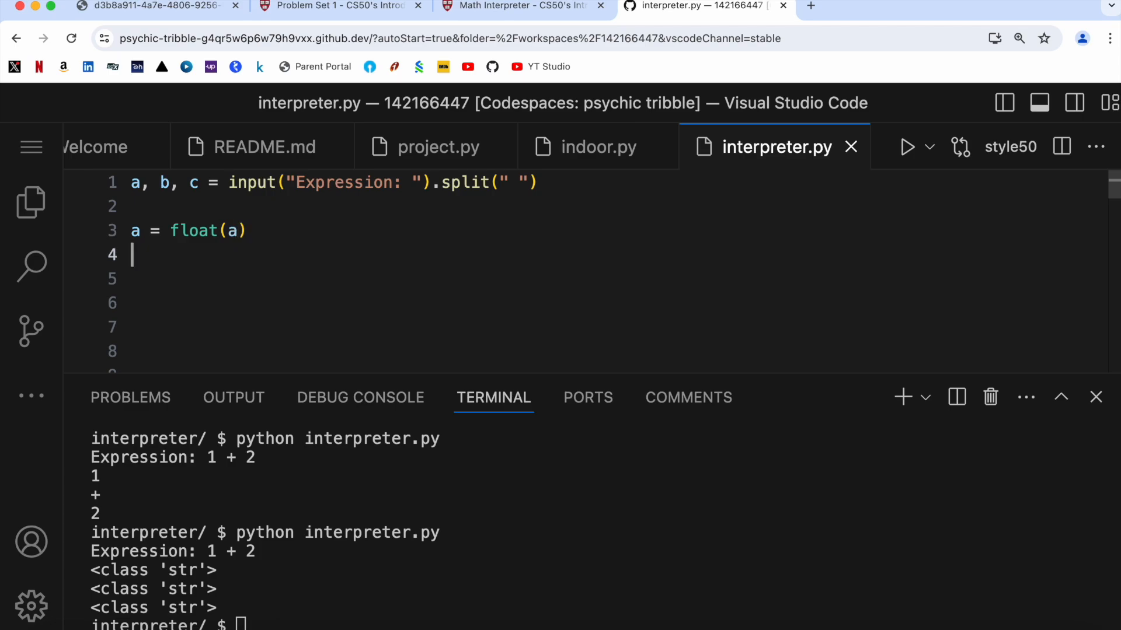
{"action": "type", "text": "c = flo"}
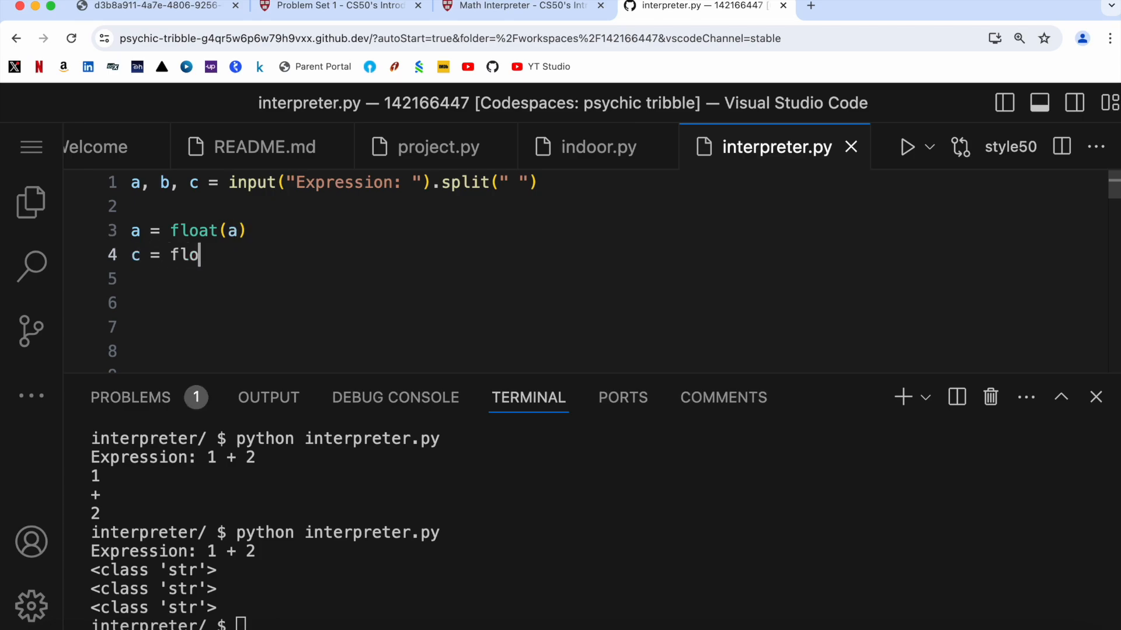
{"action": "type", "text": "at(c)"}
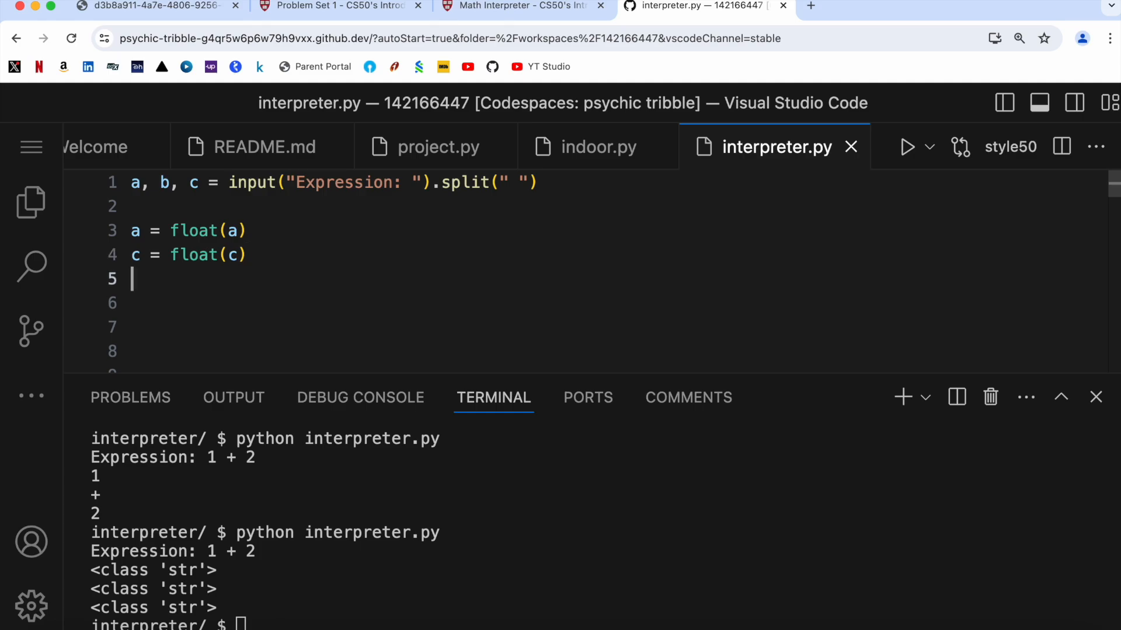
Step: Add print(type(a)) and print(type(c)), verify <class 'float'>, and select those lines
{"action": "type", "text": "print"}
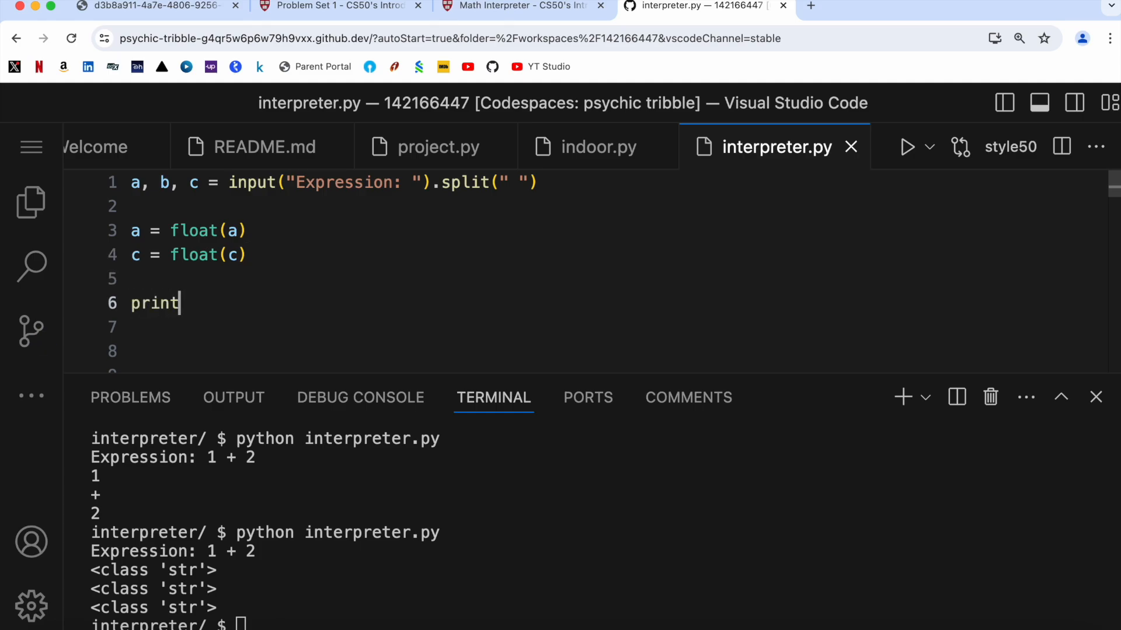
{"action": "type", "text": "(type(a))"}
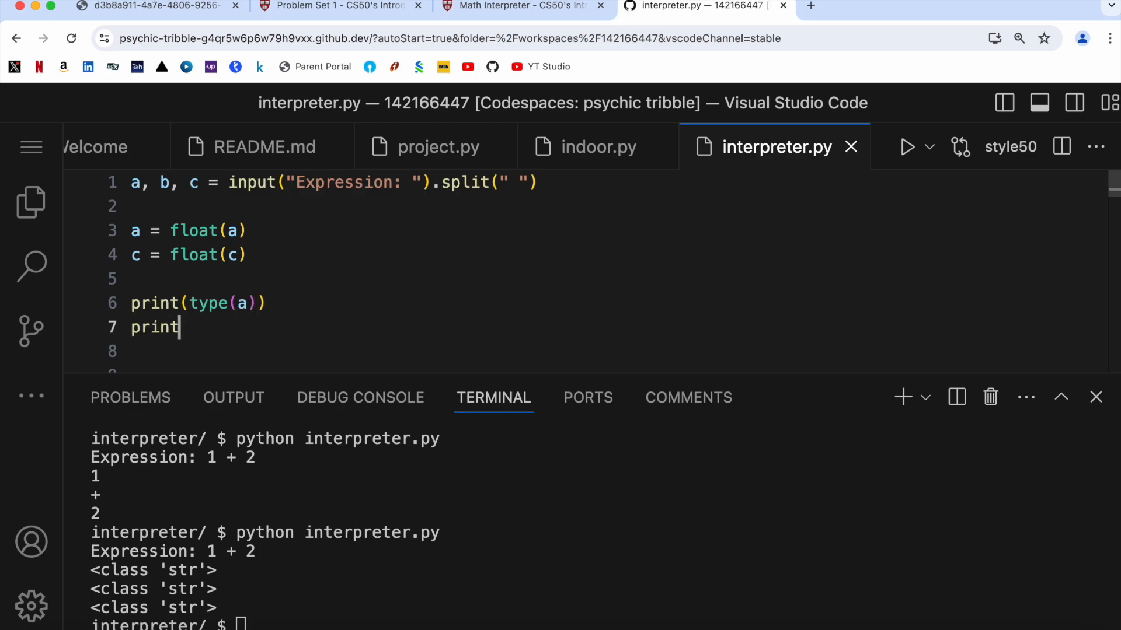
{"action": "type", "text": "(c))"}
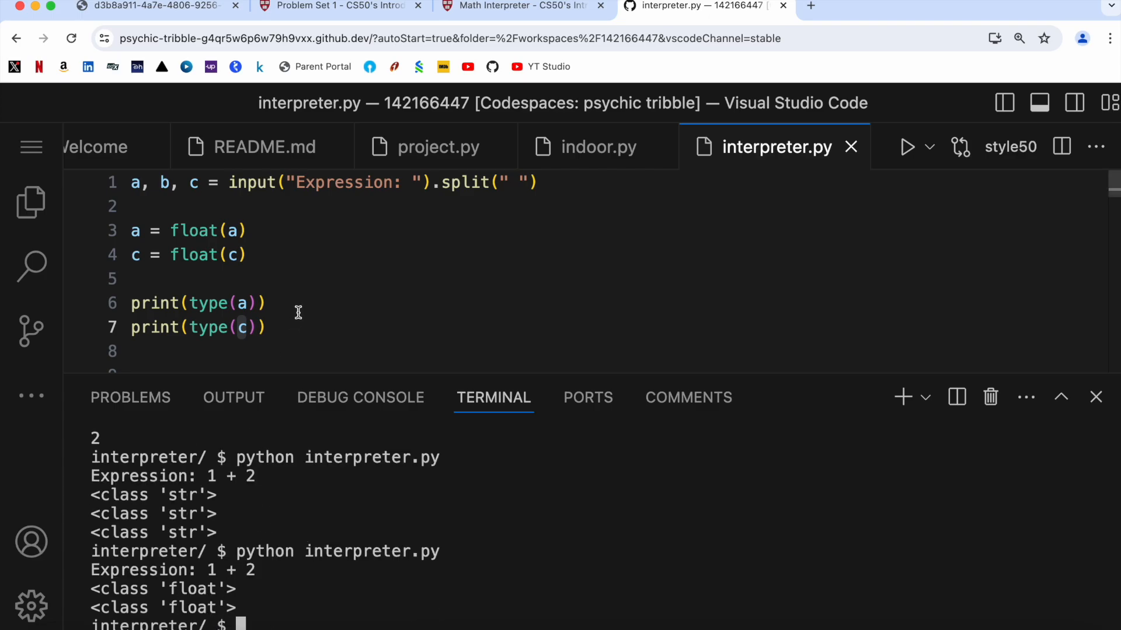
{"action": "mouse_move", "coordinate": [272, 328]}
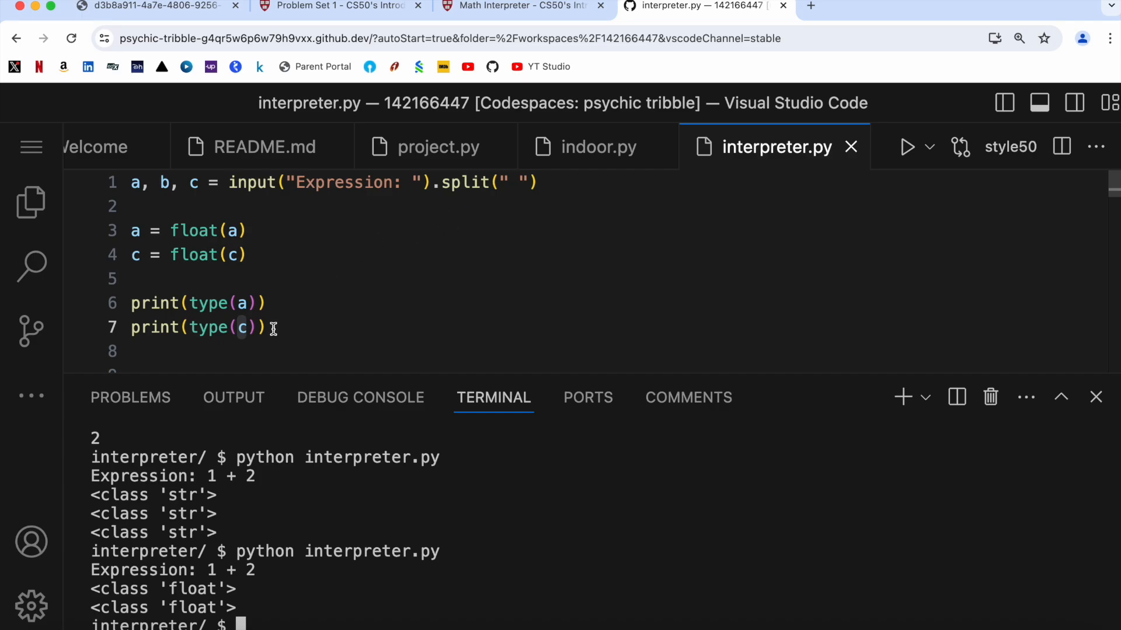
{"action": "left_click_drag", "start_coordinate": [272, 327], "coordinate": [130, 230]}
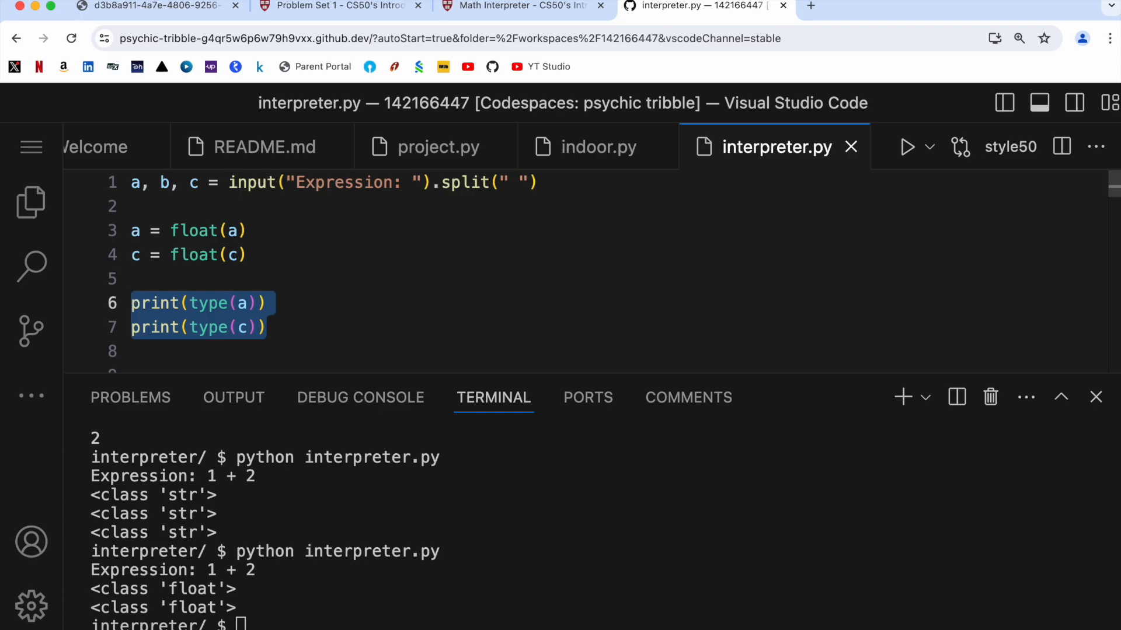
Step: Replace the type checks with an if b == "+": branch printing a + b
{"action": "key", "text": "Delete"}
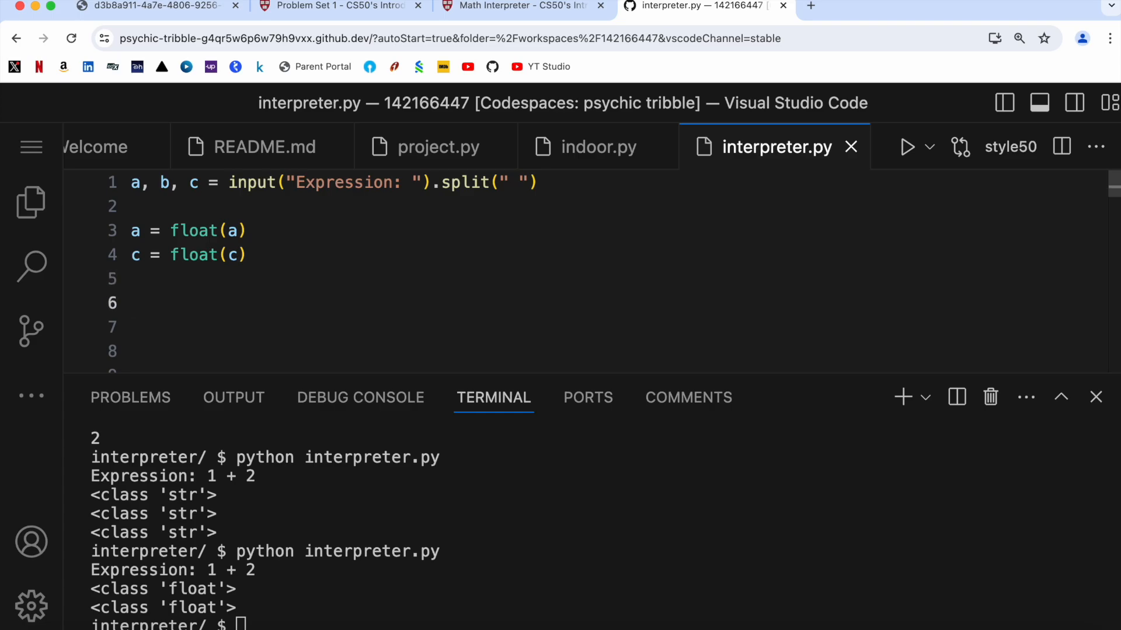
{"action": "type", "text": "if"}
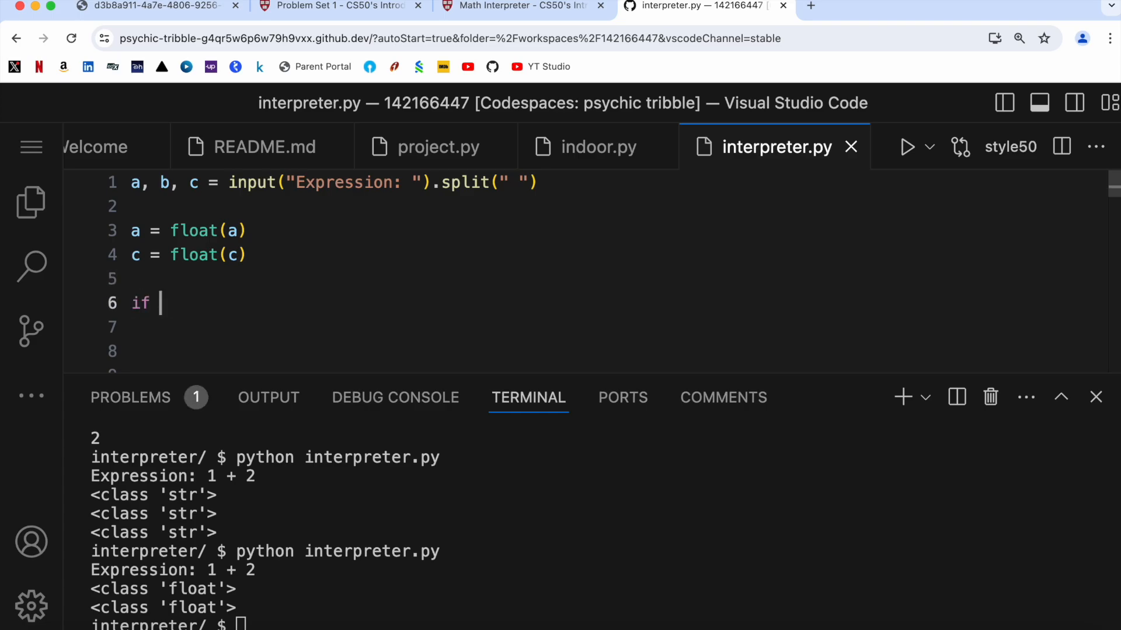
{"action": "type", "text": "b =="}
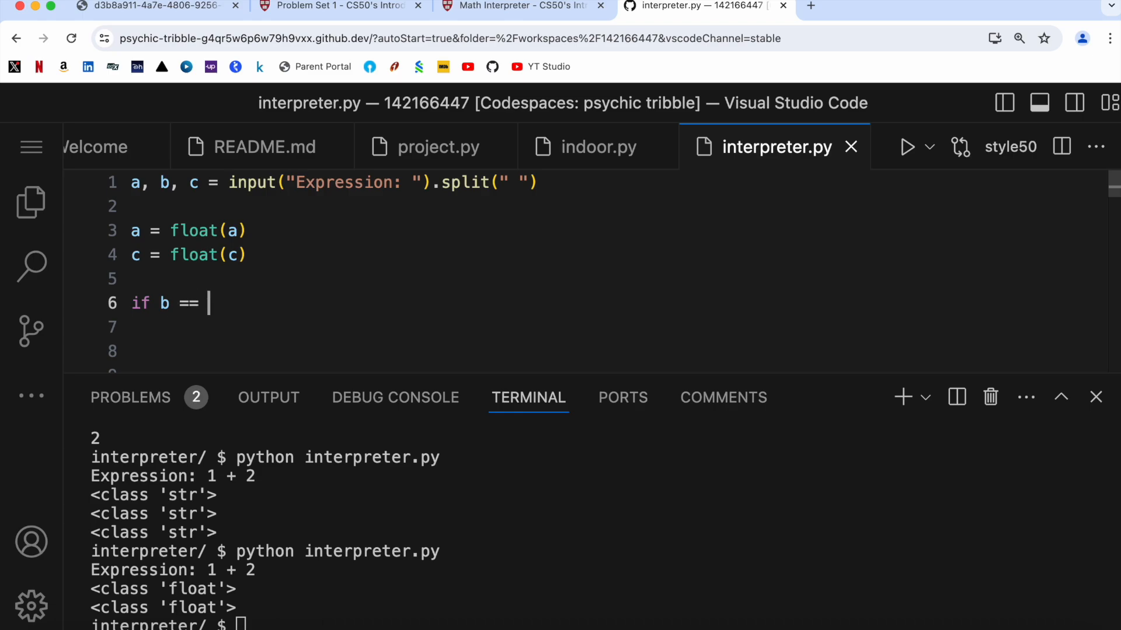
{"action": "type", "text": "\"+\":"}
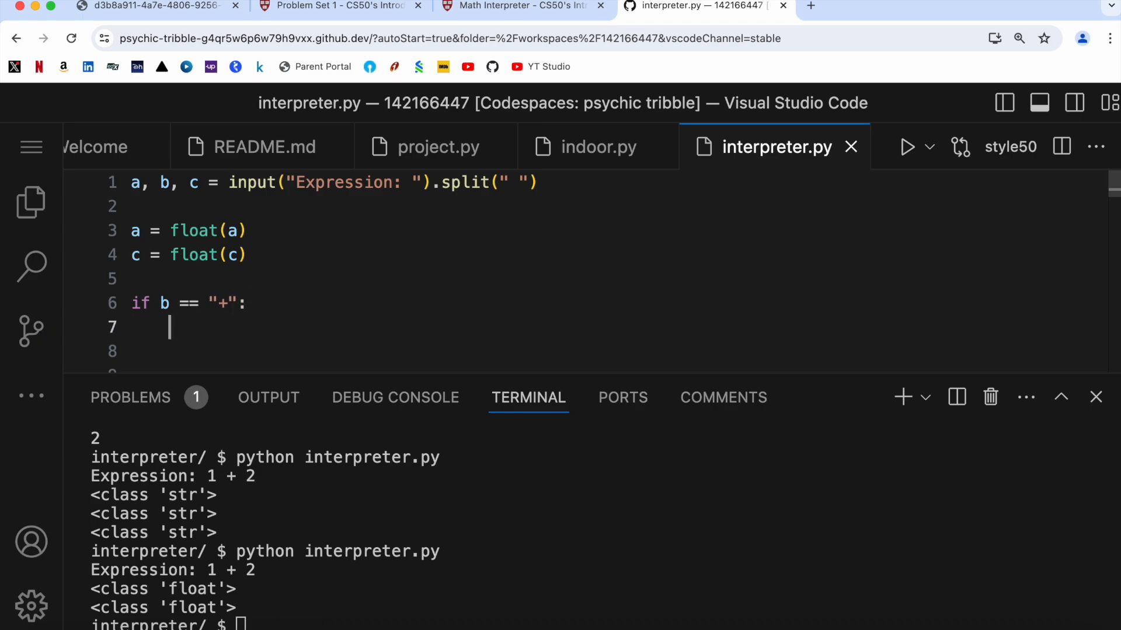
{"action": "type", "text": "p"}
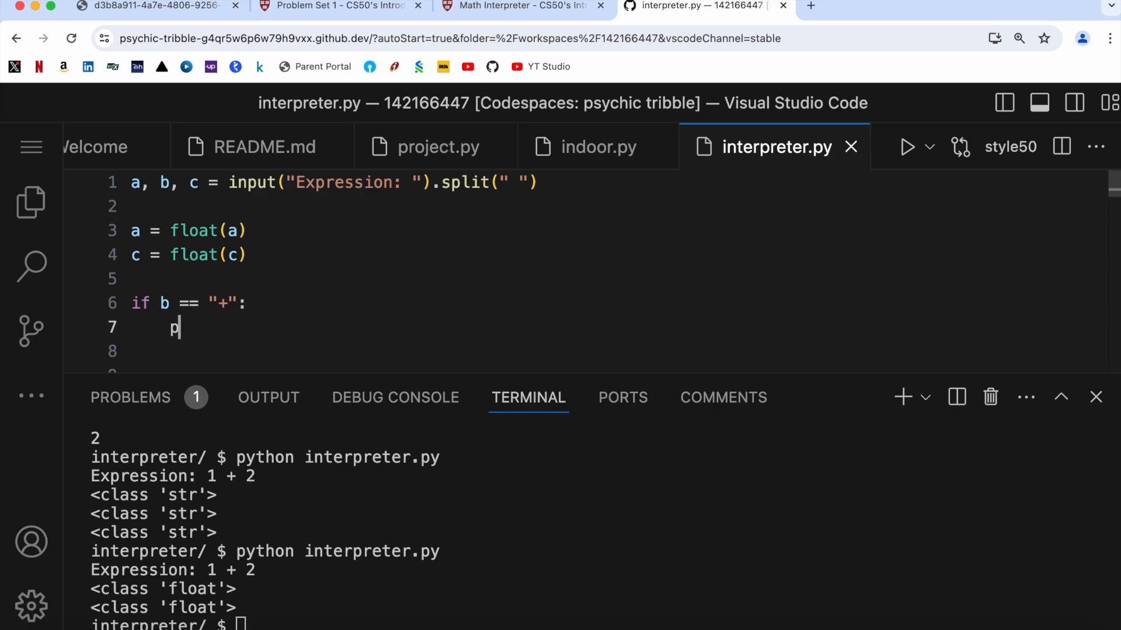
{"action": "type", "text": "rint()"}
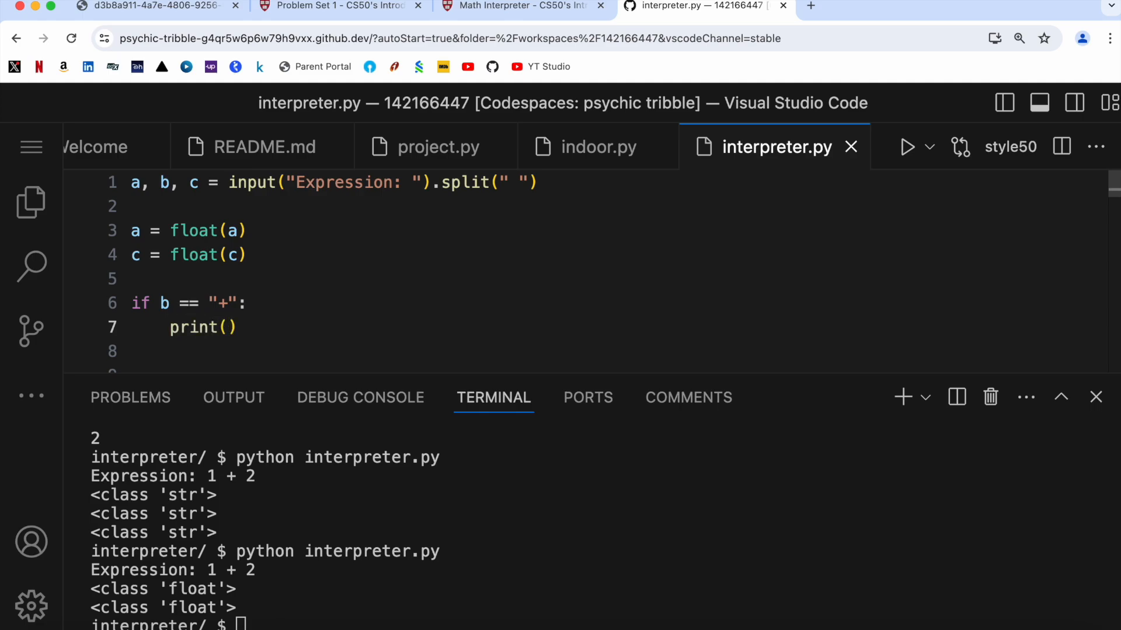
{"action": "type", "text": "a + B"}
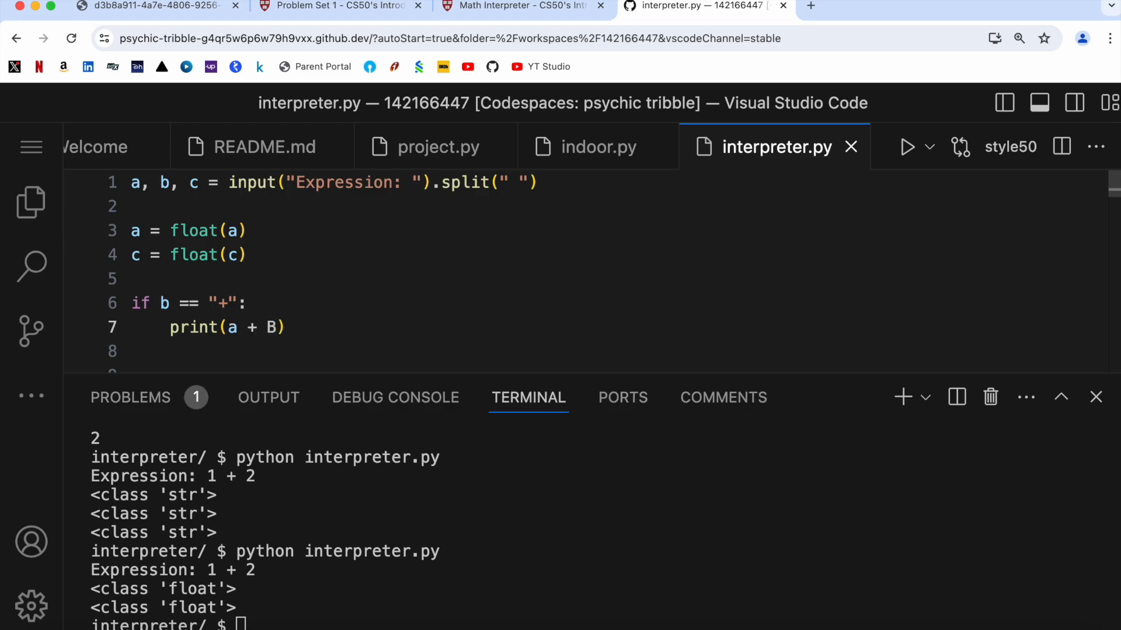
{"action": "type", "text": "b"}
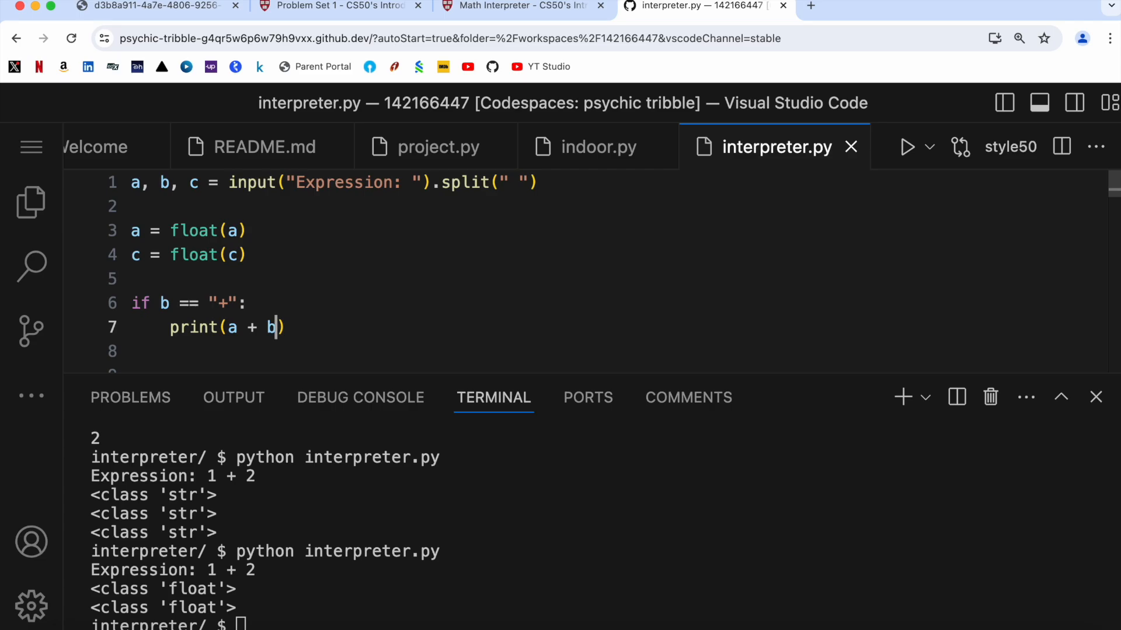
Step: Wrap the sum as round(a + b, 1) and switch to the Math Interpreter spec
{"action": "left_click", "coordinate": [229, 327]}
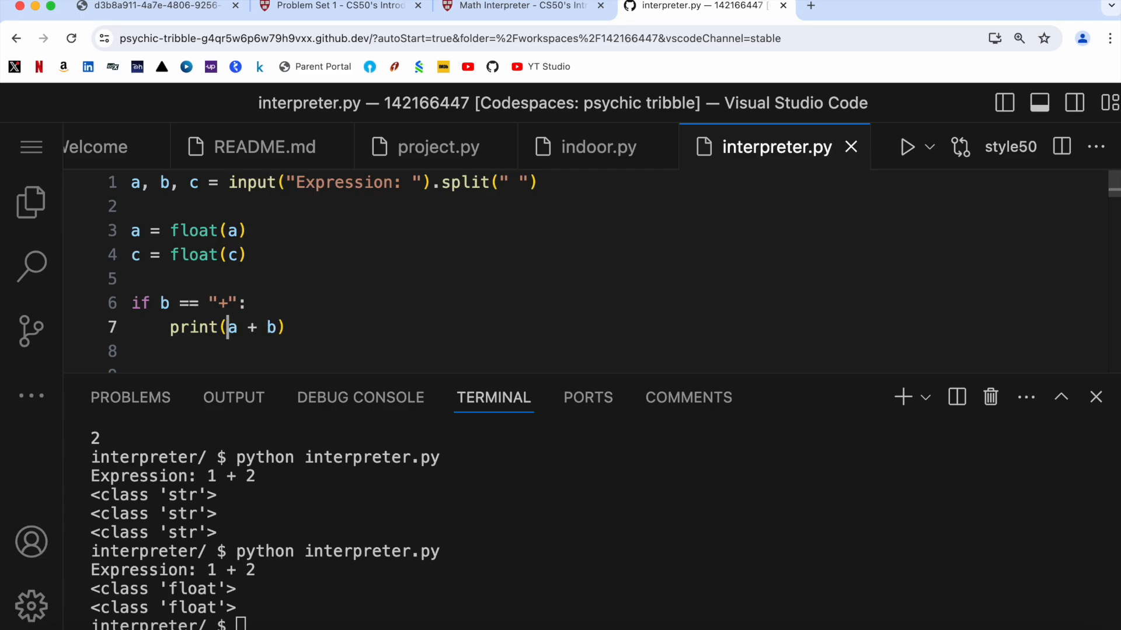
{"action": "type", "text": "round"}
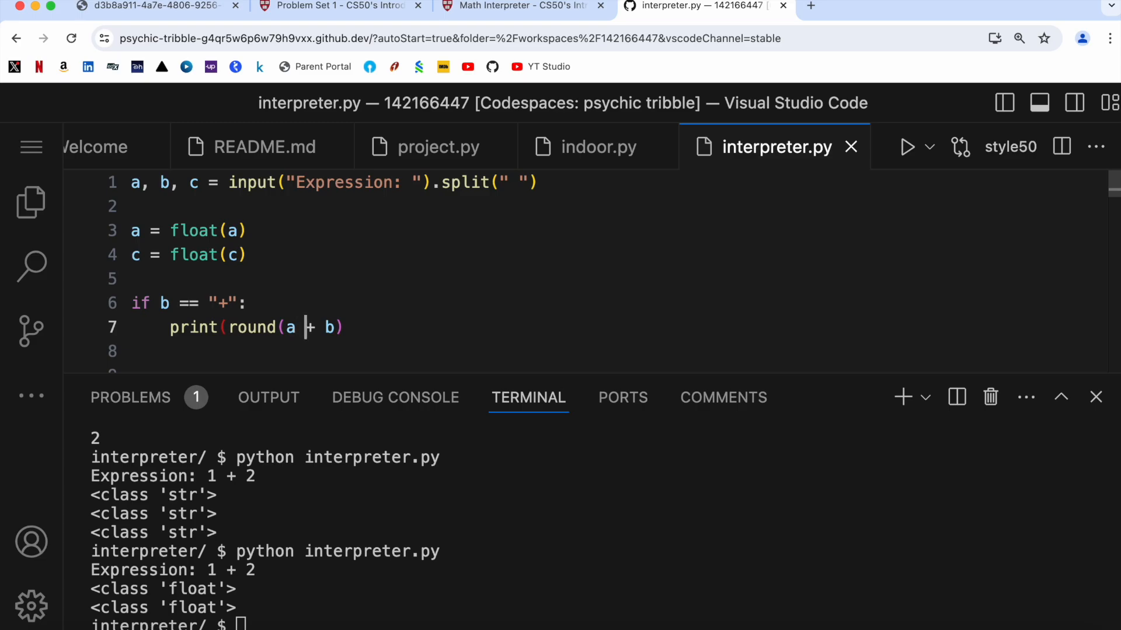
{"action": "type", "text": ",1"}
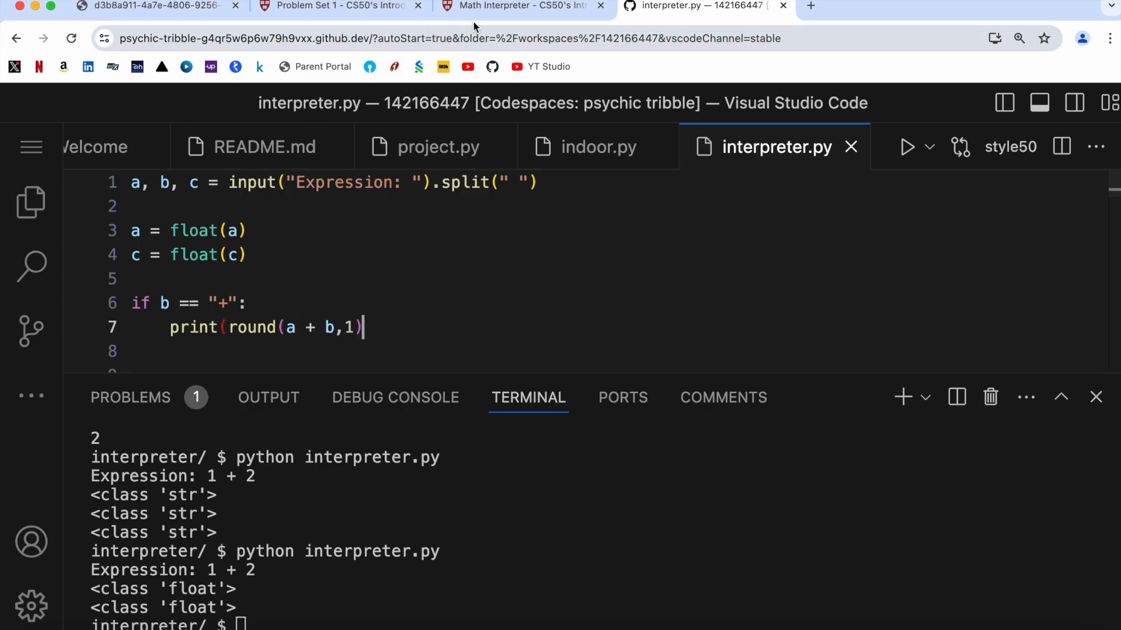
{"action": "left_click", "coordinate": [515, 5]}
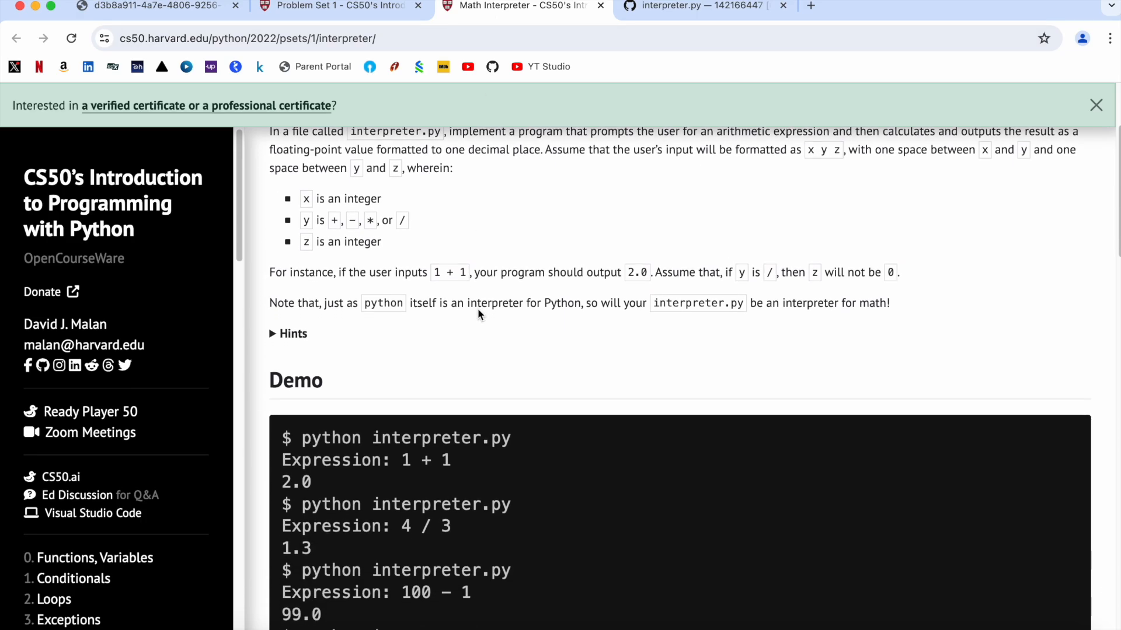
Step: Scroll to the one-decimal-place floating-point requirement in the spec and return to the Codespace
{"action": "scroll", "scroll_direction": "down", "scroll_amount": 3}
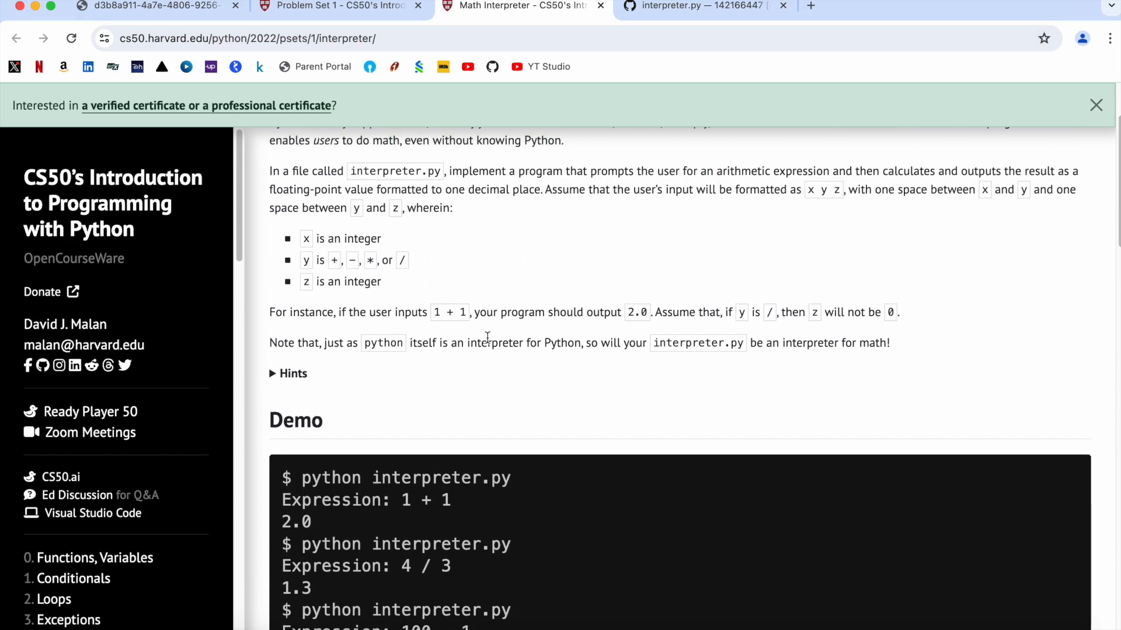
{"action": "scroll", "scroll_direction": "down", "scroll_amount": 3}
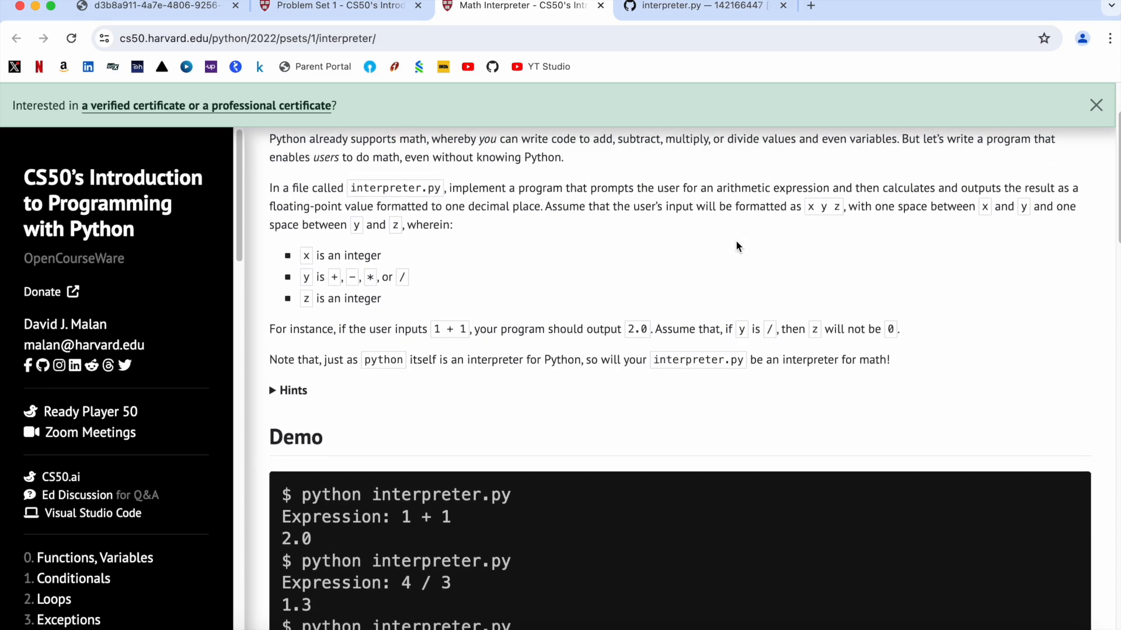
{"action": "scroll", "scroll_direction": "down", "scroll_amount": 3}
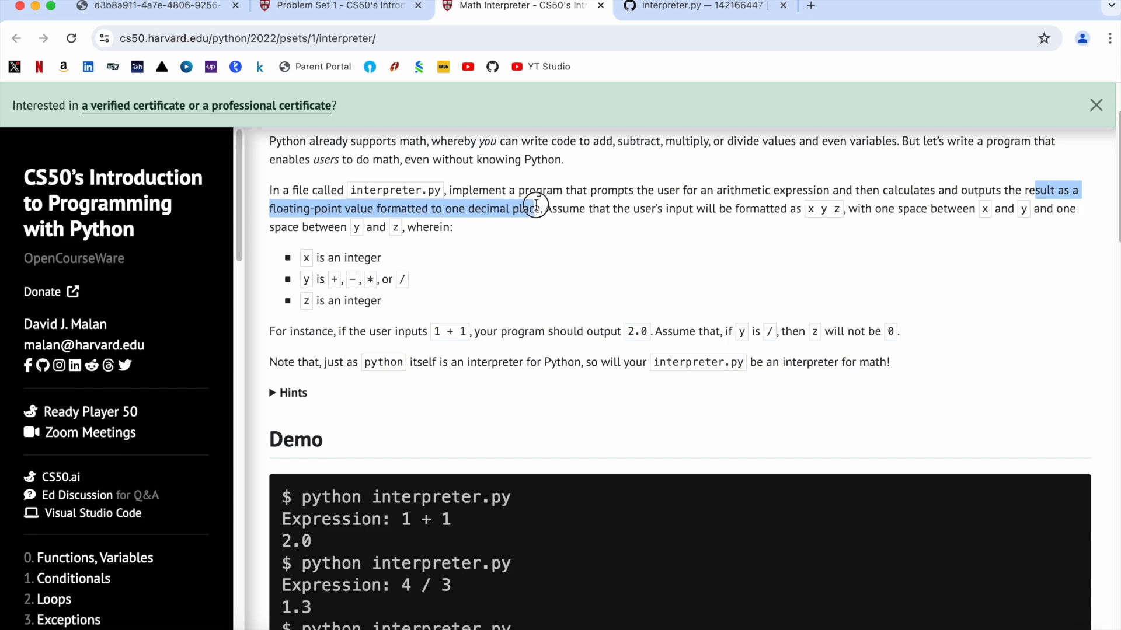
{"action": "left_click", "coordinate": [697, 6]}
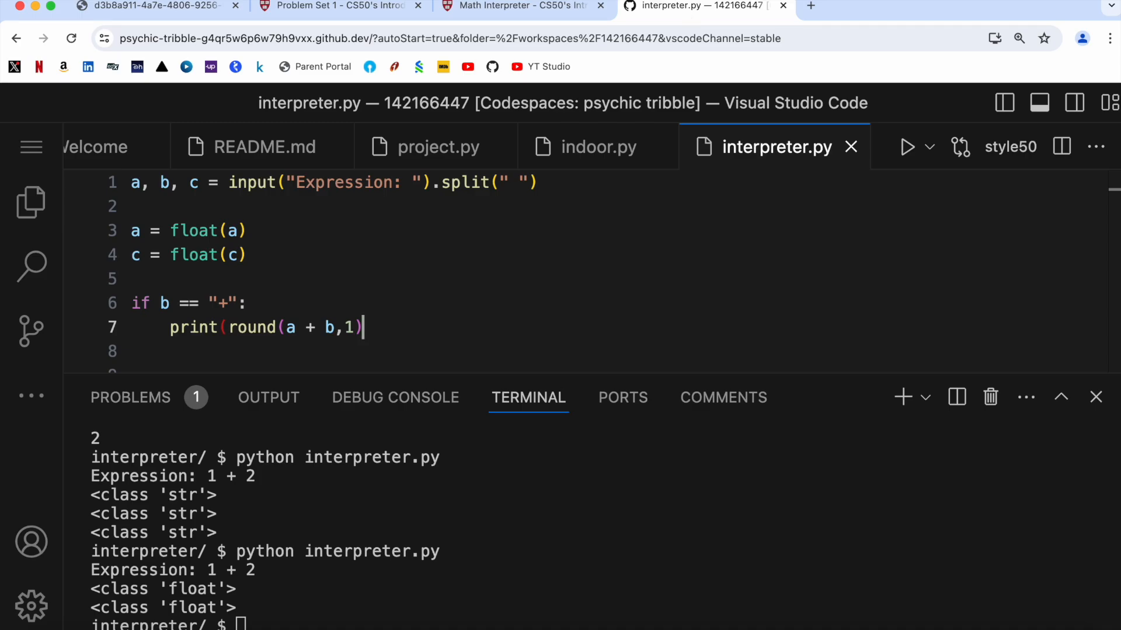
Step: Add an elif b == "-": branch and copy the addition print line into it
{"action": "key", "text": "Enter"}
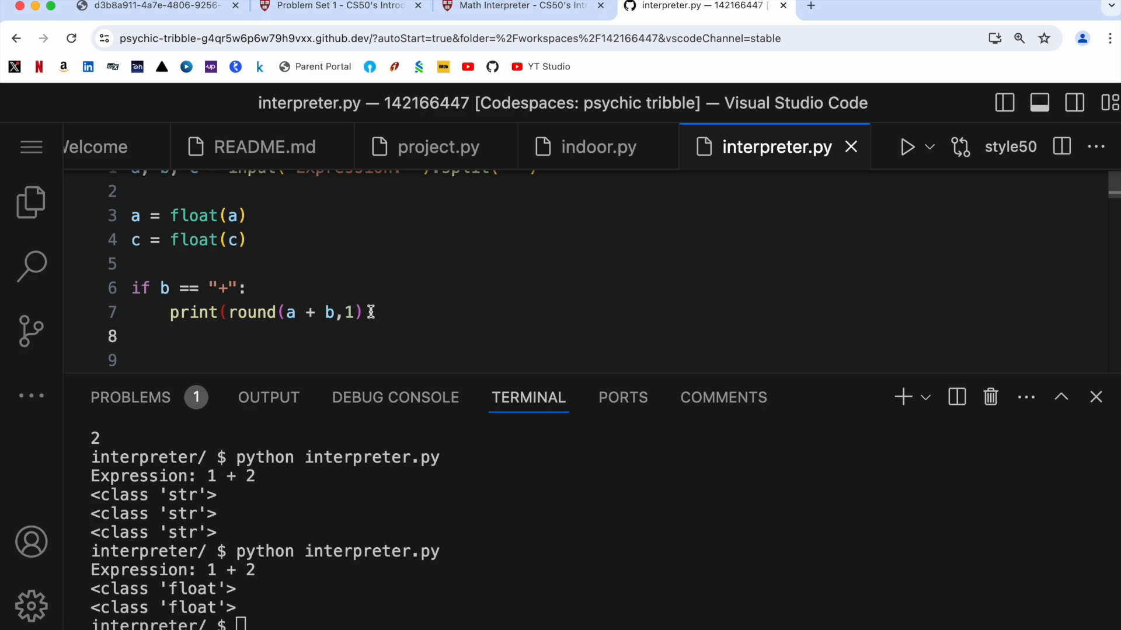
{"action": "type", "text": ")"}
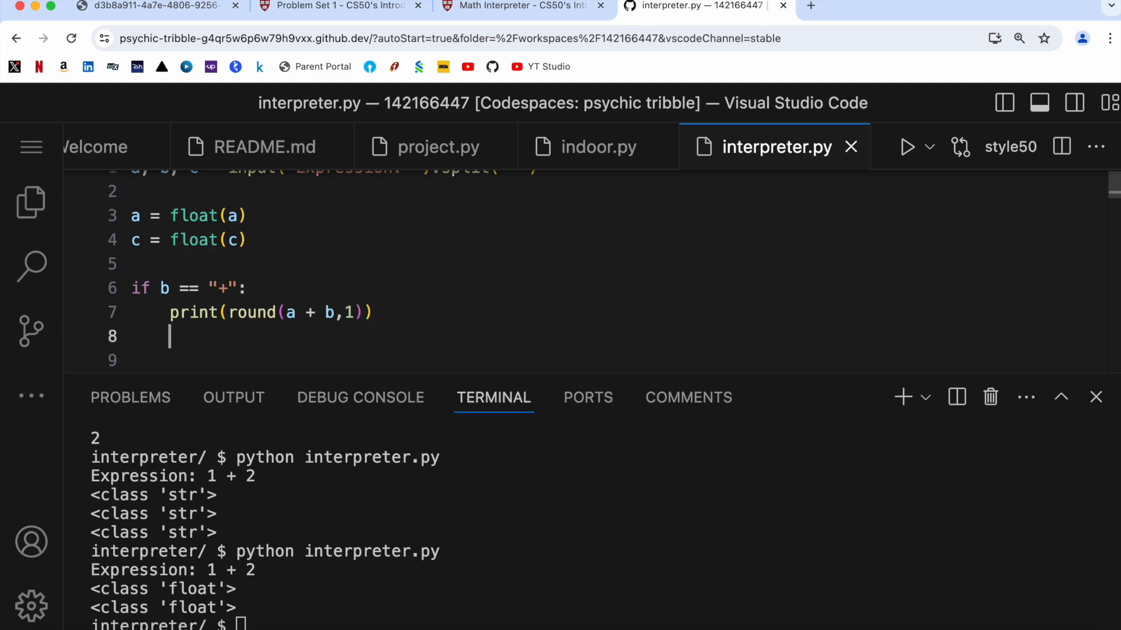
{"action": "type", "text": "elif"}
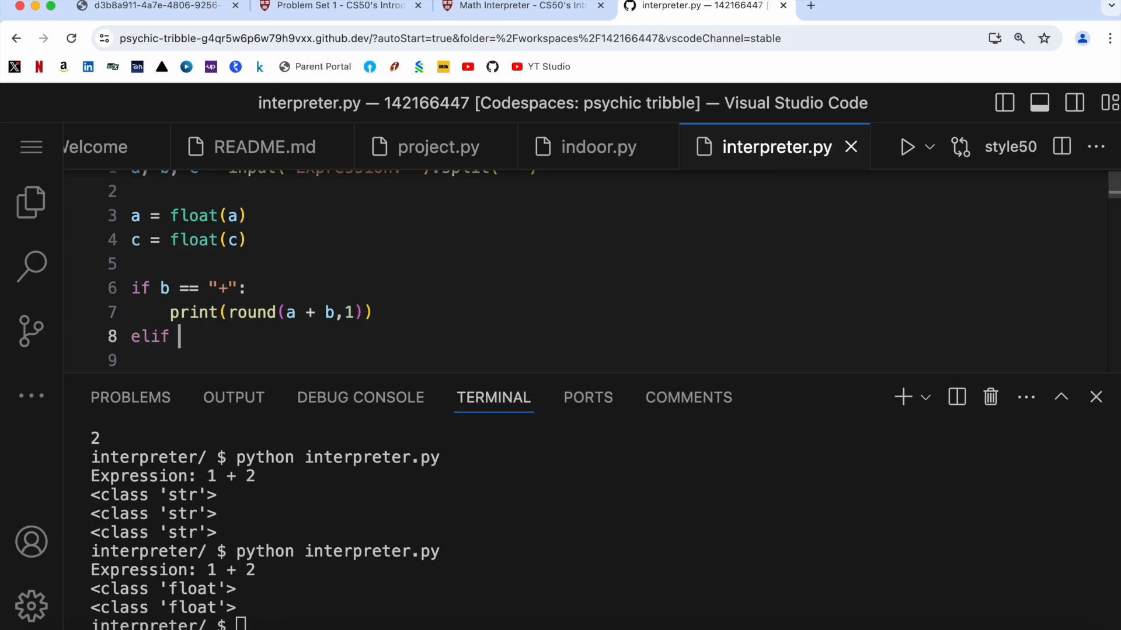
{"action": "type", "text": "b =="}
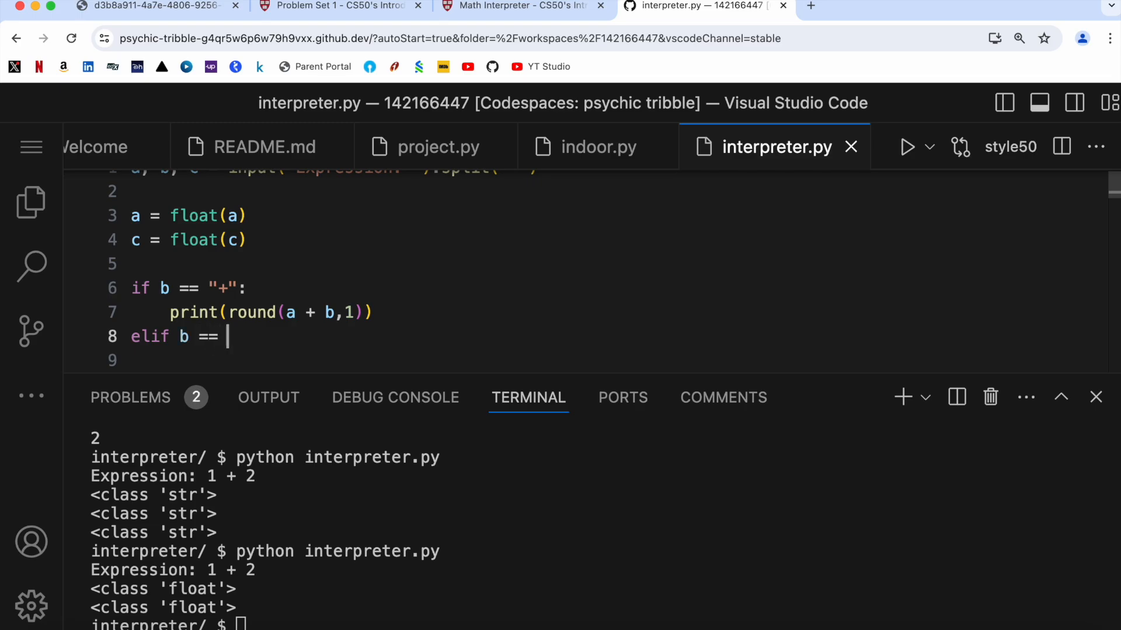
{"action": "type", "text": "\"-\":"}
{"action": "left_click", "coordinate": [613, 360]}
{"action": "type", "text": "pr"}
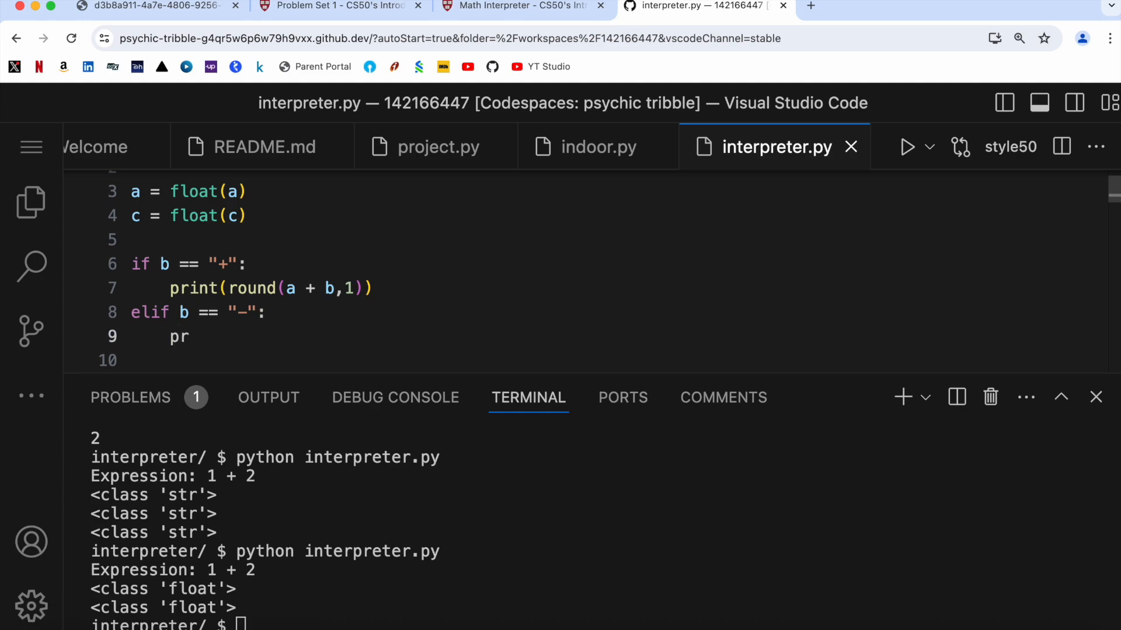
{"action": "left_click_drag", "start_coordinate": [272, 288], "coordinate": [372, 289]}
{"action": "type", "text": "int(round(a + b,1))"}
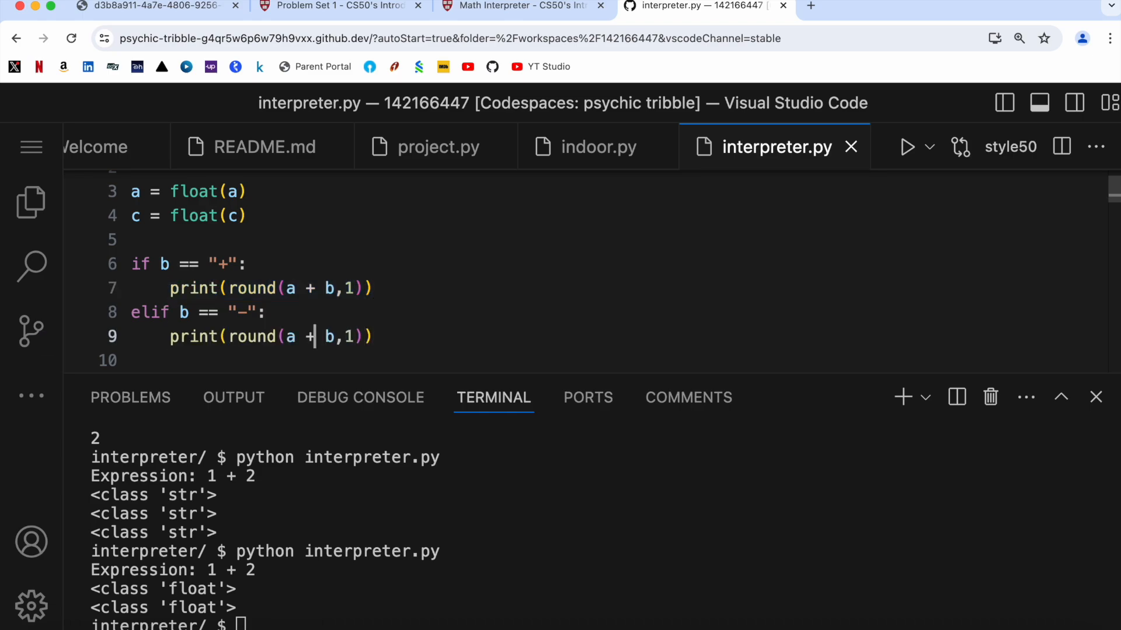
Step: Change the copied line to round(a - c, 1) and correct the addition line to use c
{"action": "key", "text": "Backspace"}
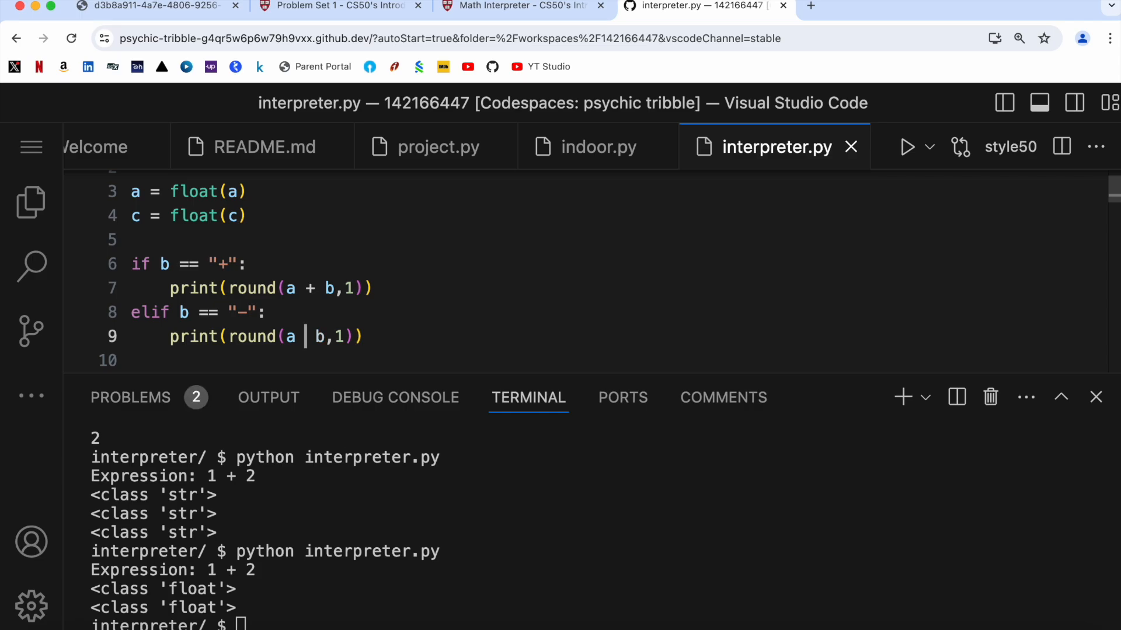
{"action": "type", "text": "-"}
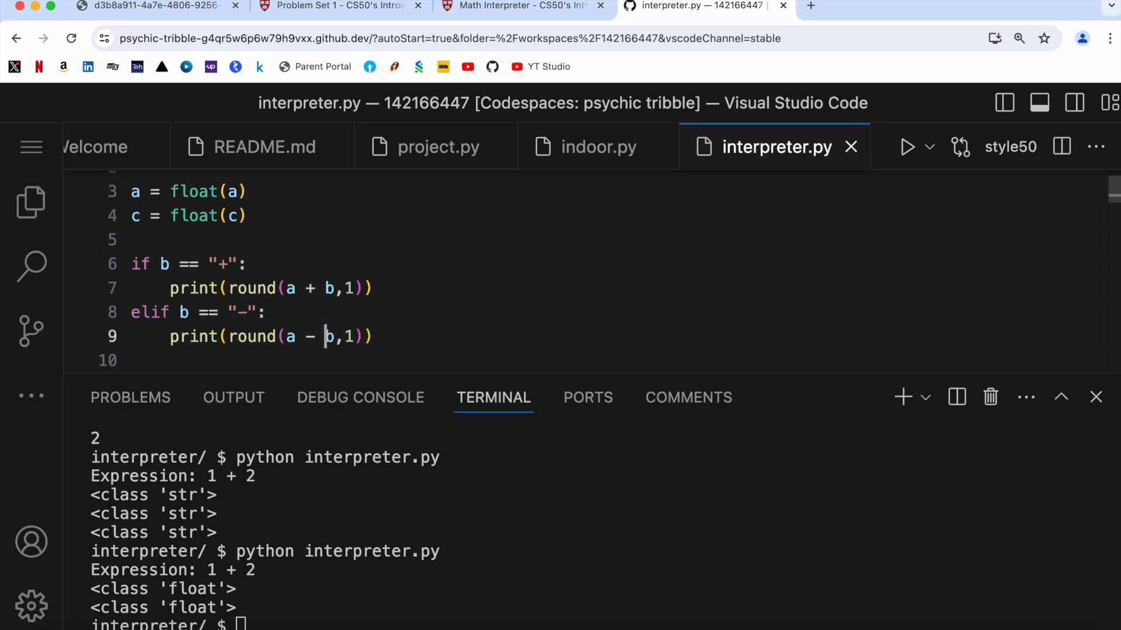
{"action": "key", "text": "Backspace"}
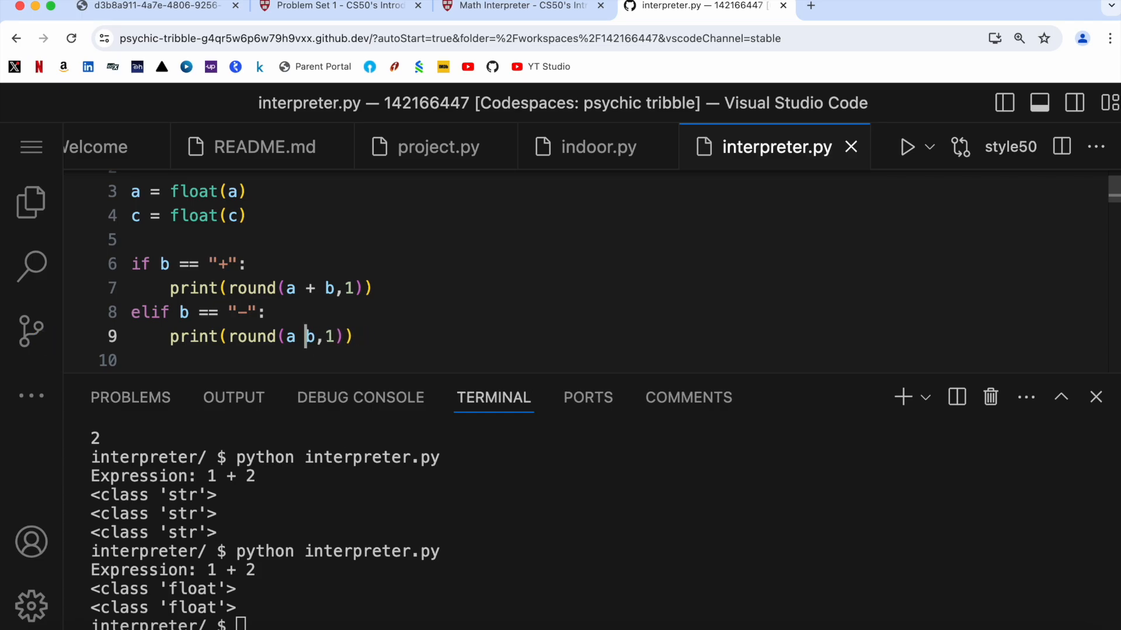
{"action": "key", "text": "Backspace"}
{"action": "type", "text": "- "}
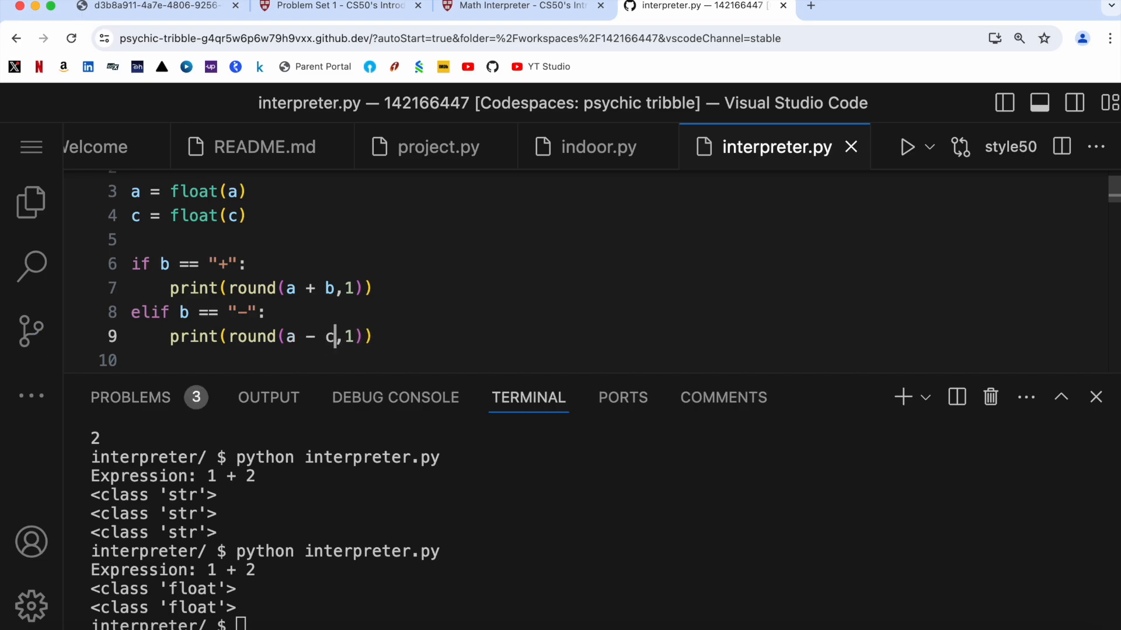
{"action": "type", "text": "c"}
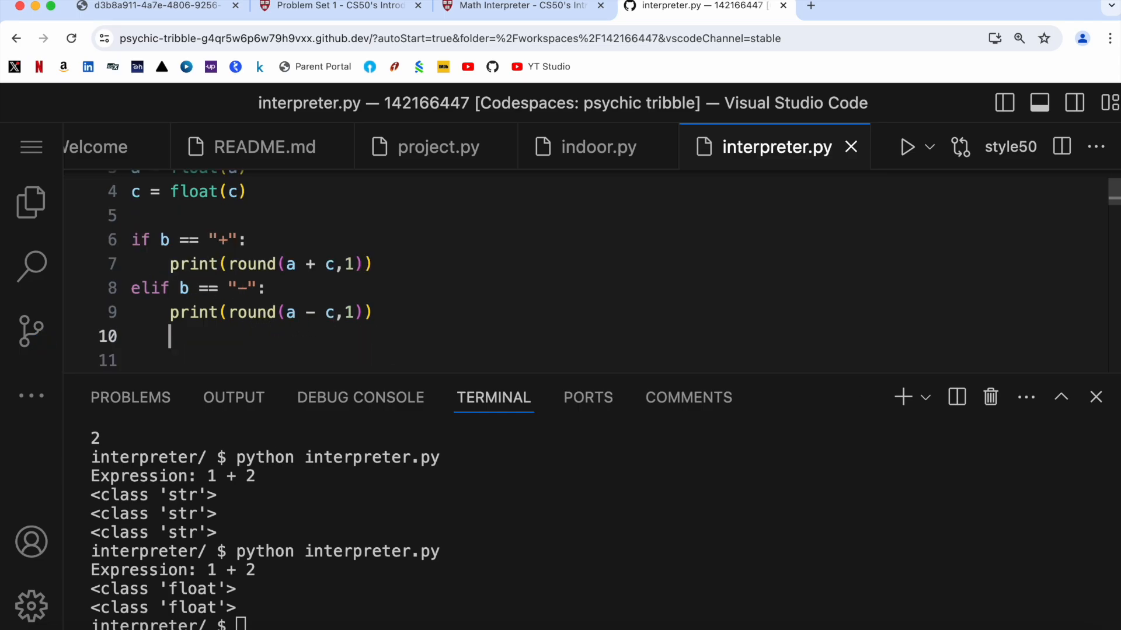
Step: Add the "*" branch printing the product rounded to one decimal
{"action": "type", "text": "elif"}
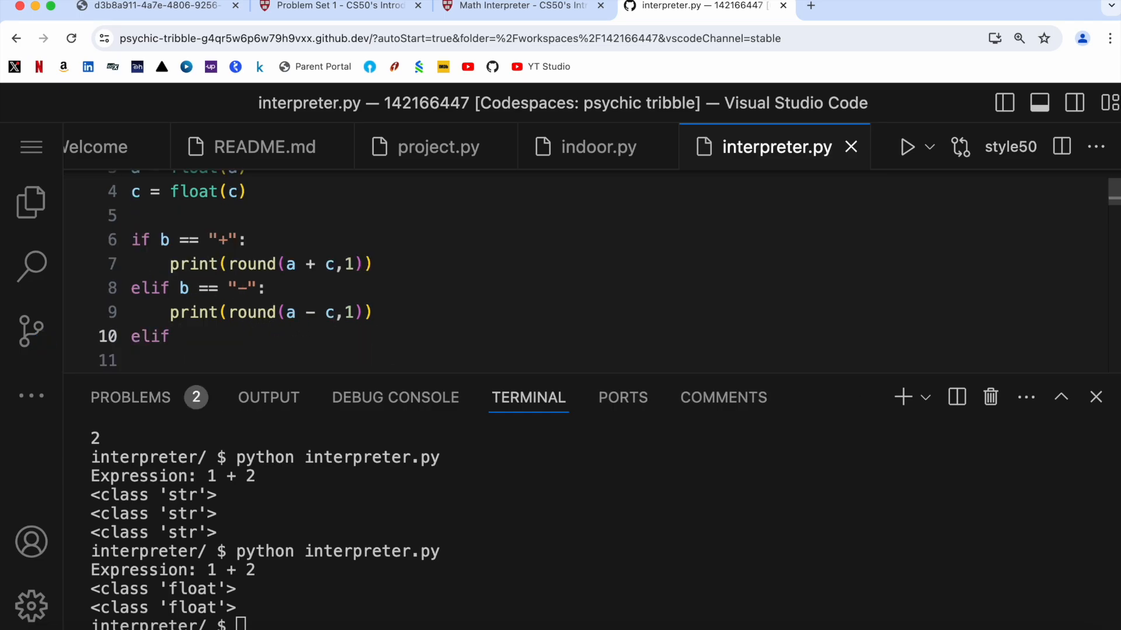
{"action": "type", "text": "b == \""}
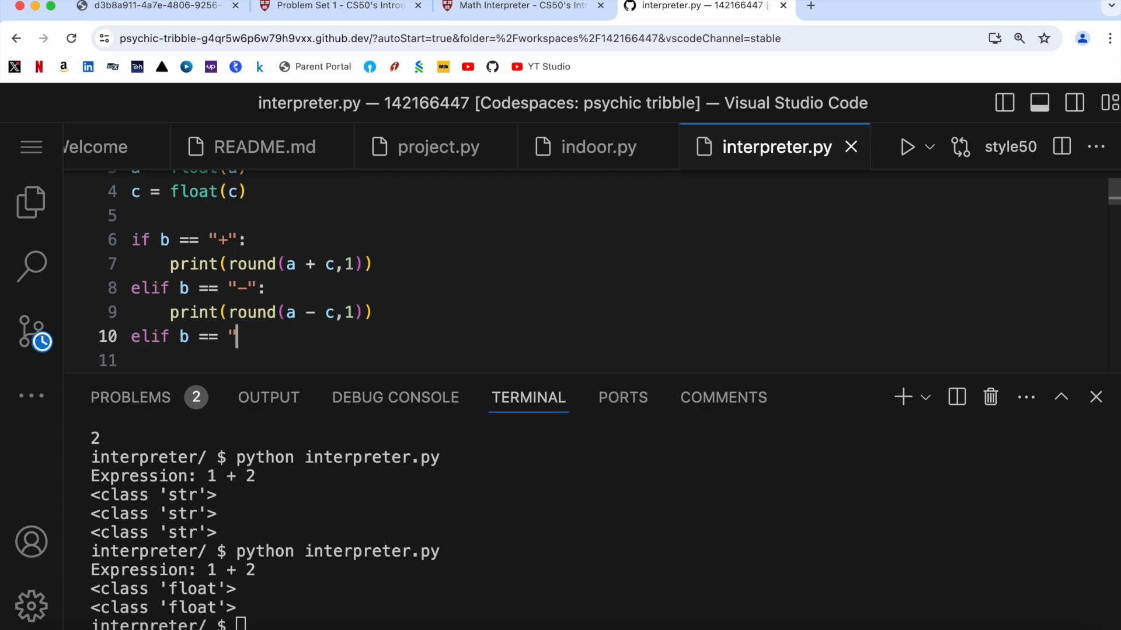
{"action": "type", "text": "*"}
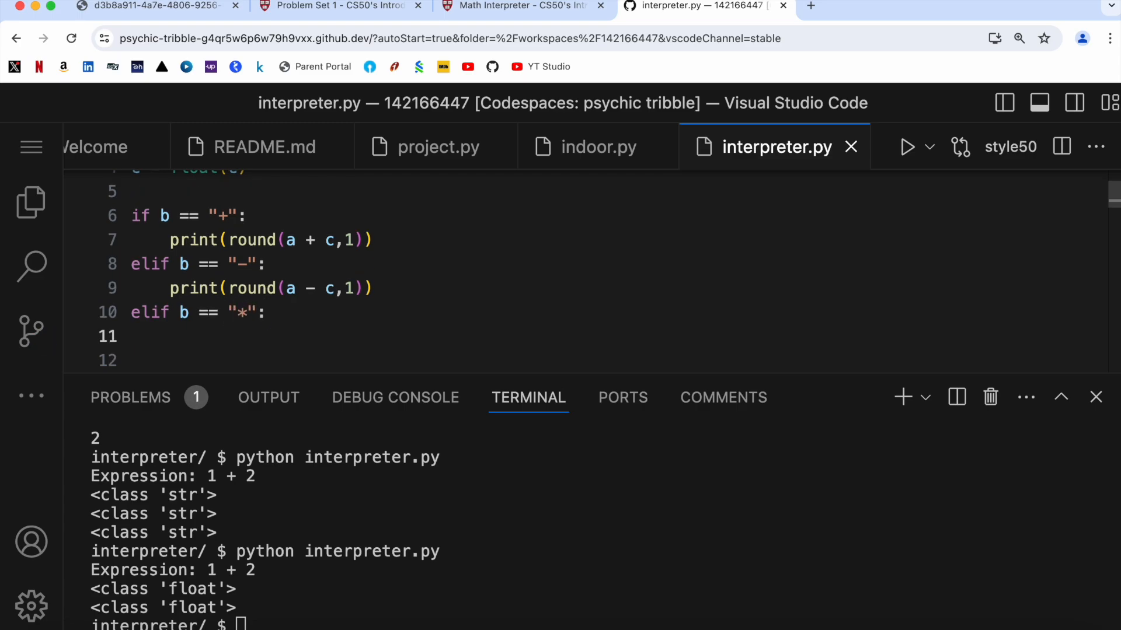
{"action": "type", "text": "print(round(a + b,1))"}
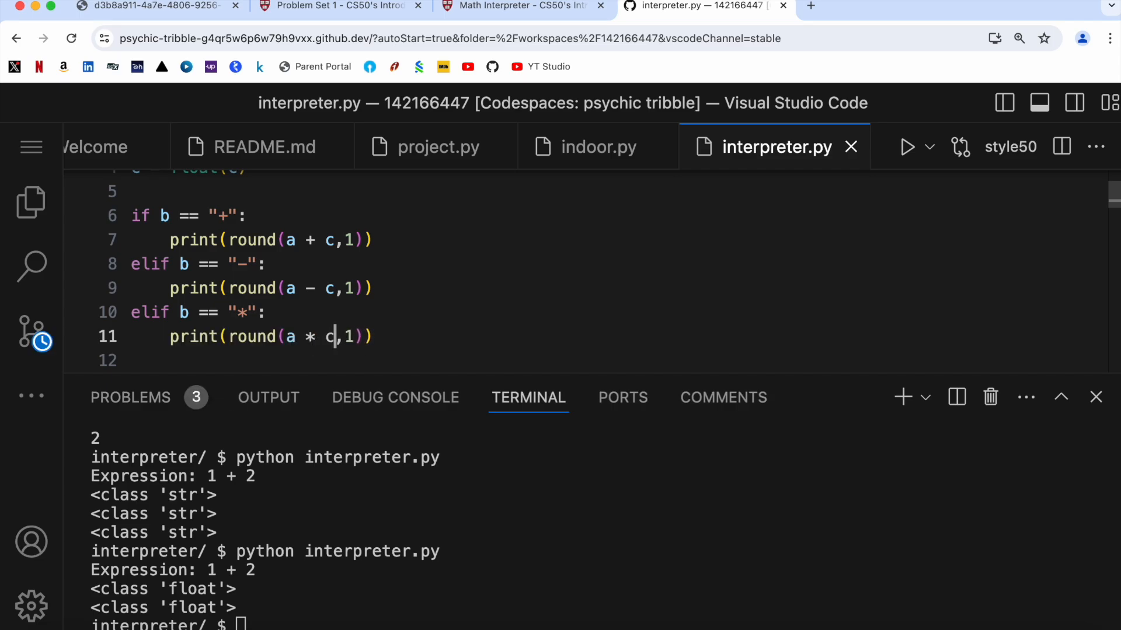
{"action": "key", "text": "Enter"}
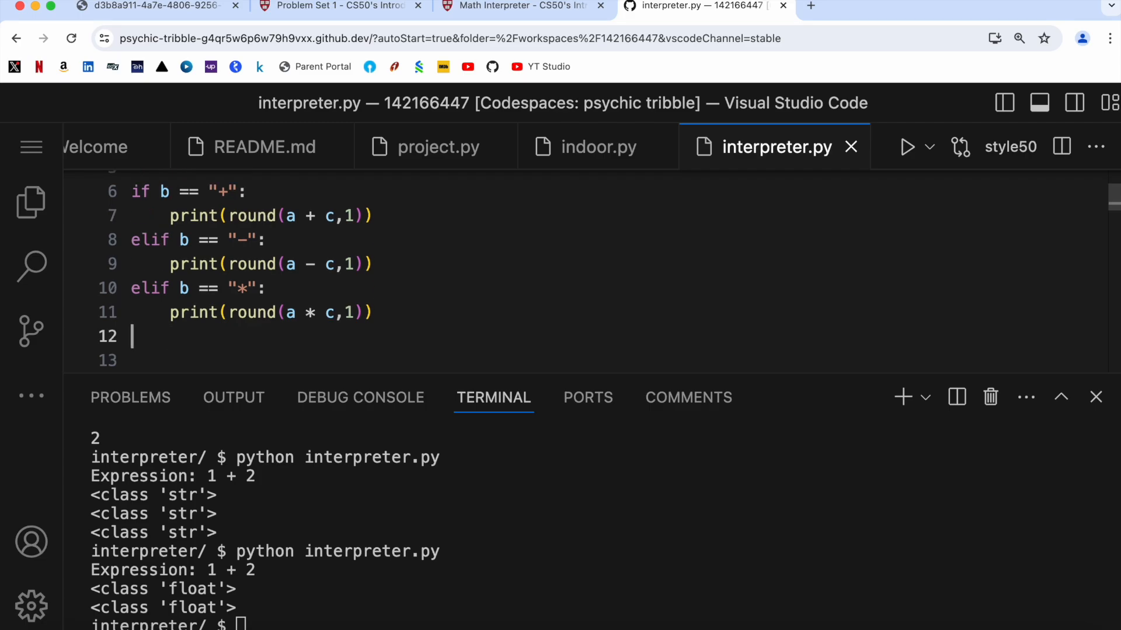
Step: Add the "/" branch printing round(a / c, 1), then check the demo cases on the problem page
{"action": "type", "text": "else:"}
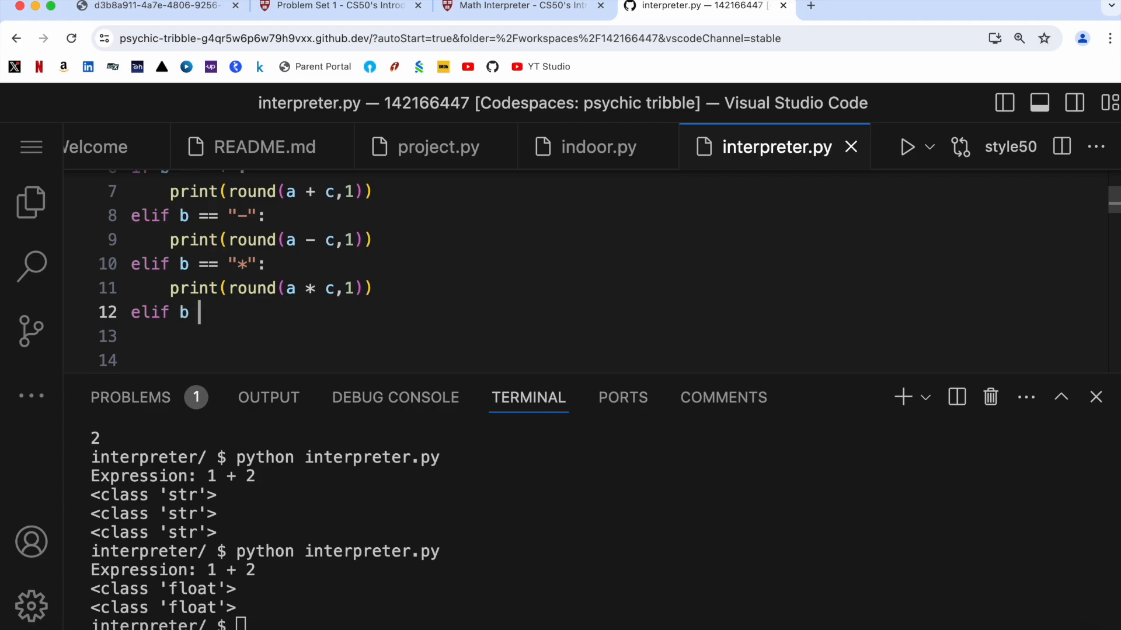
{"action": "type", "text": "== \"/"}
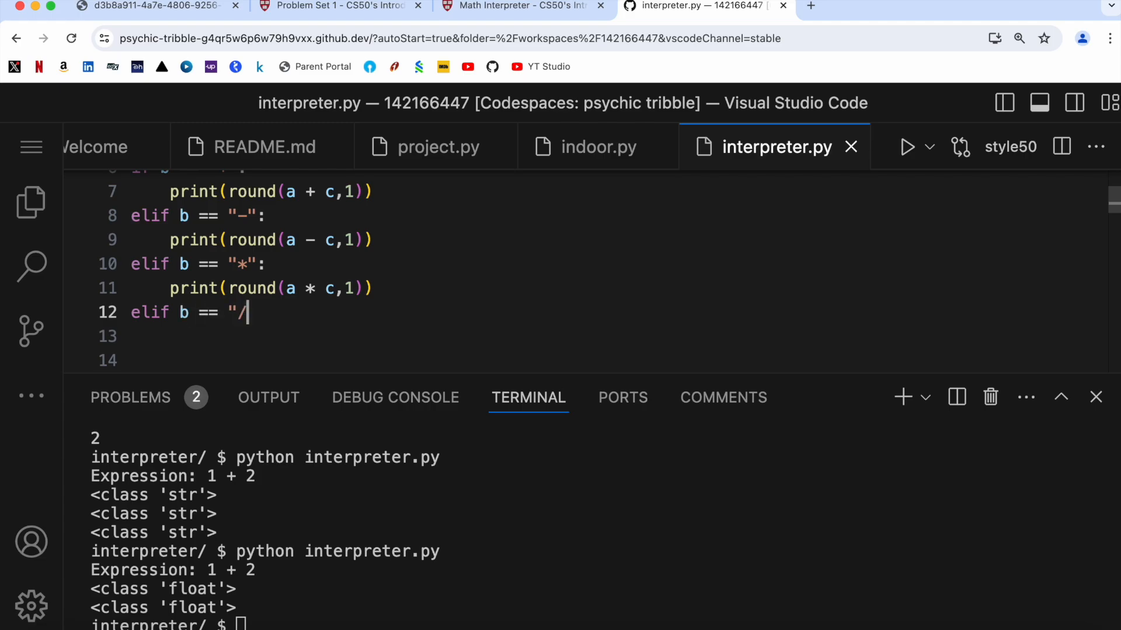
{"action": "type", "text": "\":"}
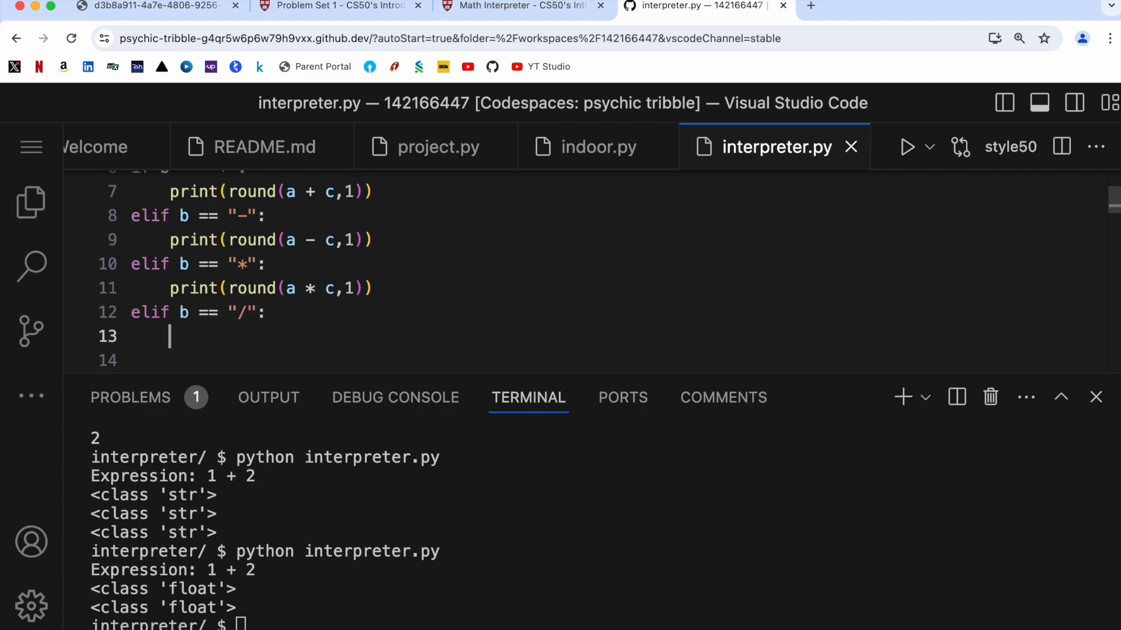
{"action": "type", "text": "print(round(a"}
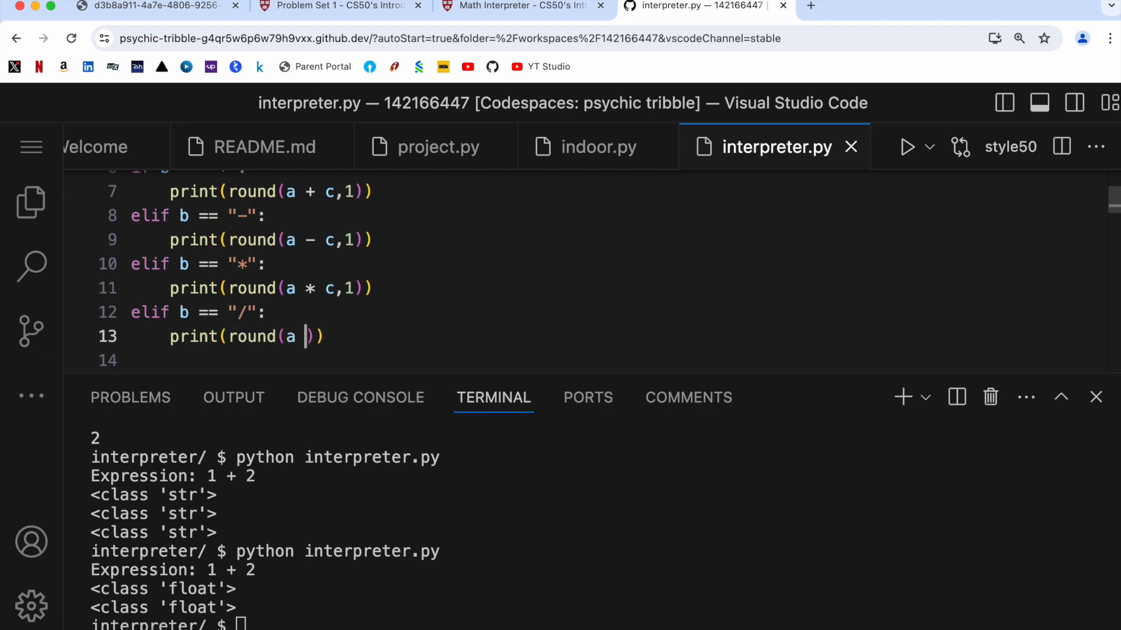
{"action": "type", "text": "/ c"}
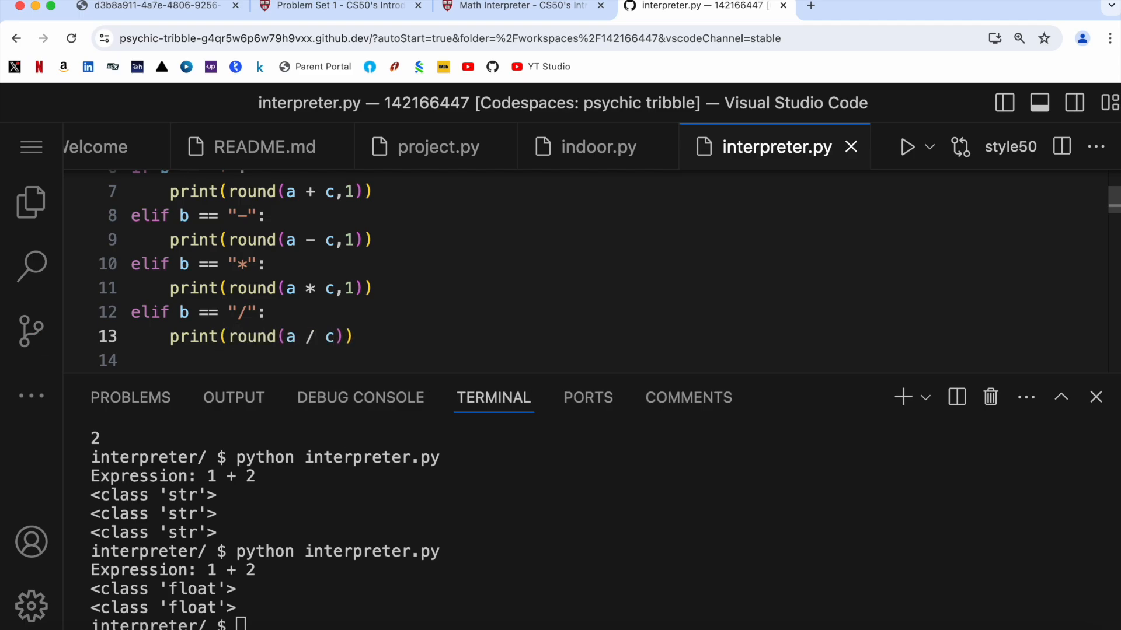
{"action": "type", "text": ",1"}
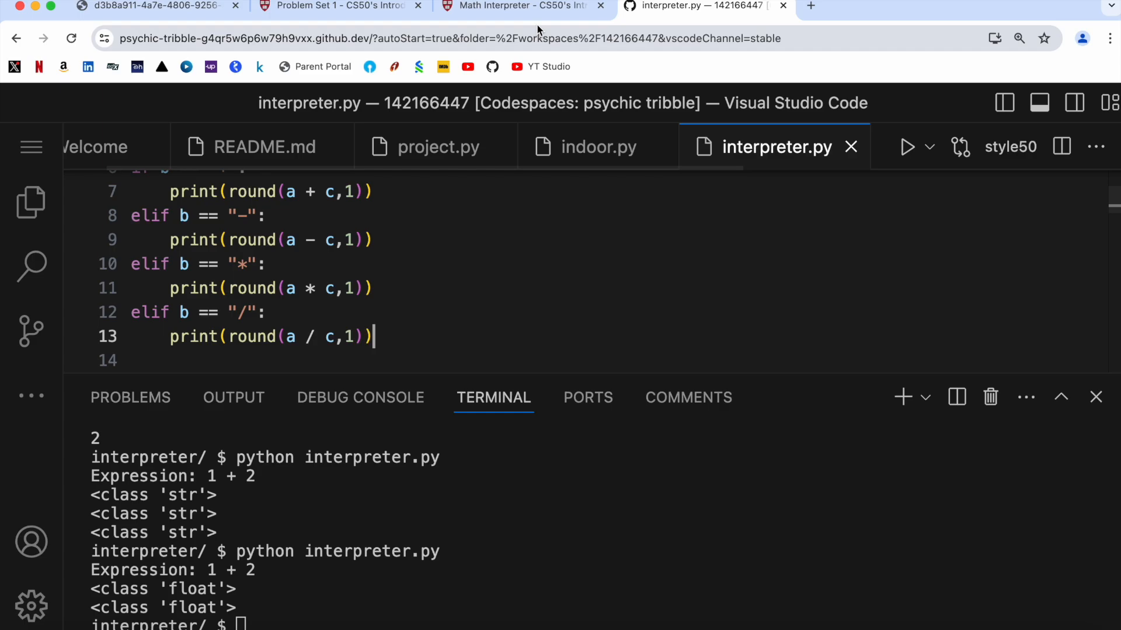
{"action": "left_click", "coordinate": [521, 6]}
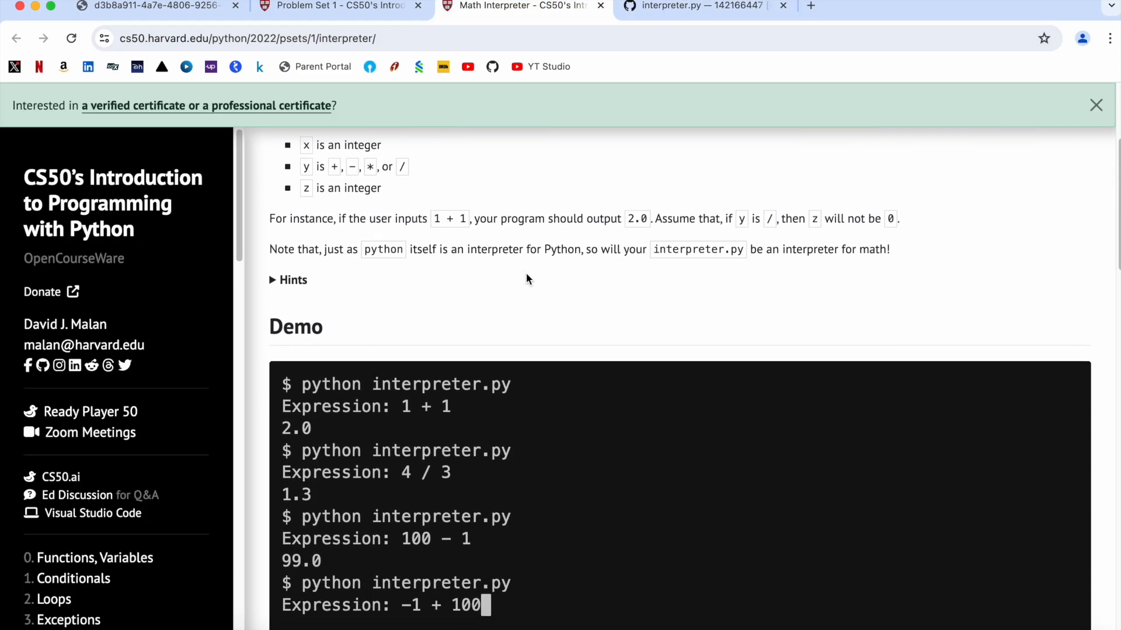
{"action": "scroll", "scroll_direction": "down", "scroll_amount": 3}
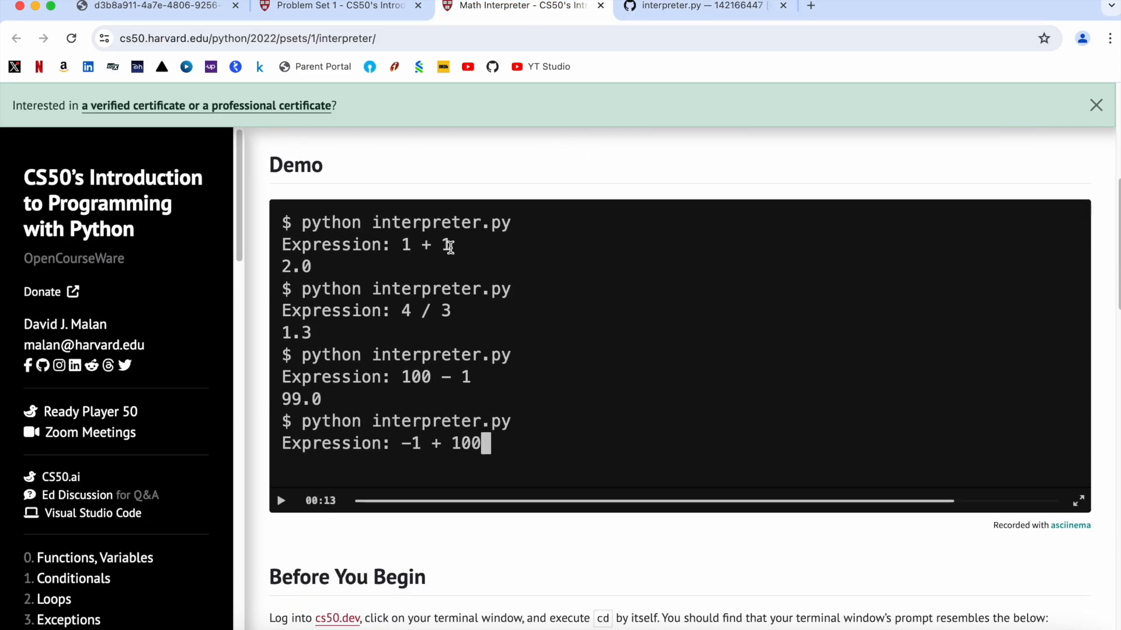
{"action": "left_click", "coordinate": [694, 6]}
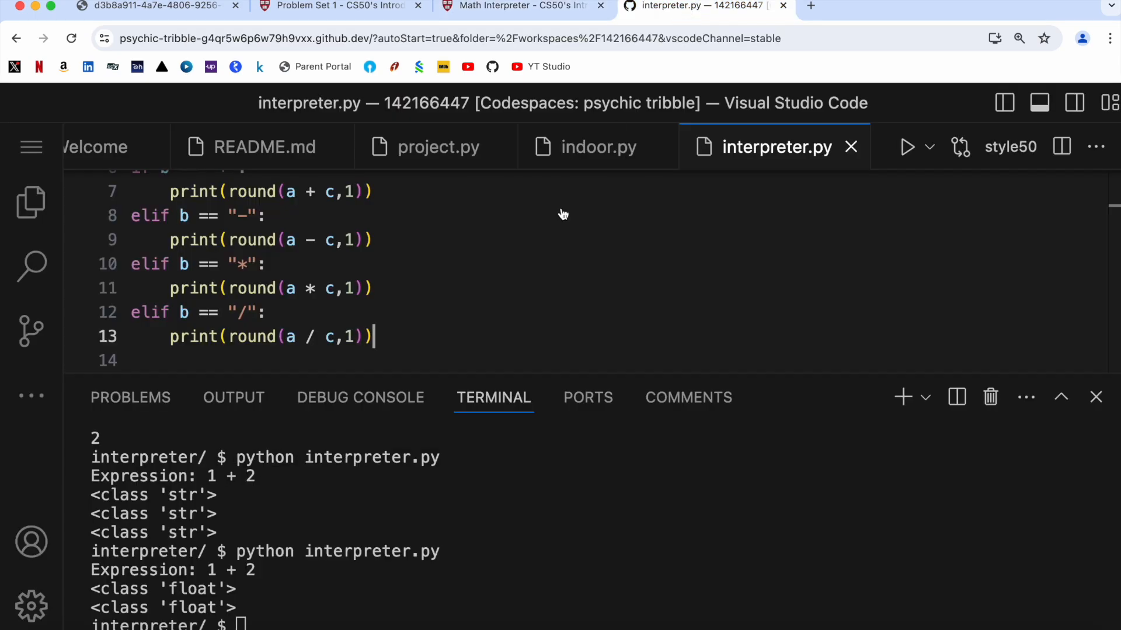
Step: Clear the terminal and run interpreter.py on 1 + 1, comparing its 2.0 with the demo
{"action": "type", "text": "cle"}
{"action": "type", "text": "1 + 1"}
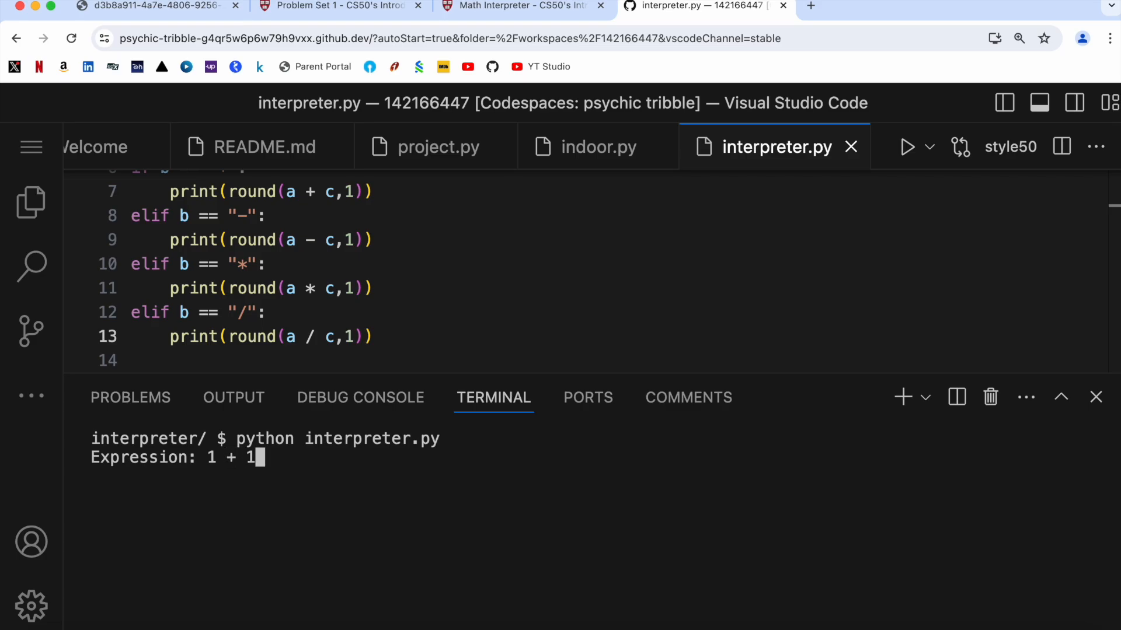
{"action": "key", "text": "enter"}
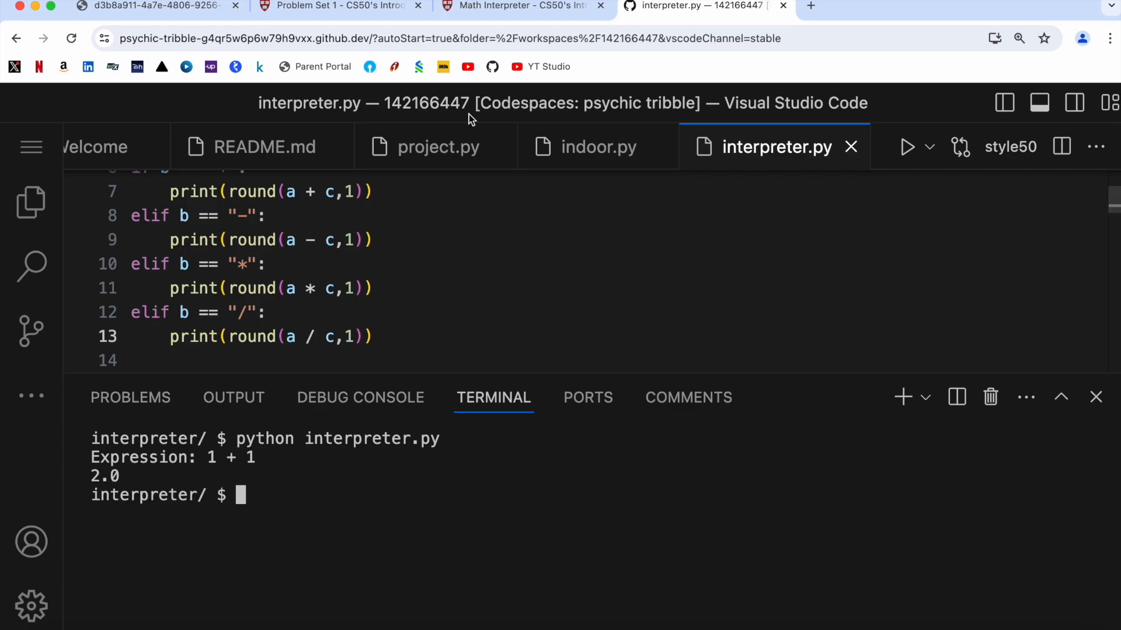
{"action": "left_click", "coordinate": [522, 6]}
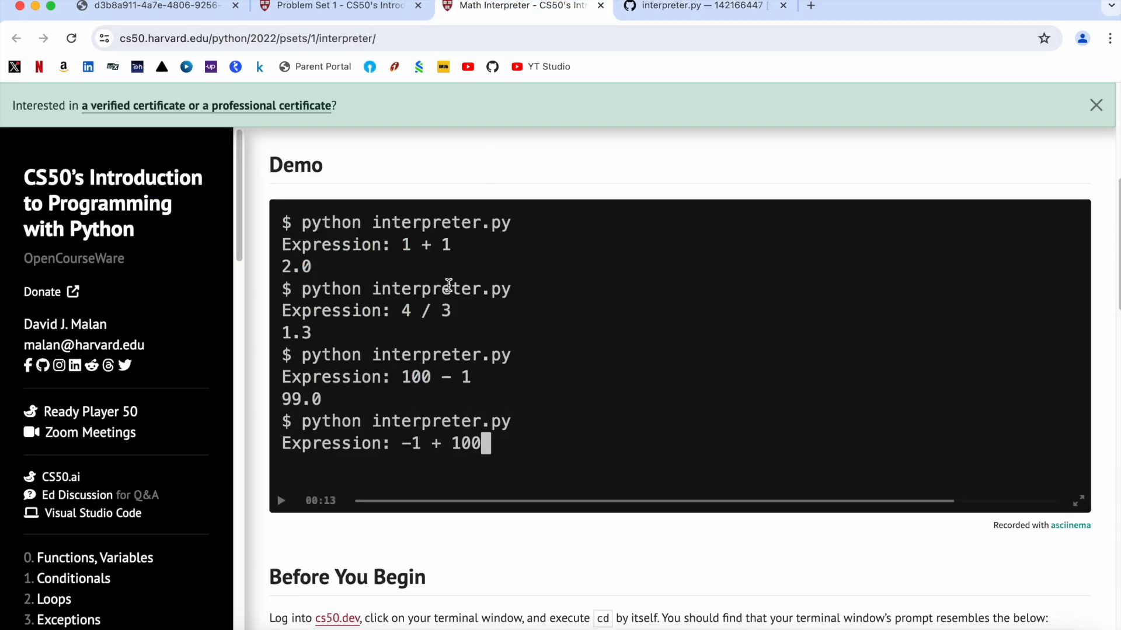
{"action": "left_click", "coordinate": [704, 6]}
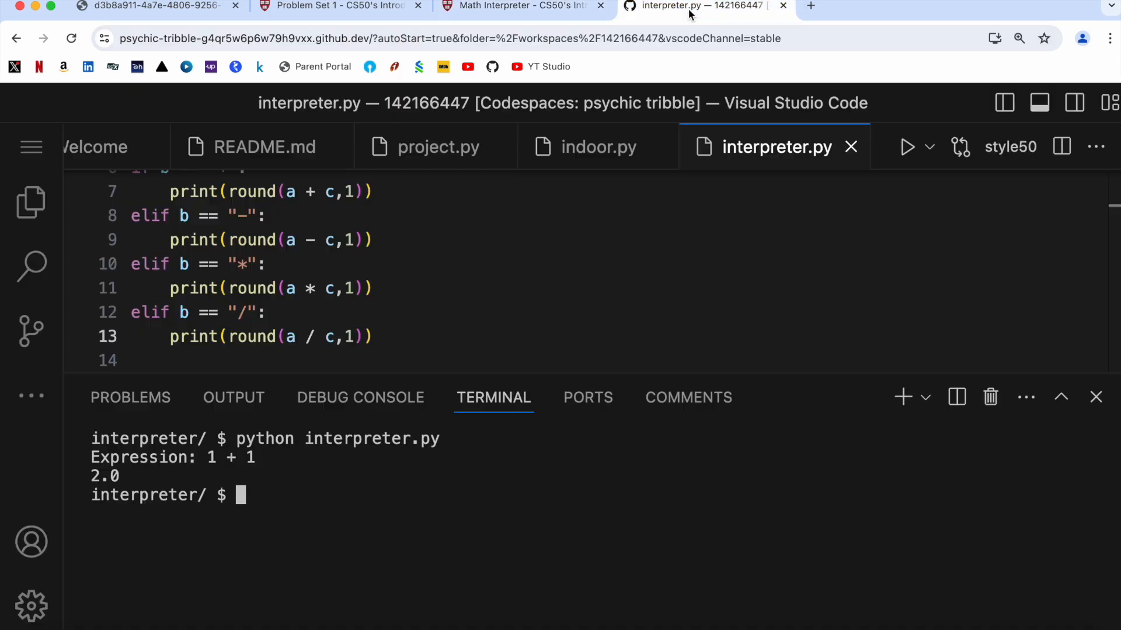
Step: Run python interpreter.py on 4 / 3 and confirm 1.3 matches the demo page
{"action": "type", "text": "python interpreter.py"}
{"action": "type", "text": "4"}
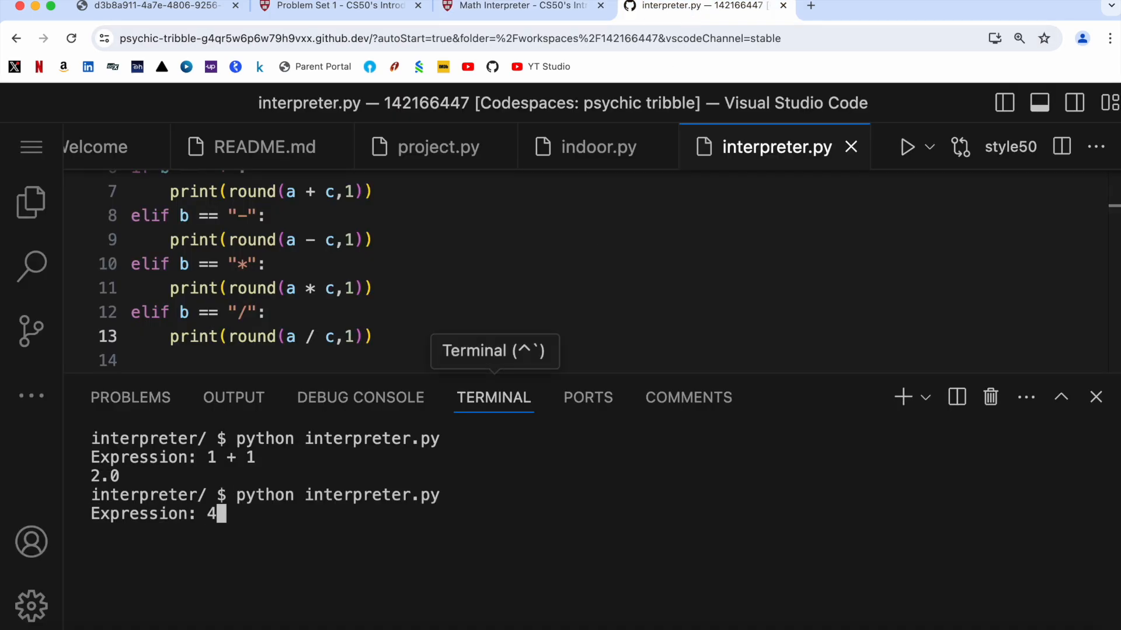
{"action": "type", "text": "/ 3"}
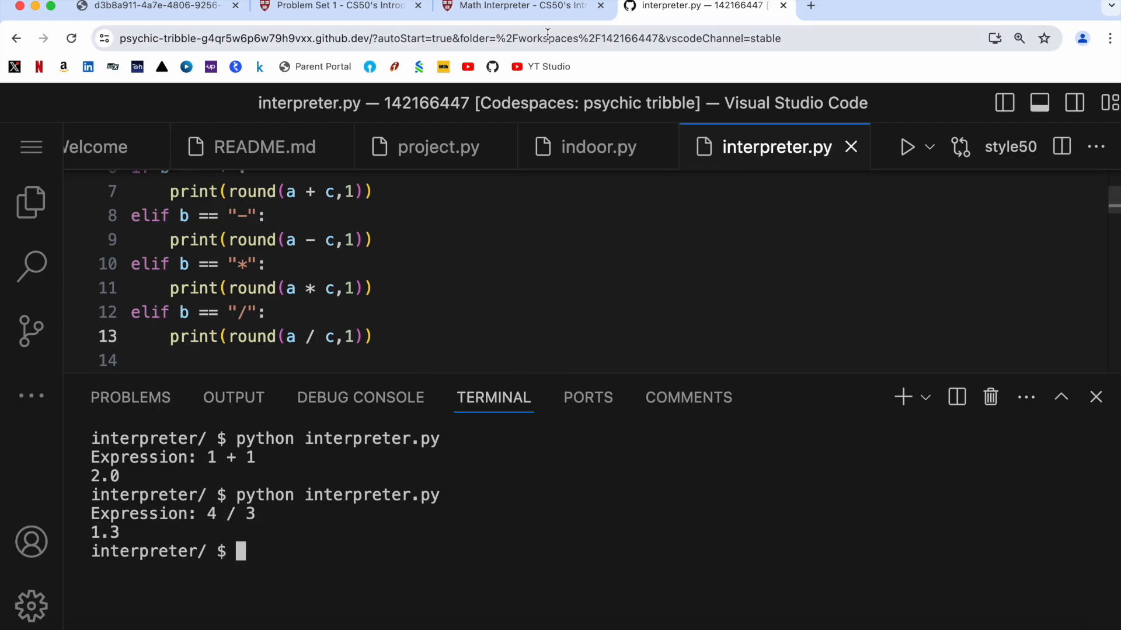
{"action": "left_click", "coordinate": [521, 6]}
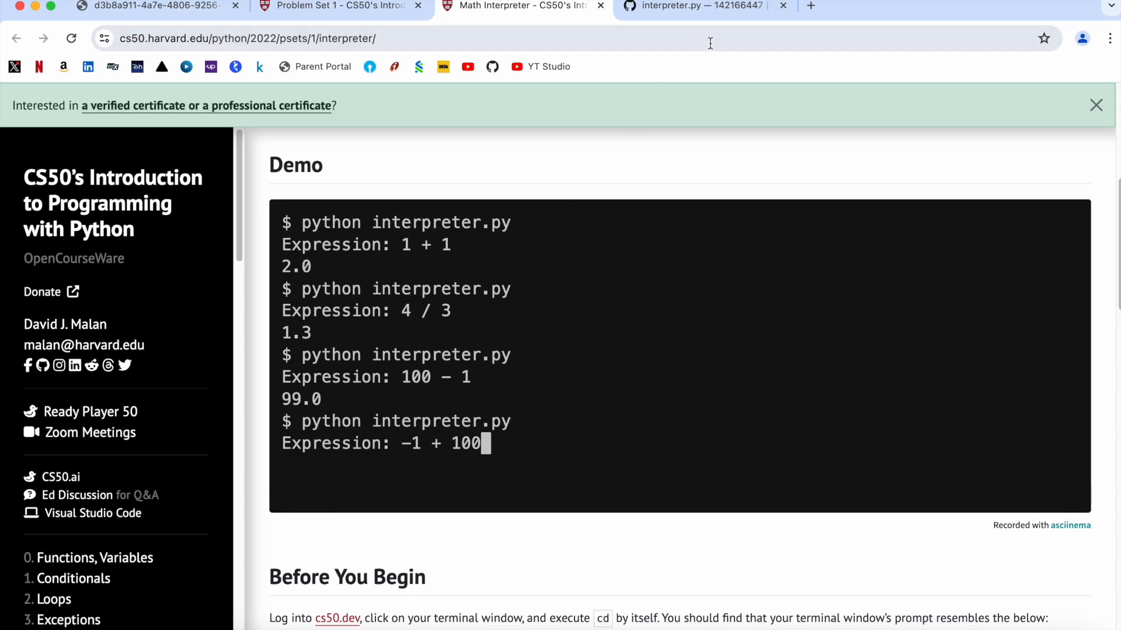
{"action": "left_click", "coordinate": [693, 5]}
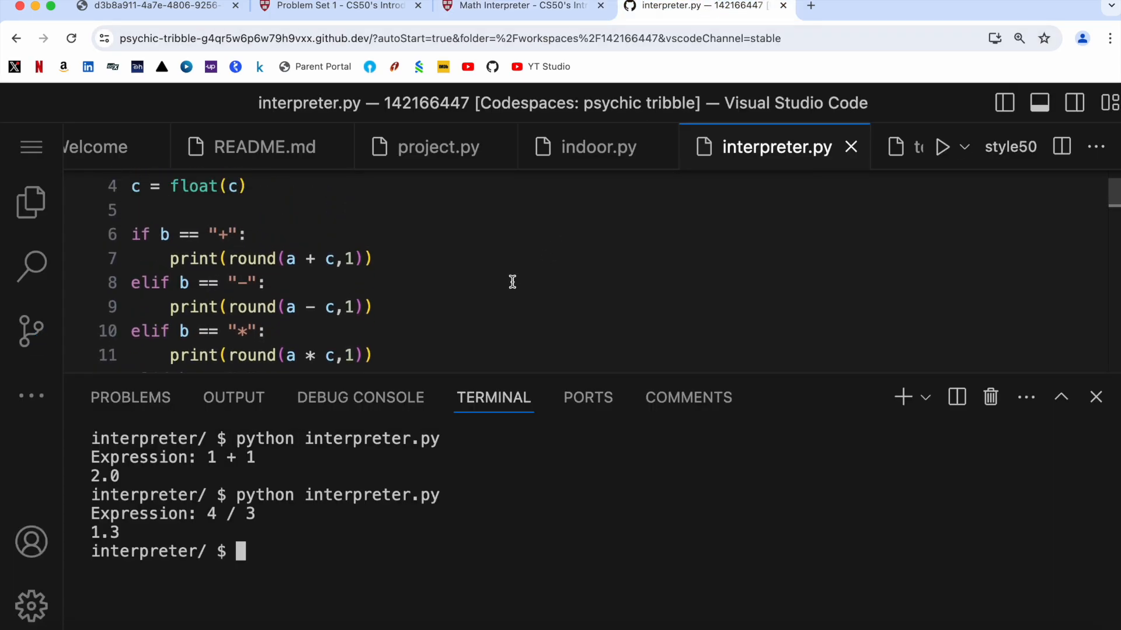
Step: Make the addition branch print f"{a + c:.1f}" instead of the round line
{"action": "scroll", "scroll_direction": "down", "scroll_amount": 3}
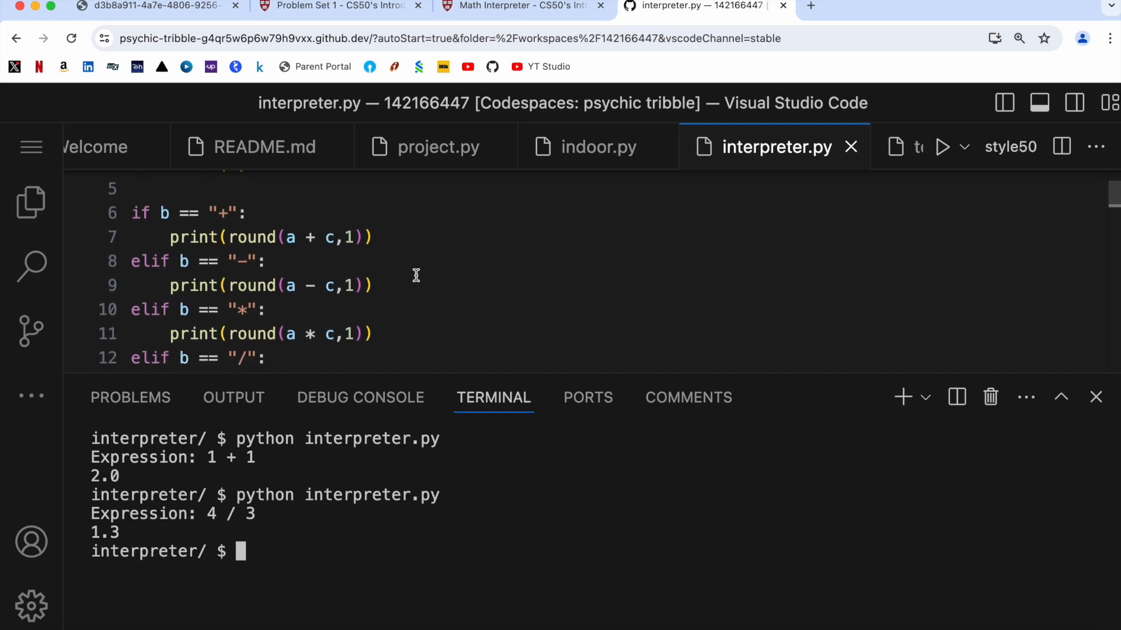
{"action": "mouse_move", "coordinate": [294, 218]}
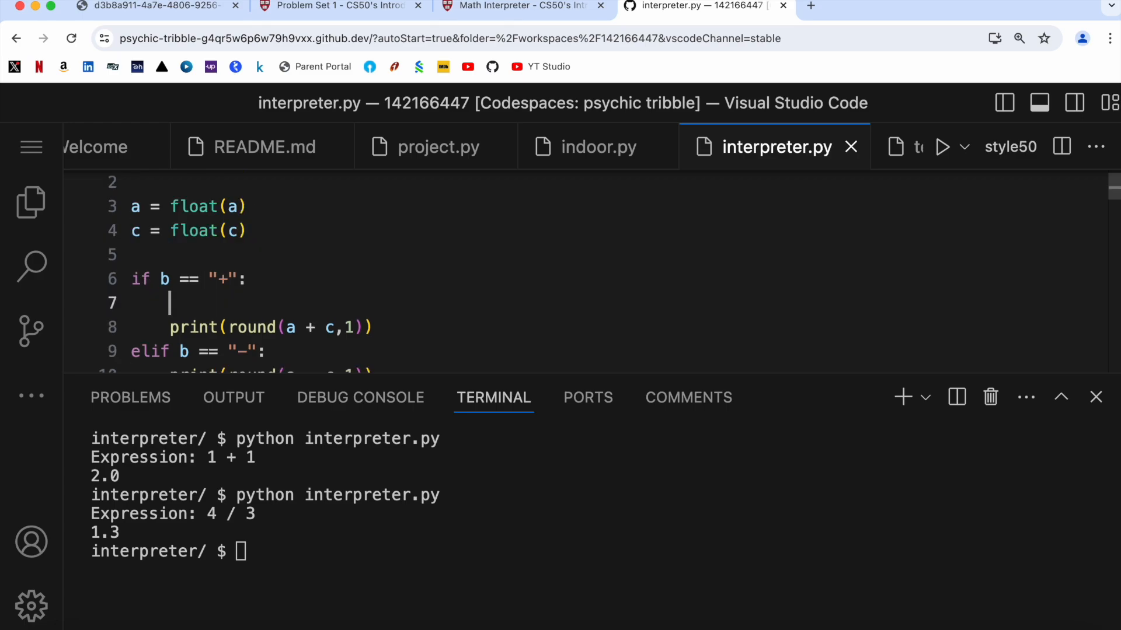
{"action": "type", "text": "print("}
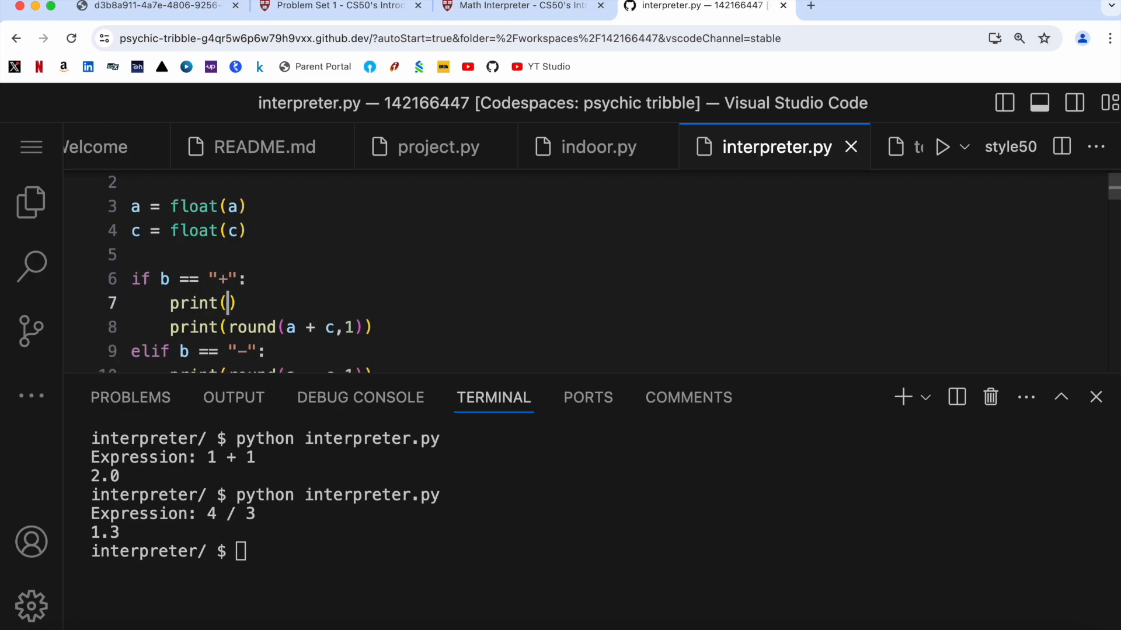
{"action": "type", "text": "f\"\""}
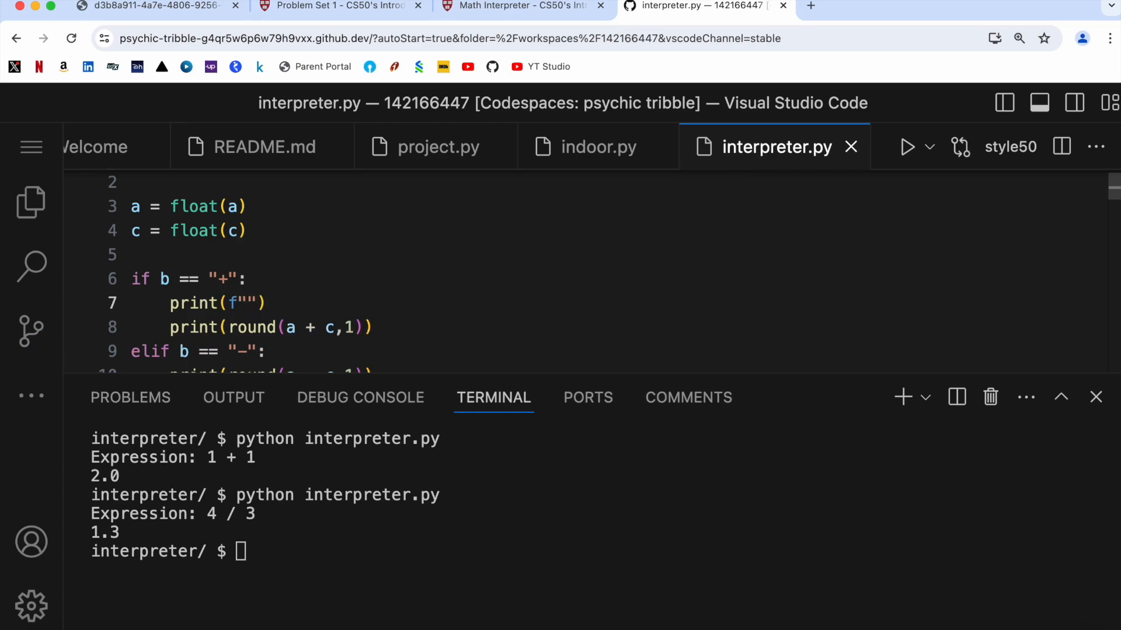
{"action": "type", "text": "{a }"}
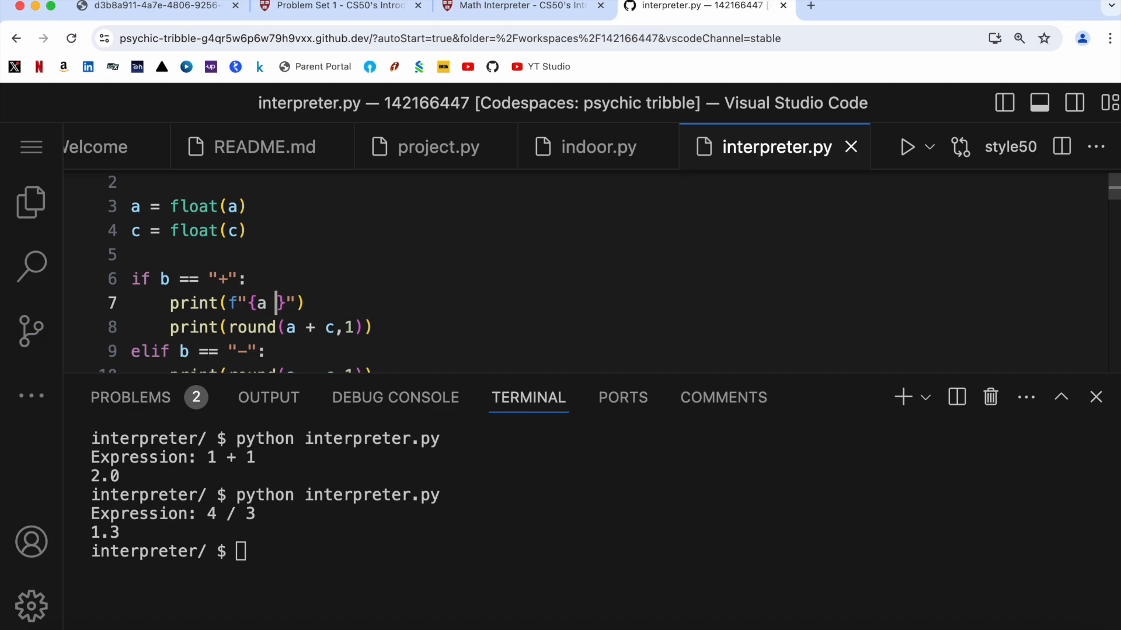
{"action": "type", "text": "+ d"}
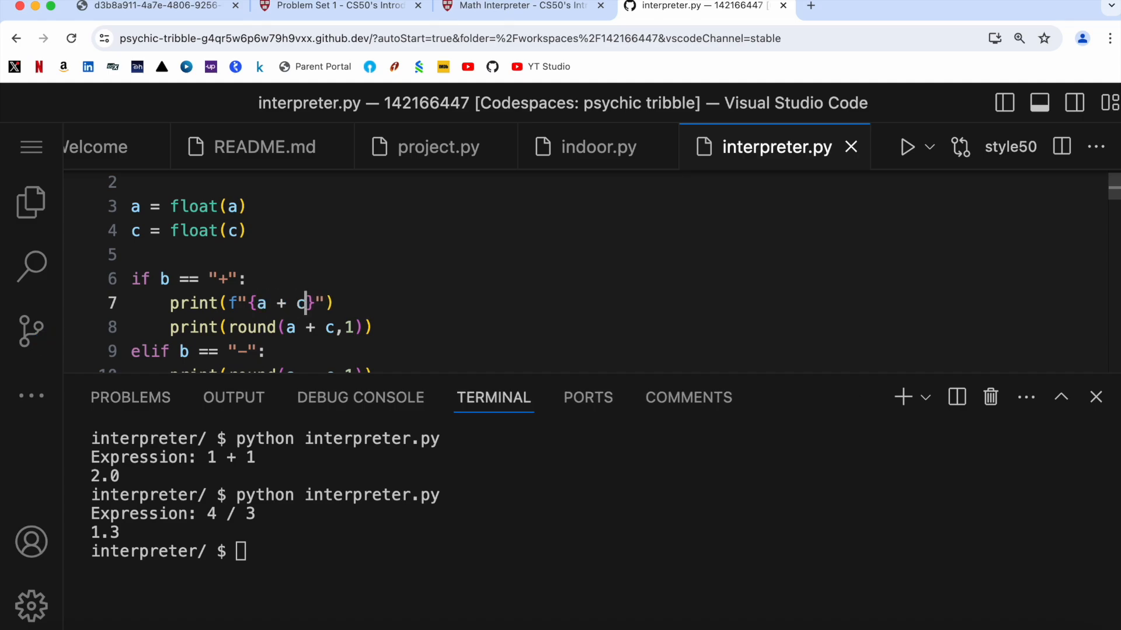
{"action": "type", "text": "c:"}
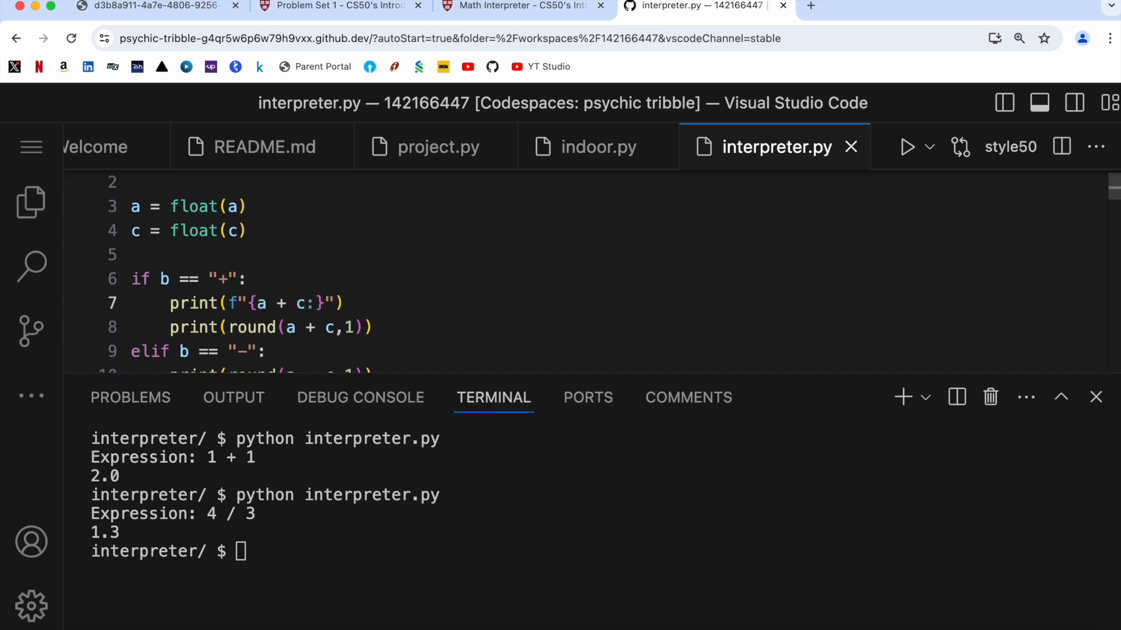
{"action": "type", "text": ".1f"}
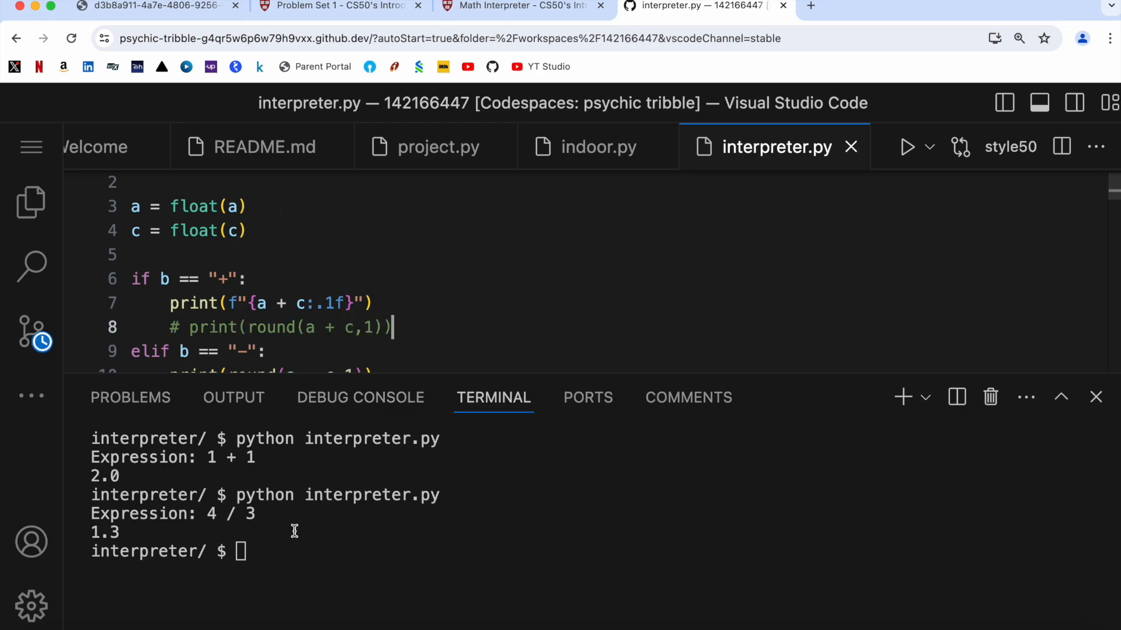
Step: Rerun python interpreter.py on 1 + 1 to get 2.0, then select the new print line for copying
{"action": "type", "text": "python interpreter.py"}
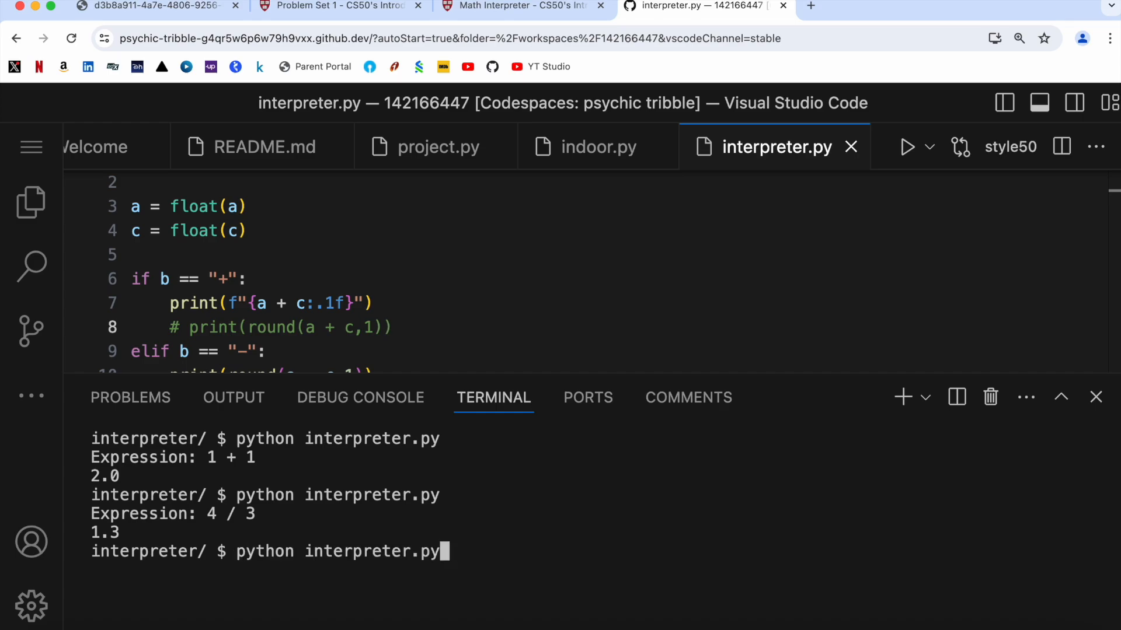
{"action": "type", "text": "1 + 1"}
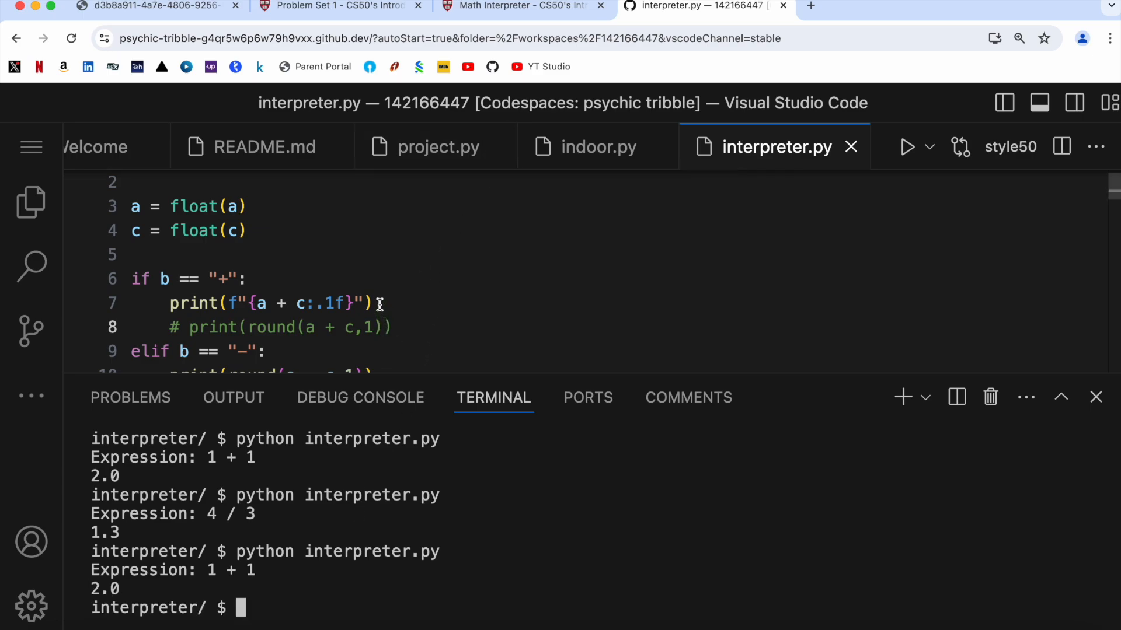
{"action": "triple_click", "coordinate": [269, 303]}
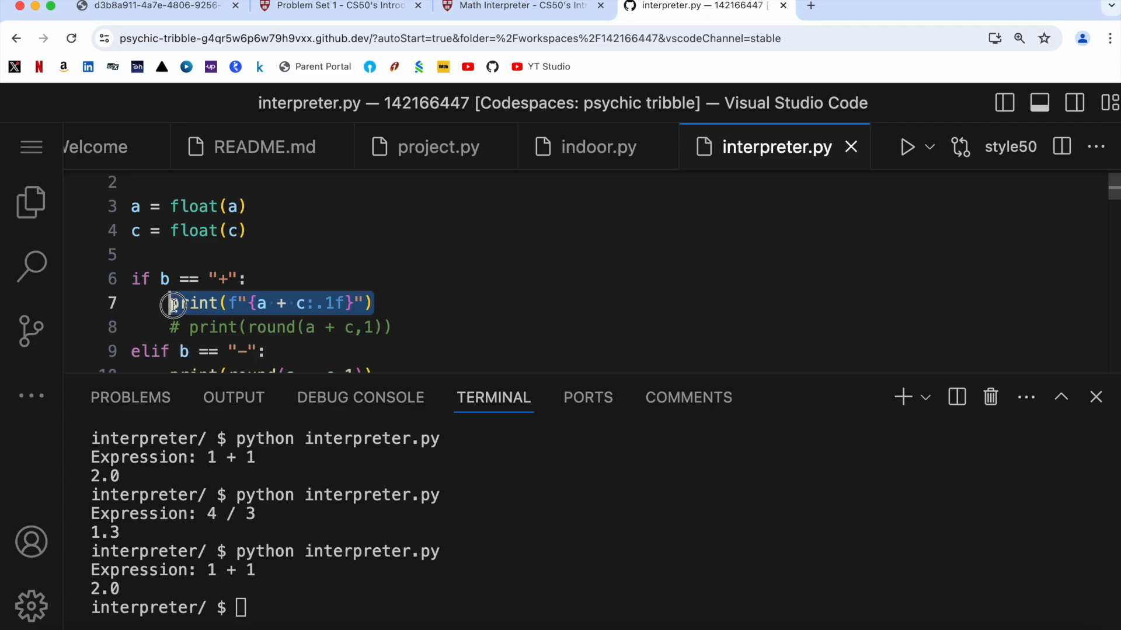
Step: Paste print(f"{a + c:.1f}") under the -, * and / branches and comment out their round lines
{"action": "scroll", "scroll_direction": "down", "scroll_amount": 3}
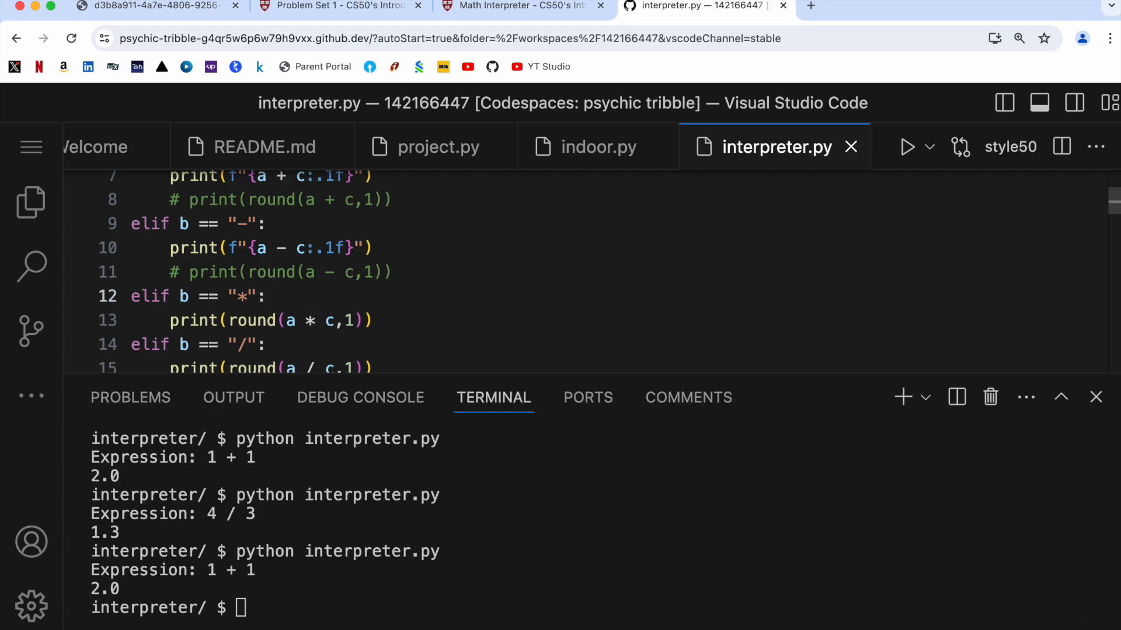
{"action": "type", "text": "print(f\"{a + c:.1f}\")"}
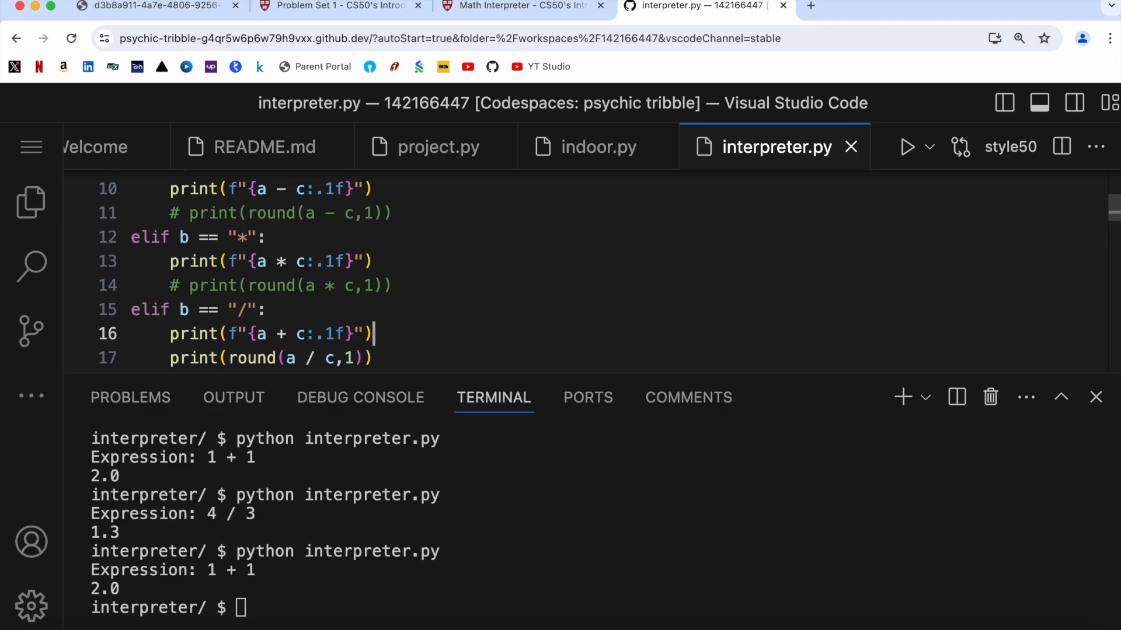
{"action": "key", "text": "Backspace"}
{"action": "type", "text": "/"}
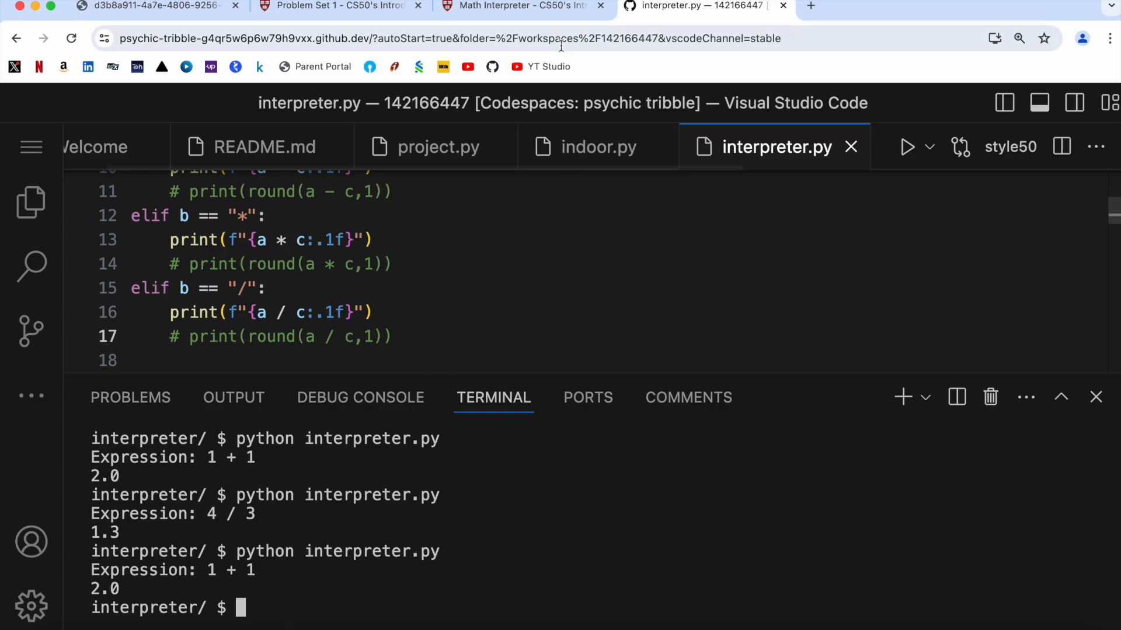
Step: Run the demo cases 4 / 3 and 100 - 1 through interpreter.py, getting 1.3 and 99.0
{"action": "left_click", "coordinate": [522, 5]}
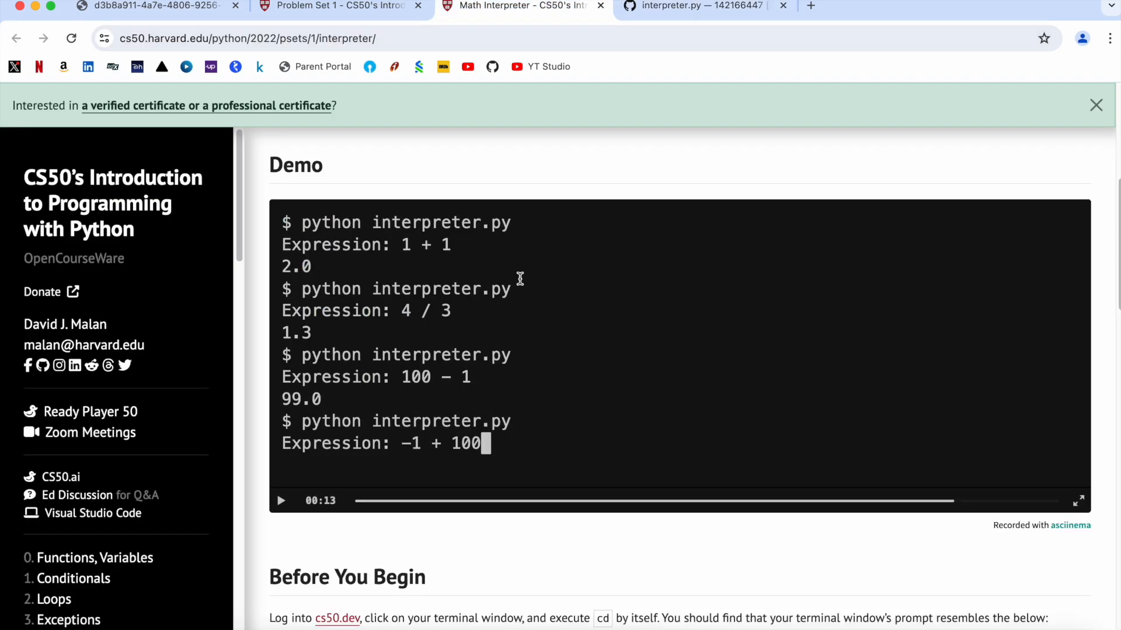
{"action": "left_click", "coordinate": [704, 6]}
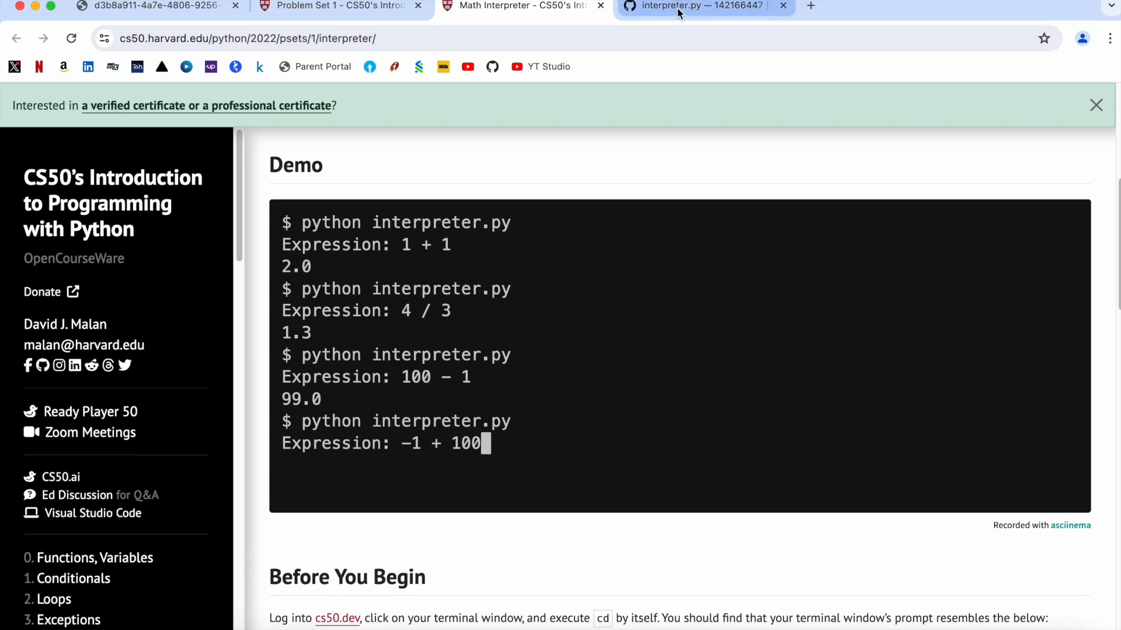
{"action": "left_click", "coordinate": [697, 6]}
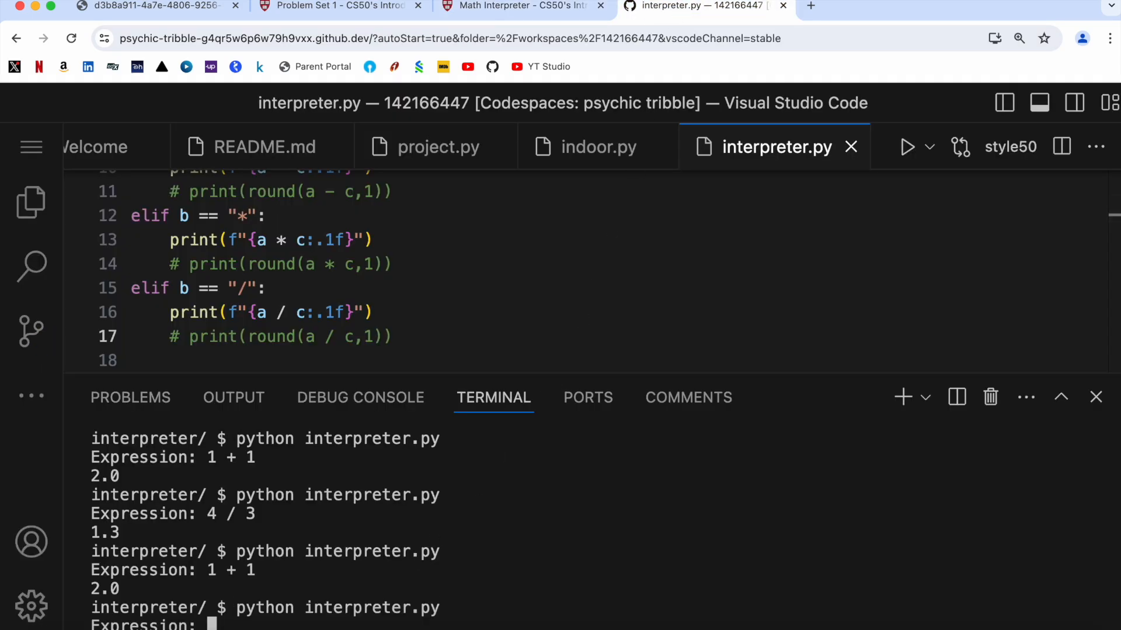
{"action": "type", "text": "4 / 3"}
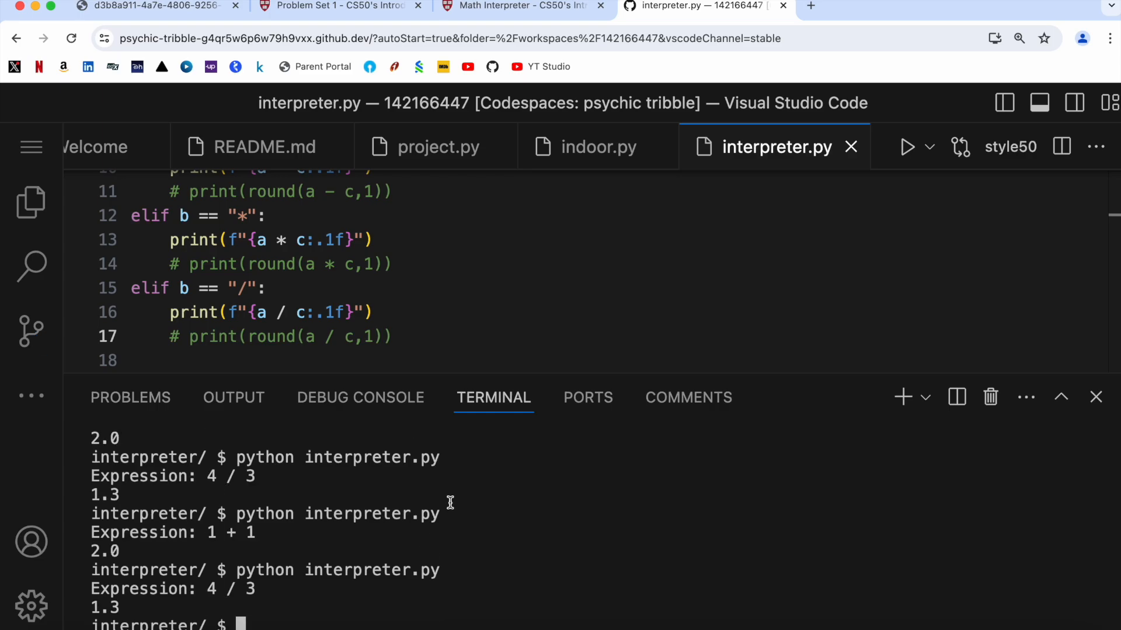
{"action": "left_click", "coordinate": [522, 6]}
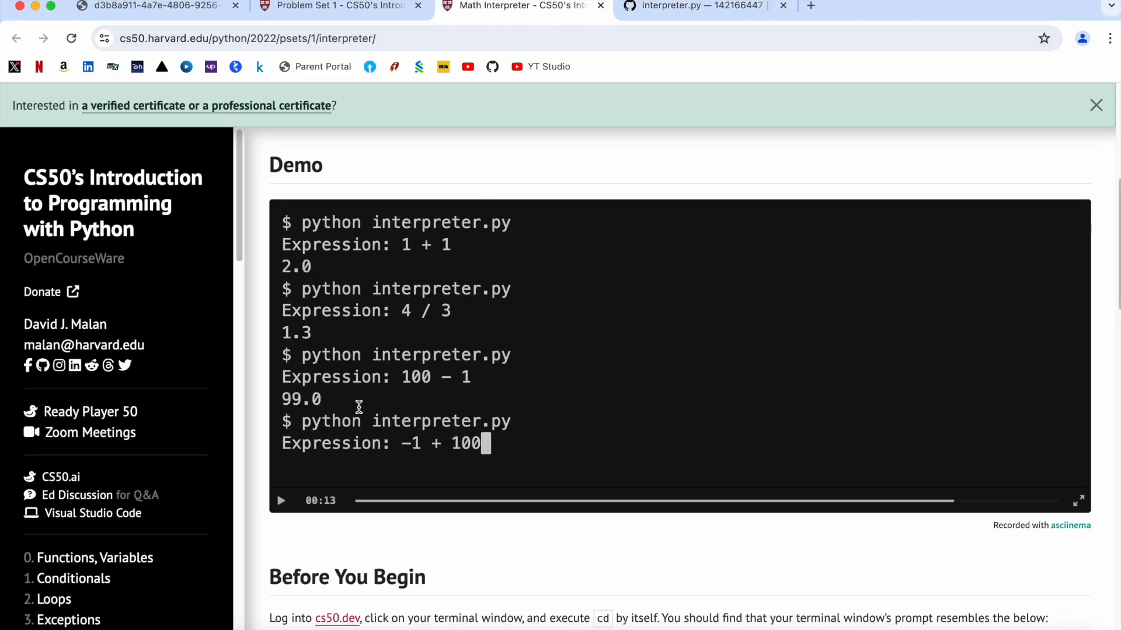
{"action": "left_click", "coordinate": [704, 5]}
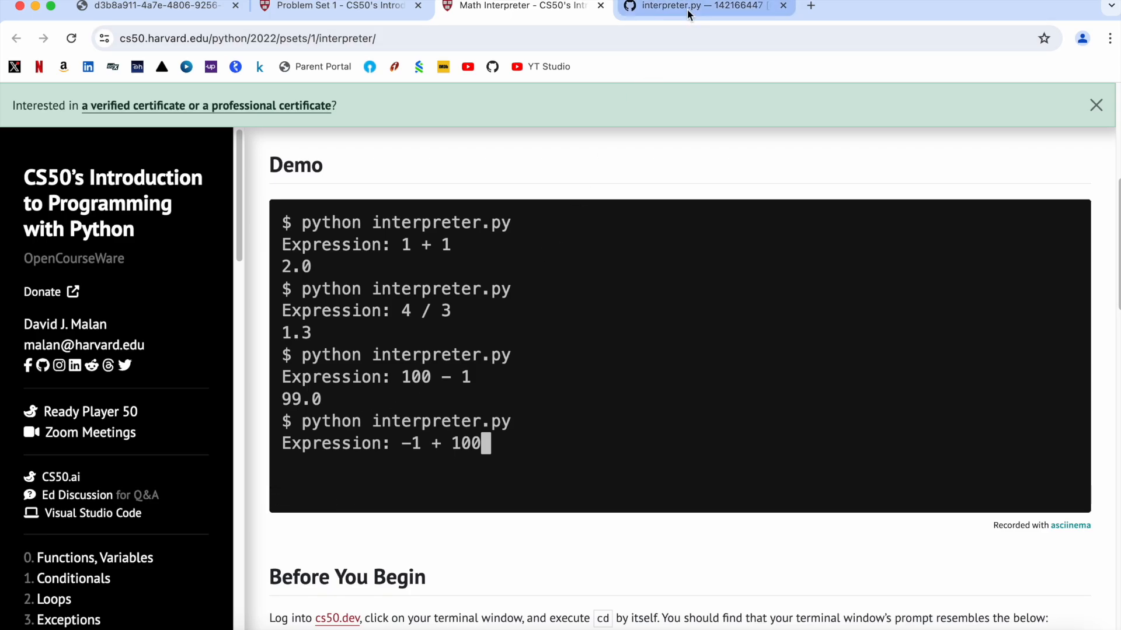
{"action": "left_click", "coordinate": [704, 6]}
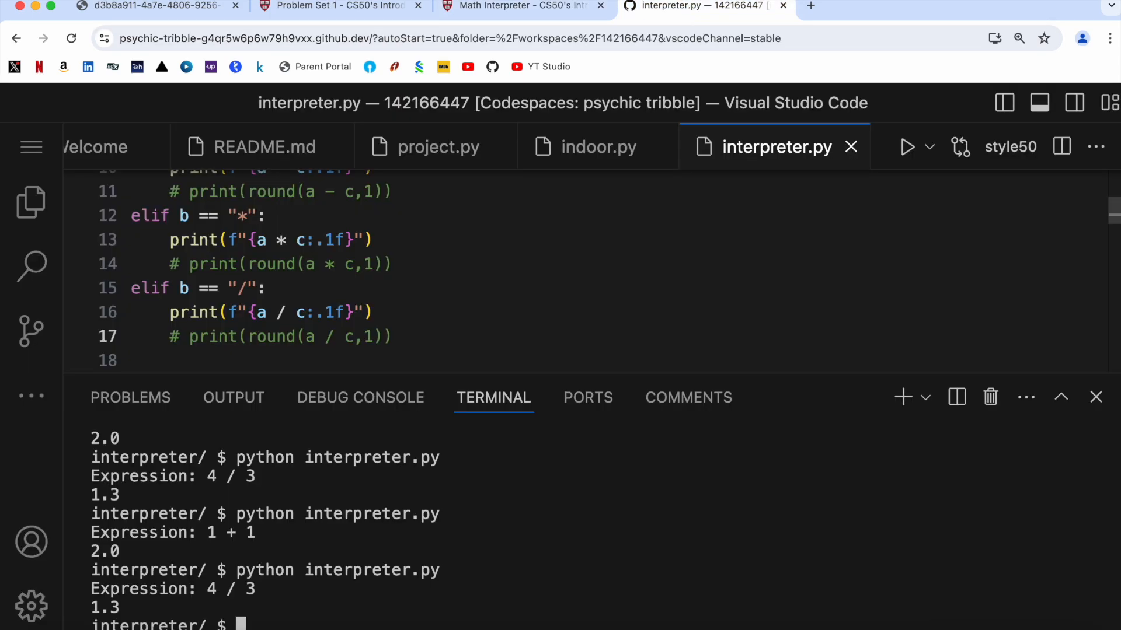
{"action": "type", "text": "100 - 1"}
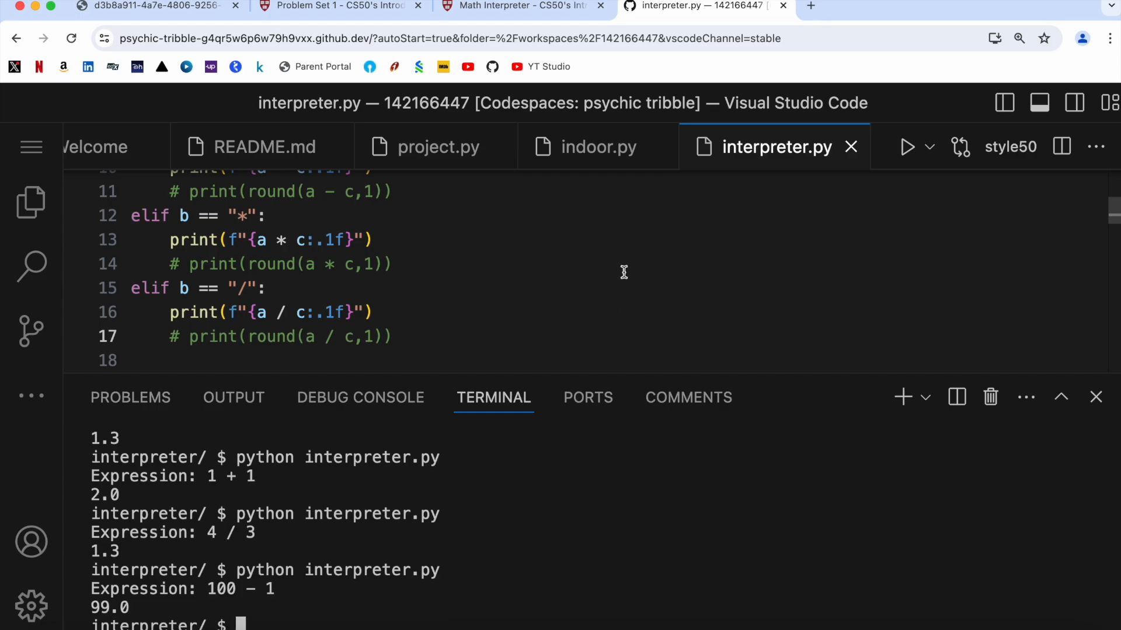
Step: Run -1 + 100 to get 99.0, then go to the problem page's testing instructions
{"action": "left_click", "coordinate": [519, 6]}
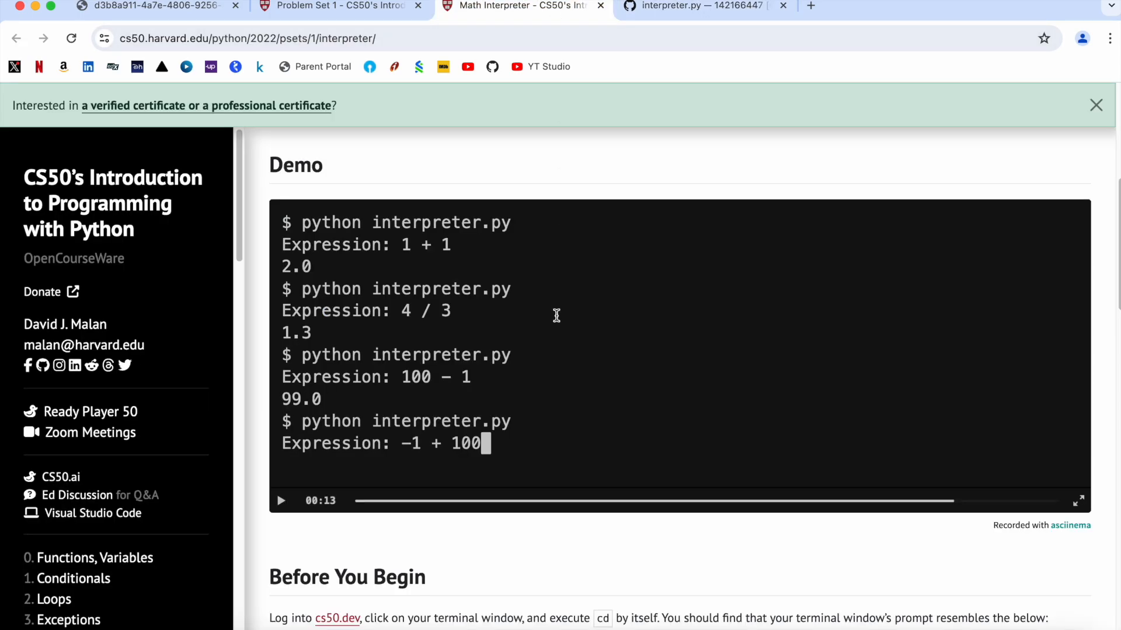
{"action": "scroll", "scroll_direction": "down", "scroll_amount": 3}
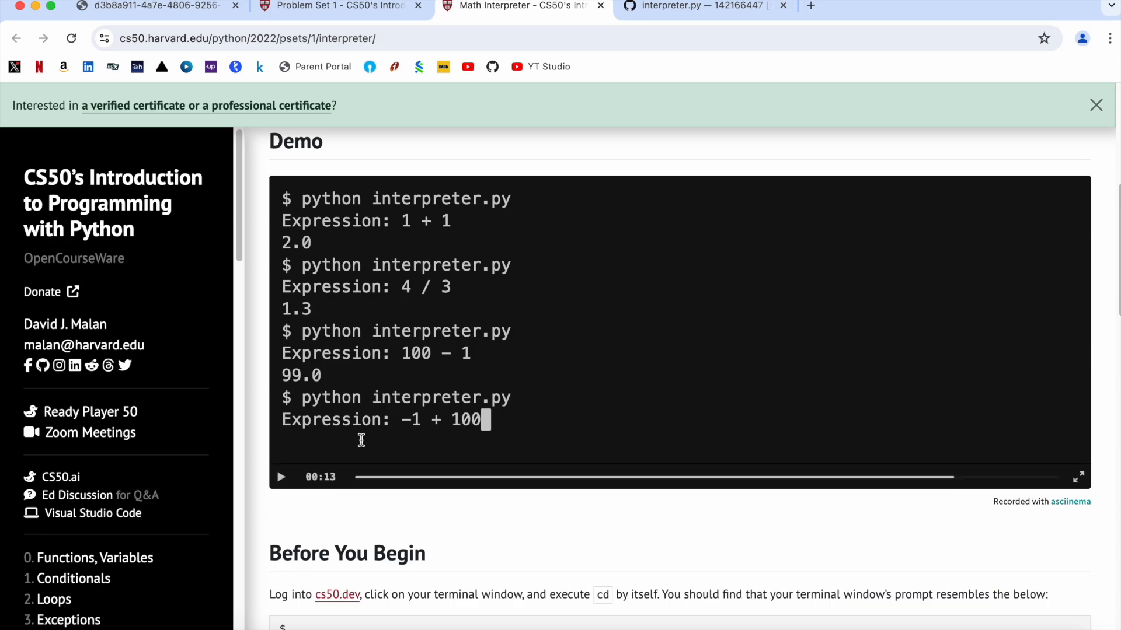
{"action": "left_click", "coordinate": [693, 6]}
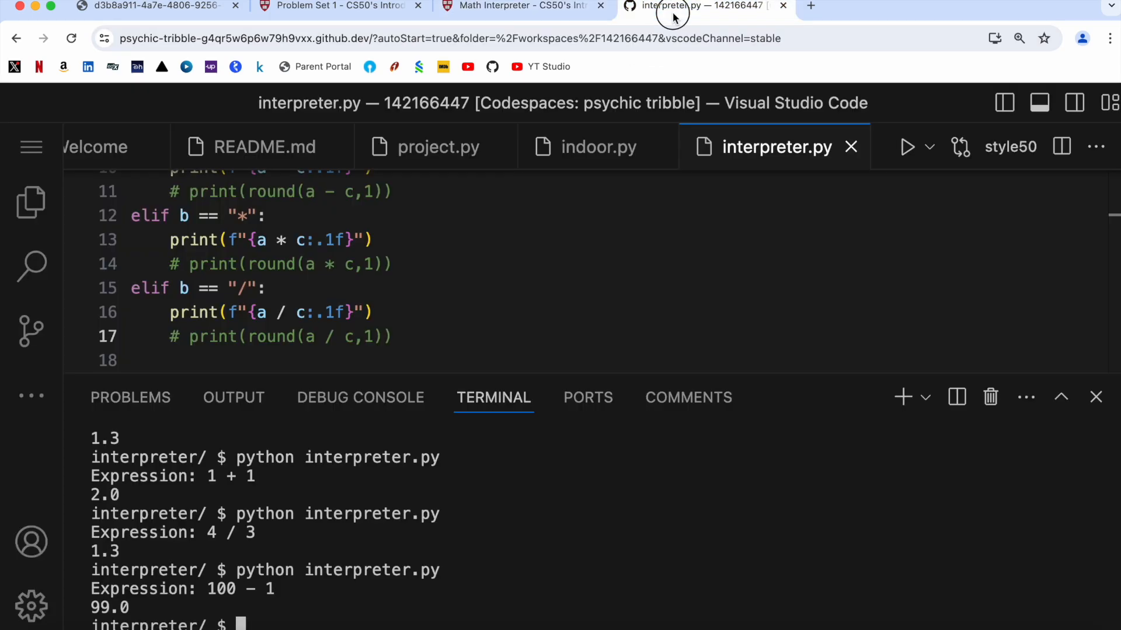
{"action": "type", "text": "-1 + 100"}
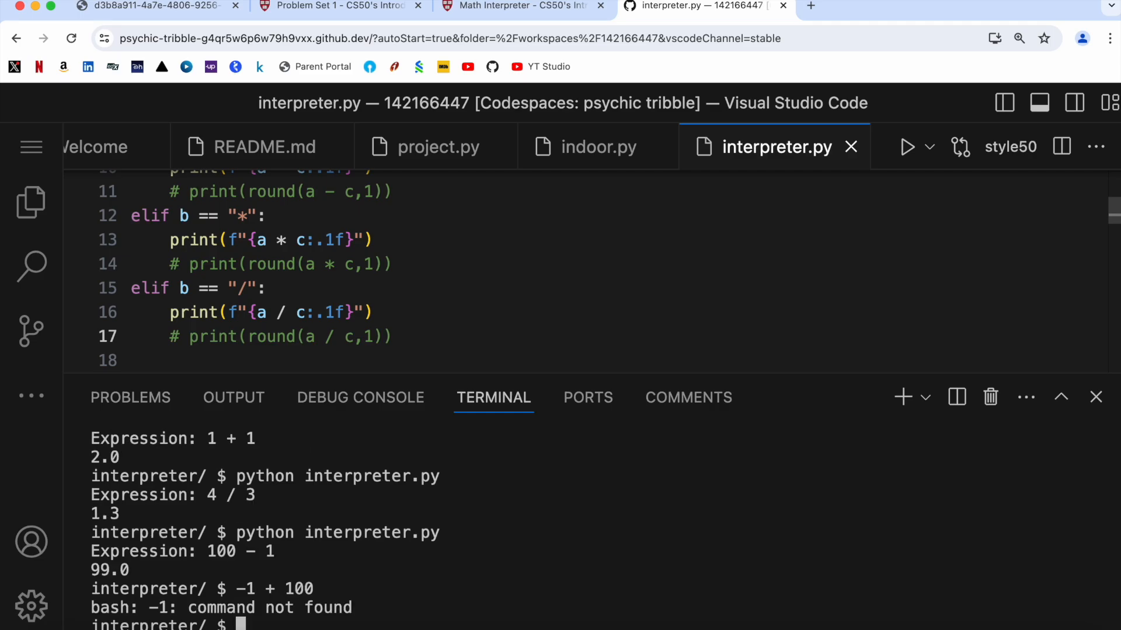
{"action": "type", "text": "python interpreter.py"}
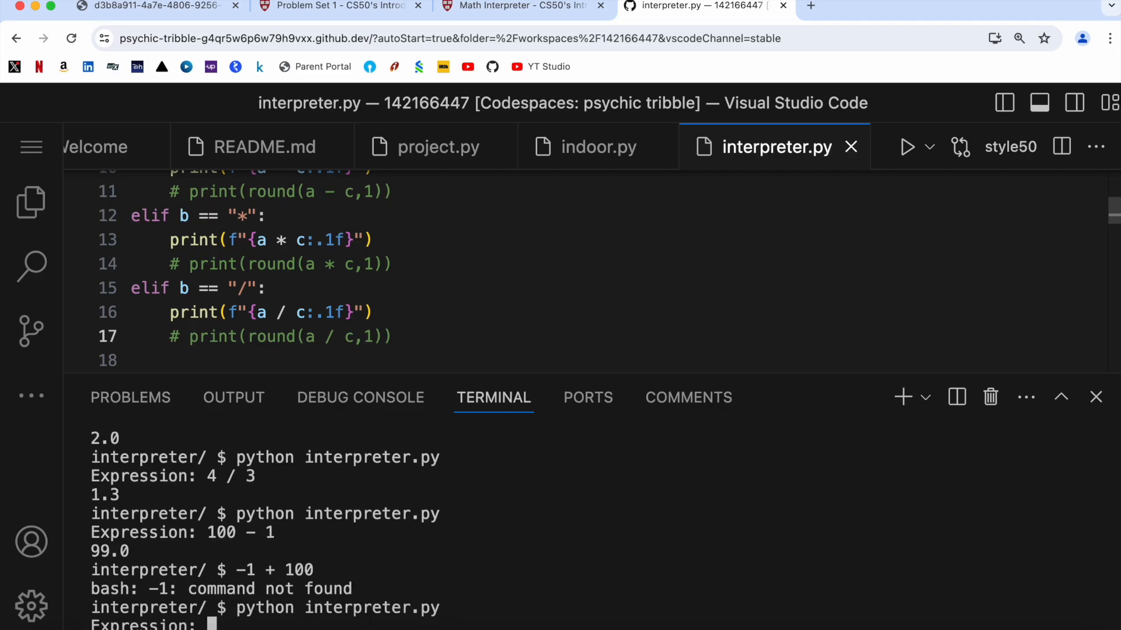
{"action": "type", "text": "-1 + 100"}
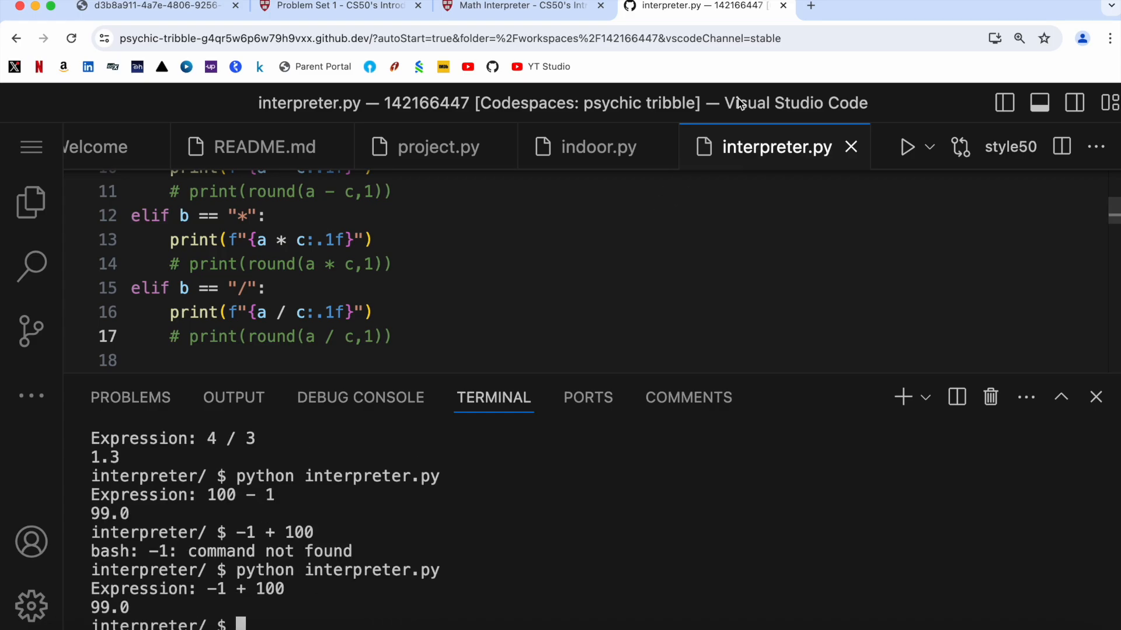
{"action": "left_click", "coordinate": [522, 6]}
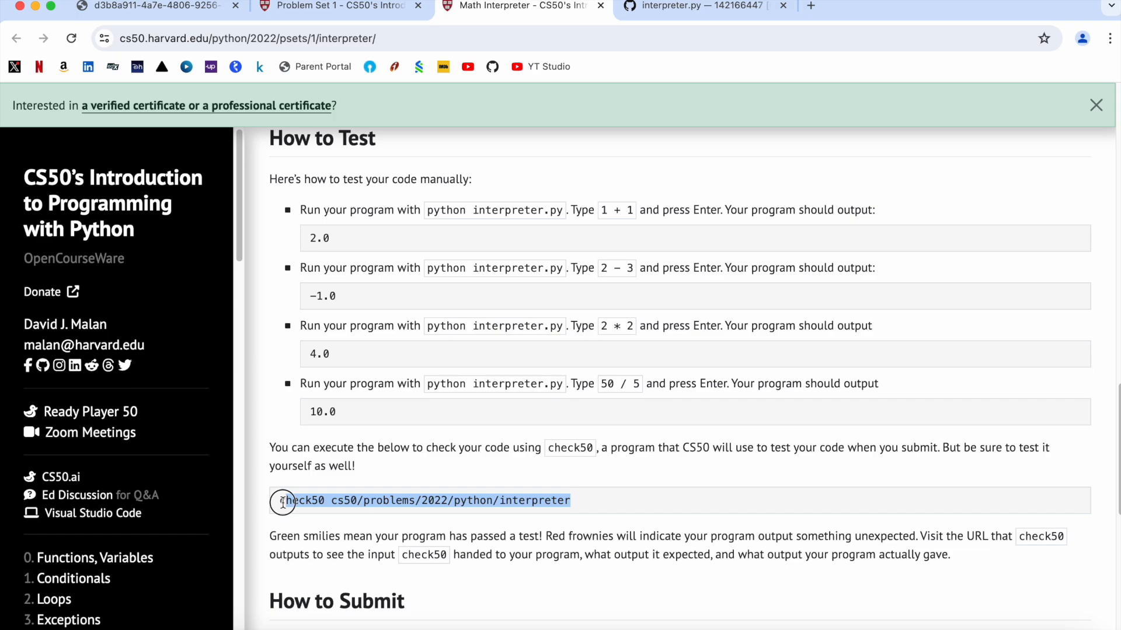
{"action": "mouse_move", "coordinate": [438, 257]}
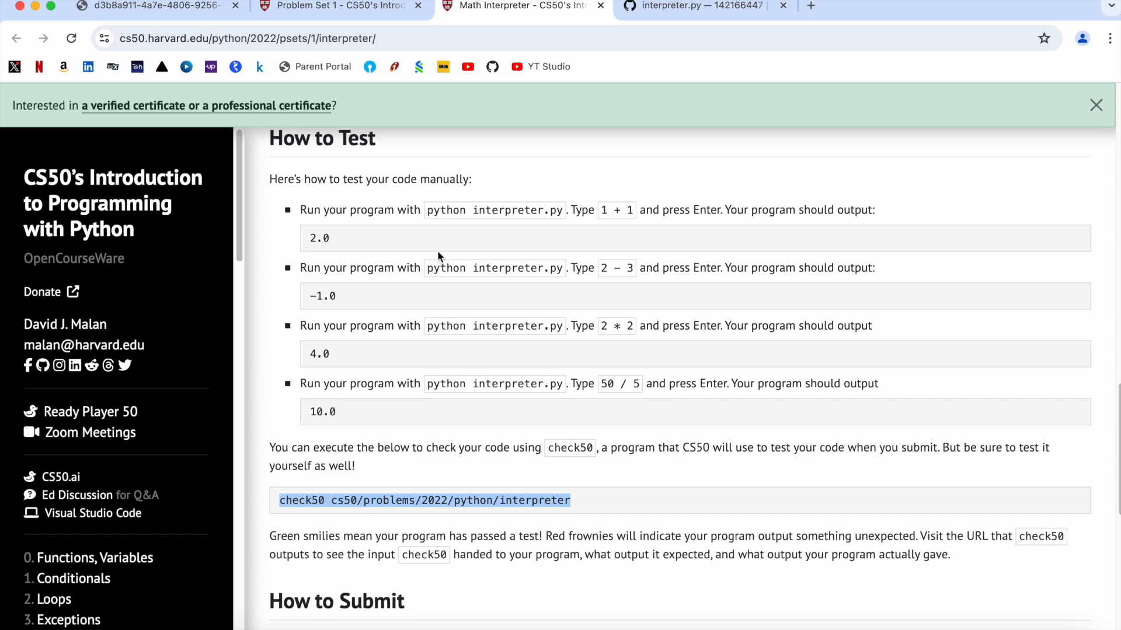
Step: Paste check50 cs50/problems/2022/python/interpreter at the codespace terminal prompt
{"action": "left_click", "coordinate": [693, 6]}
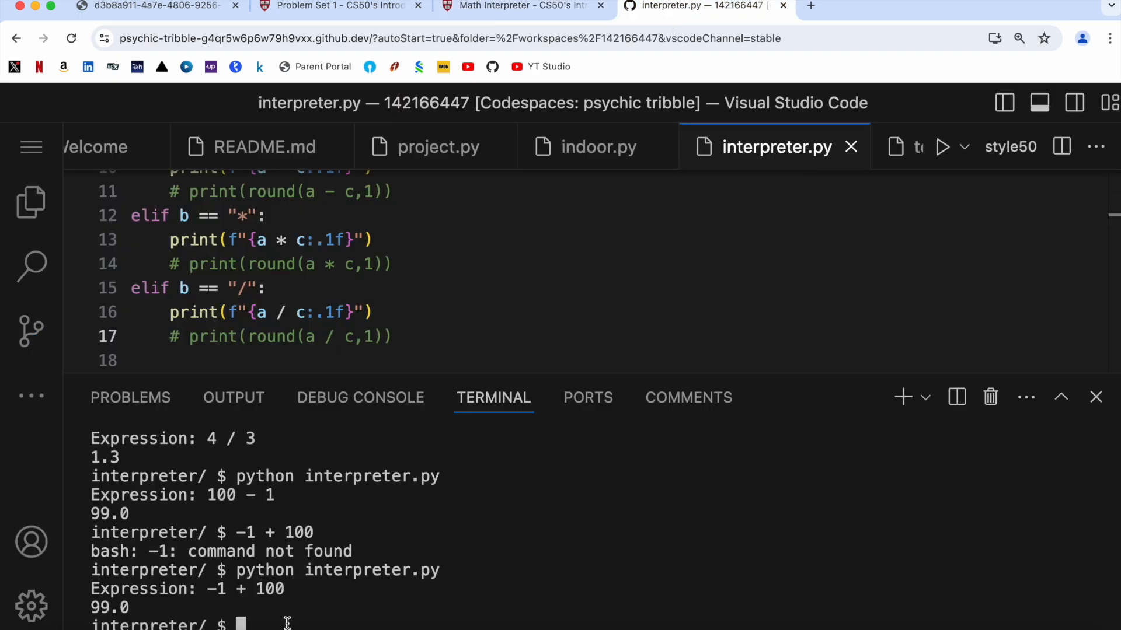
{"action": "type", "text": "check50 cs50/problems/2022/python/interpreter"}
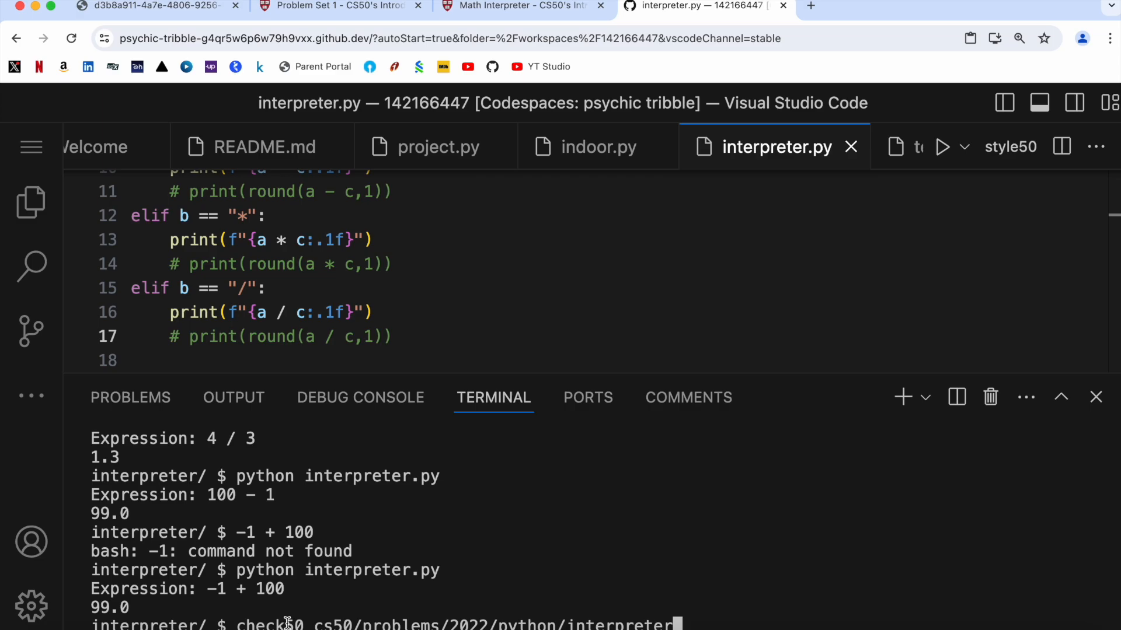